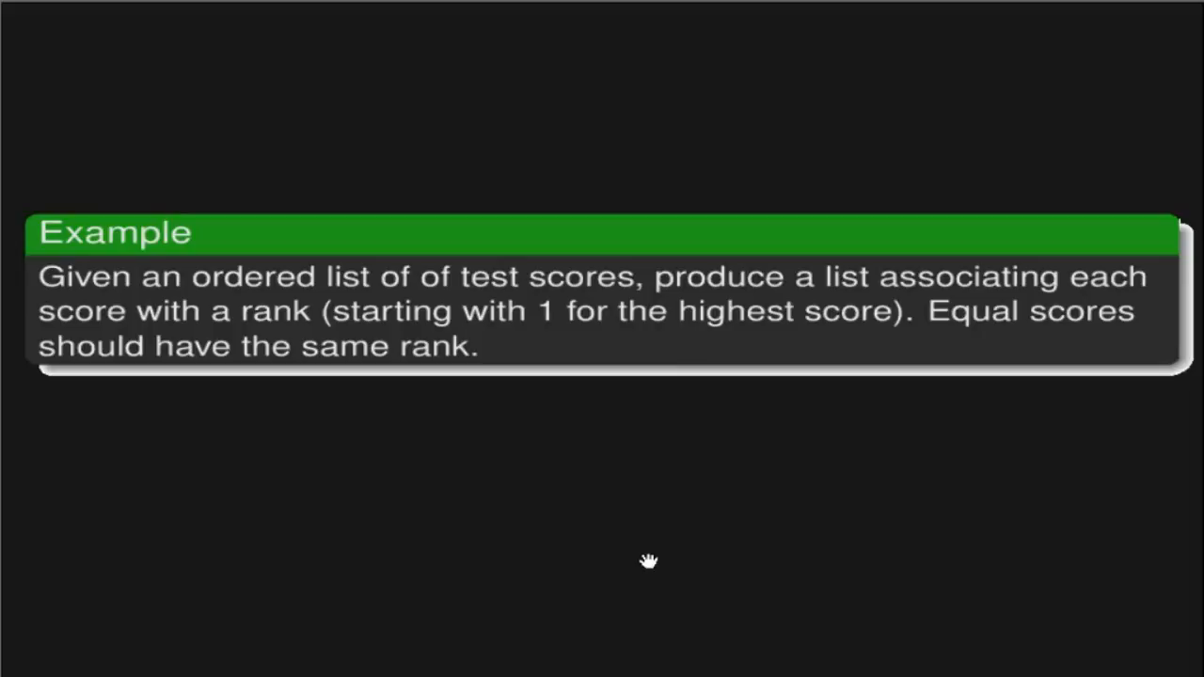
pyautogui.moveTo(444, 516)
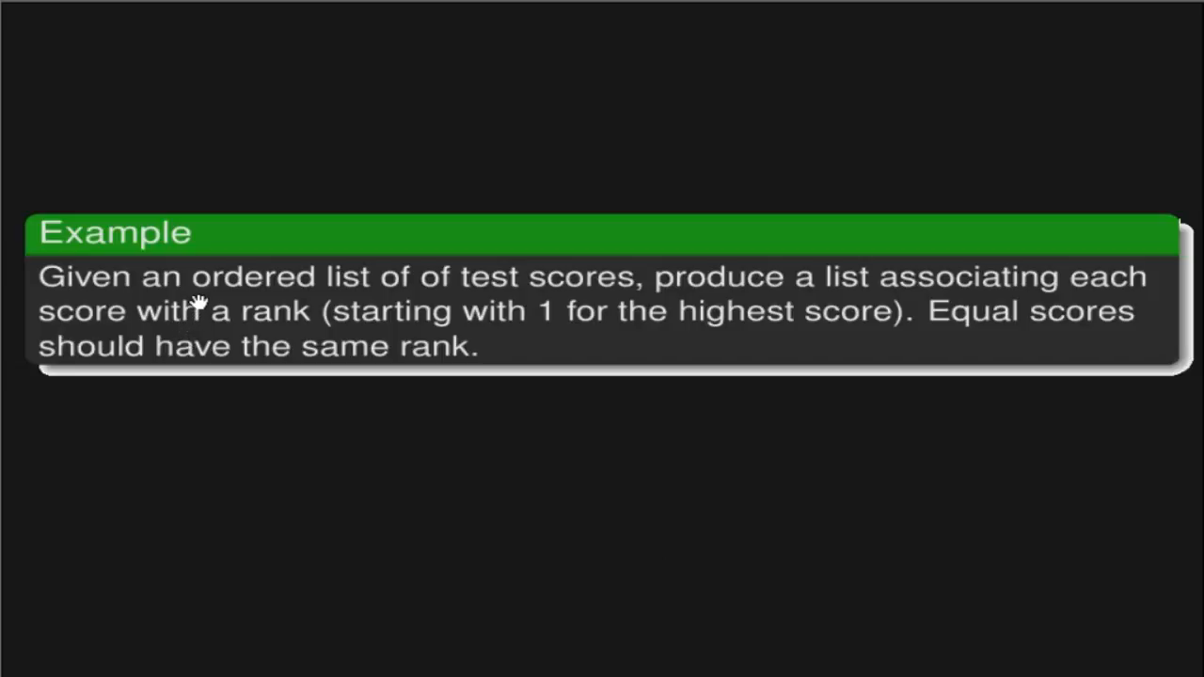
pyautogui.moveTo(600, 295)
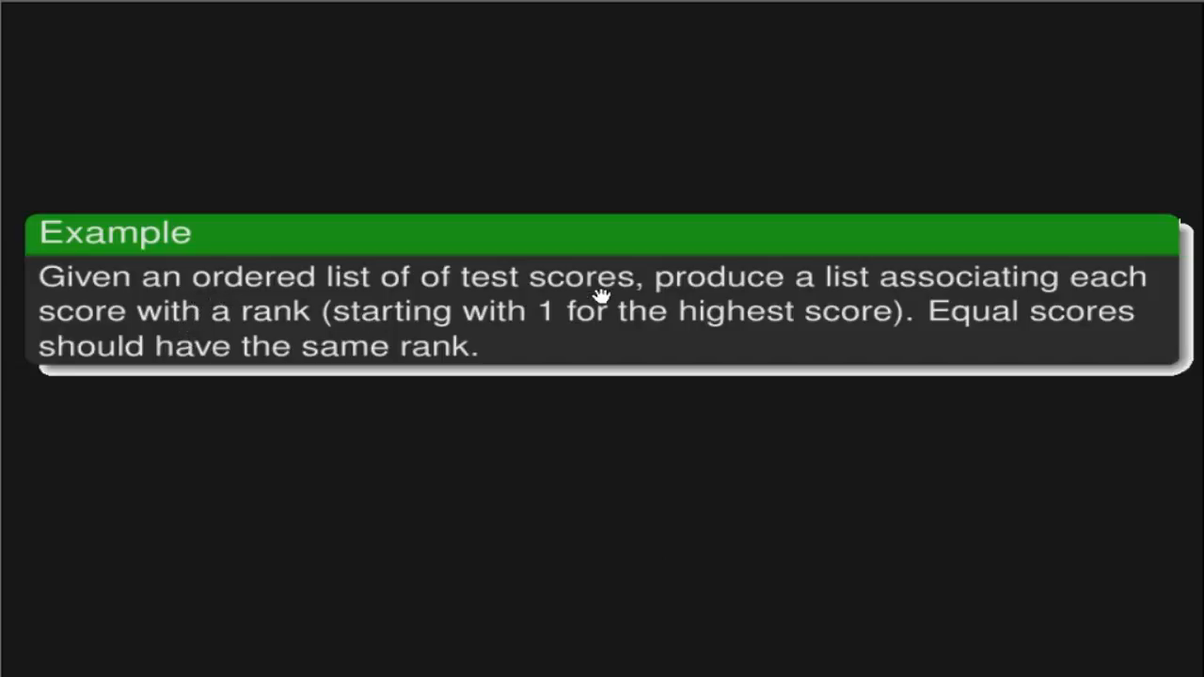
pyautogui.moveTo(681, 310)
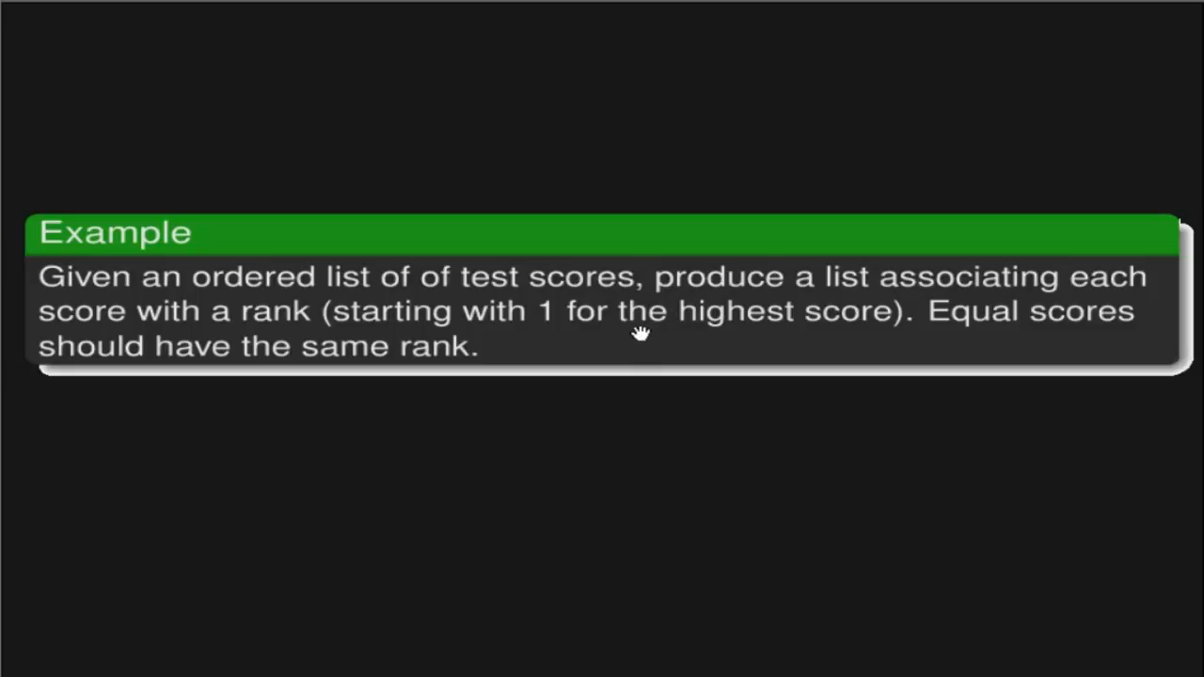
pyautogui.moveTo(819, 316)
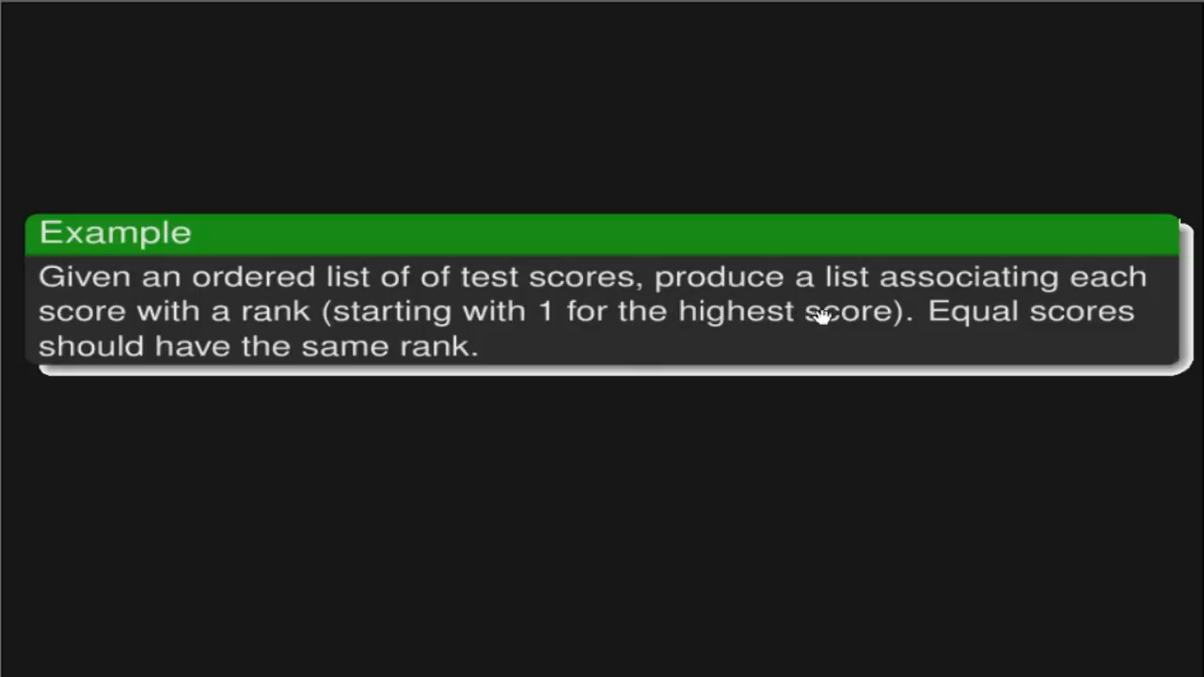
pyautogui.moveTo(203, 343)
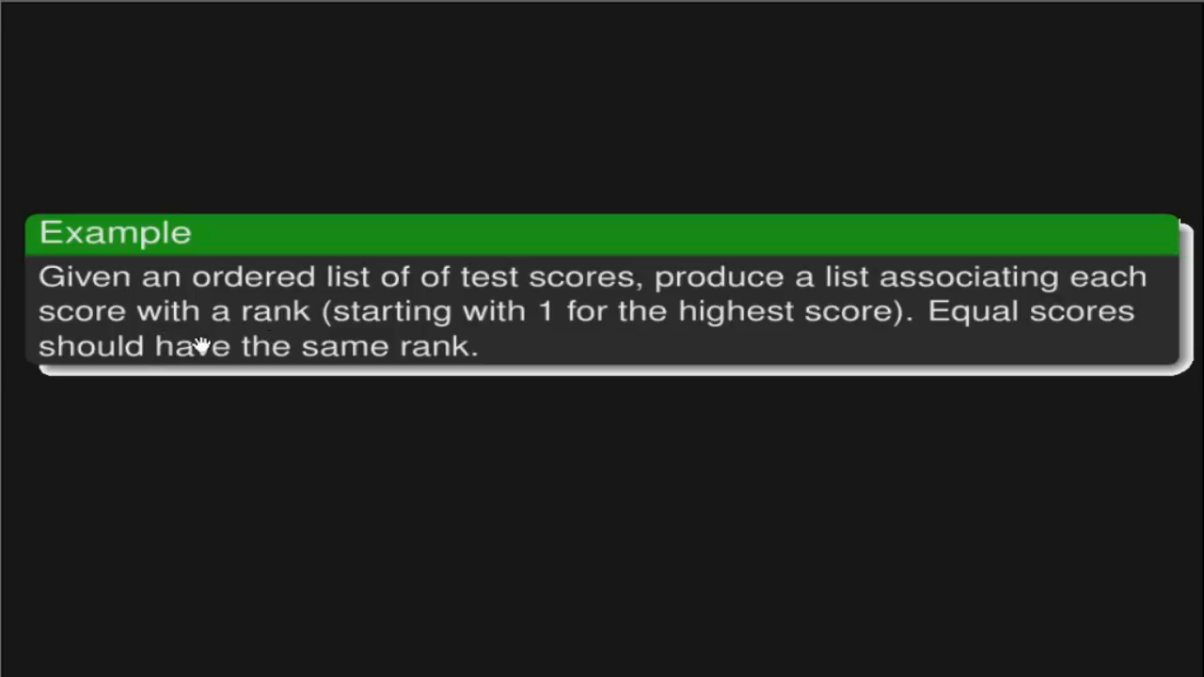
pyautogui.moveTo(486, 346)
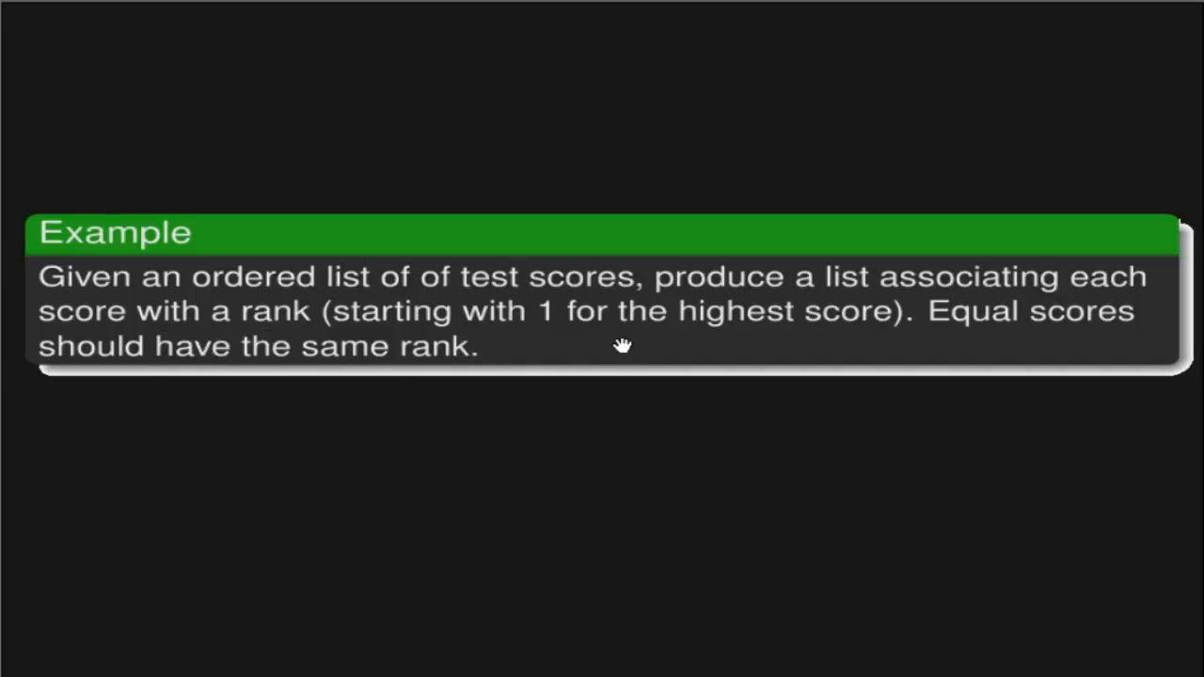
pyautogui.moveTo(978, 352)
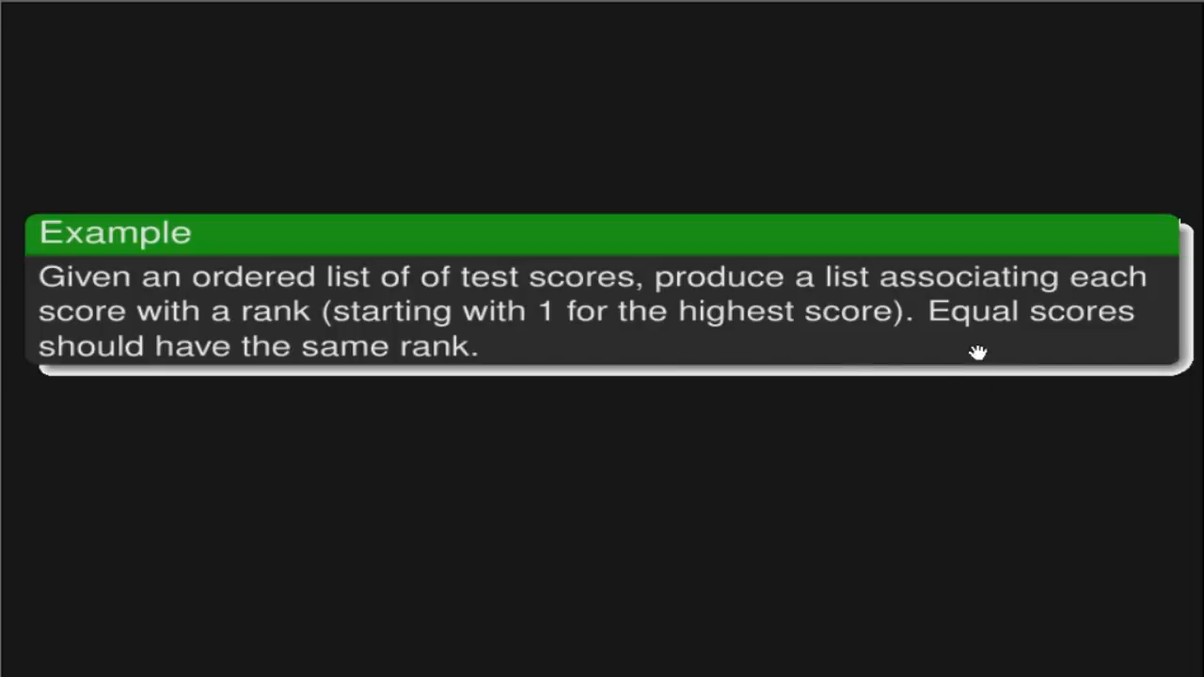
pyautogui.moveTo(967, 410)
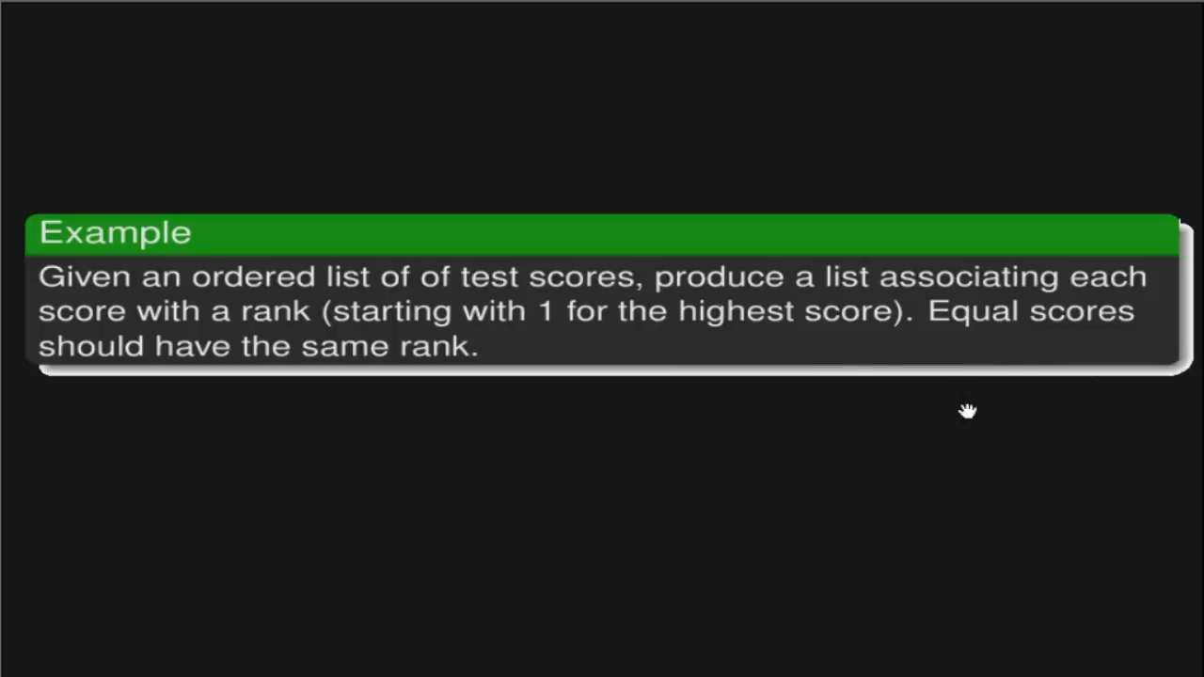
pyautogui.moveTo(489, 465)
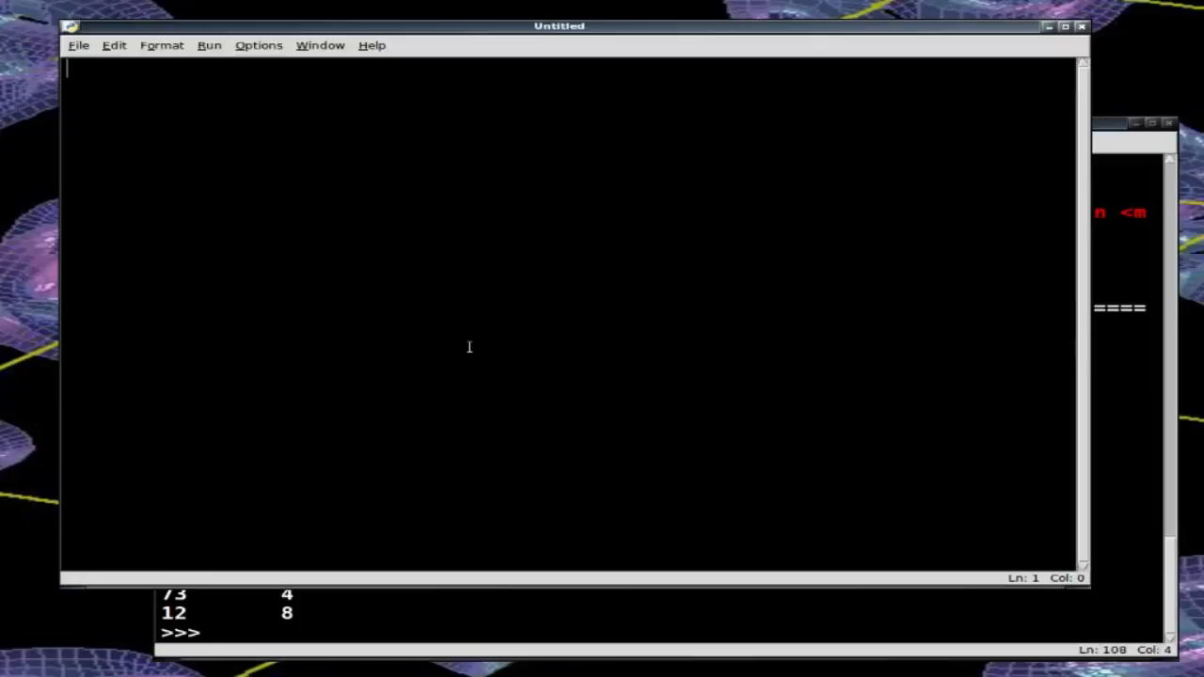
# Step: Define testscore = [86, 86, 92, 77, 75, 73, 73, 65, 73, 68, 73, 12] on line 1
pyautogui.write('test')
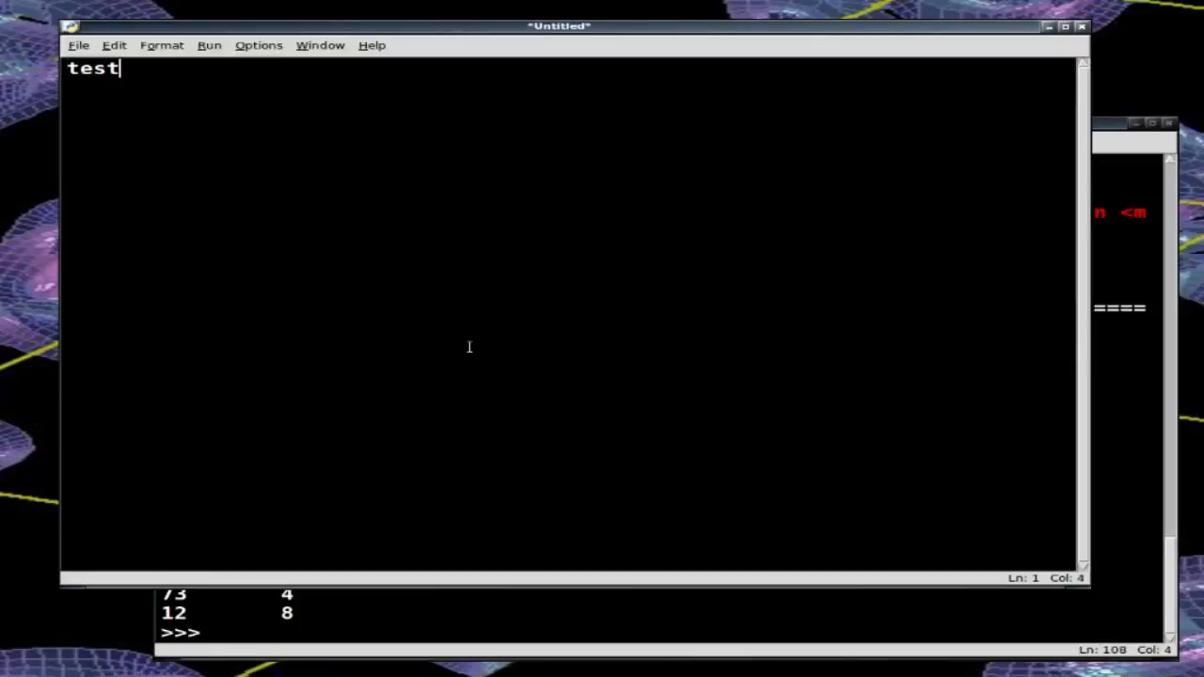
pyautogui.write('score =')
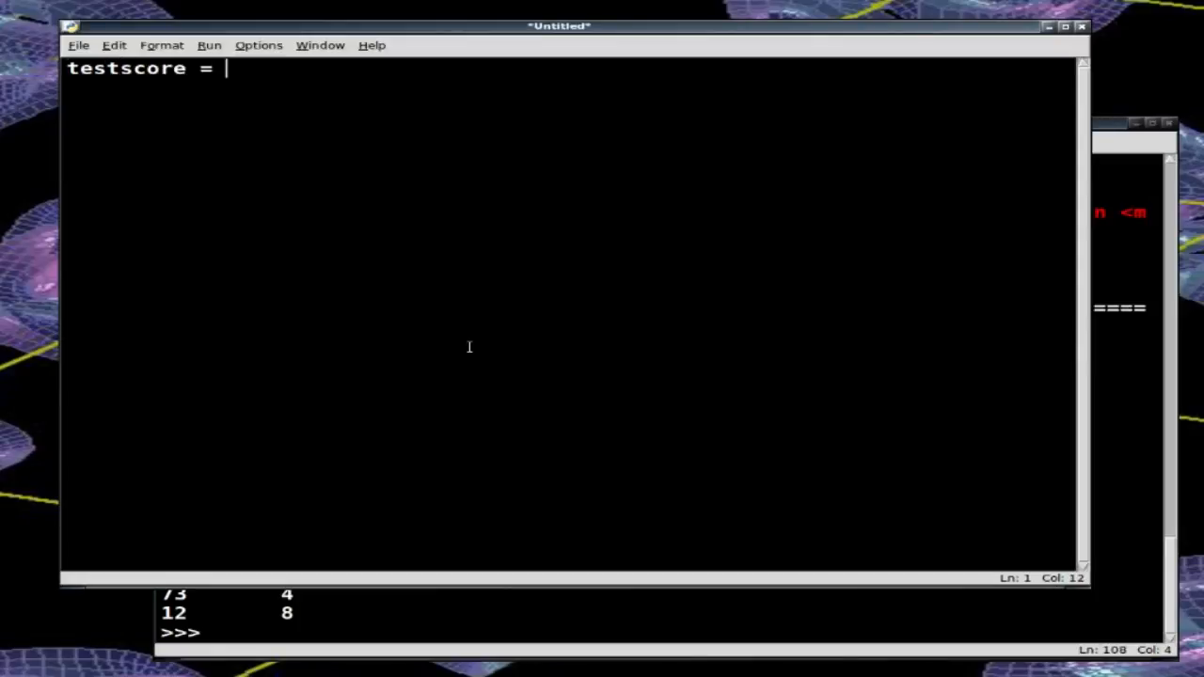
pyautogui.write('[')
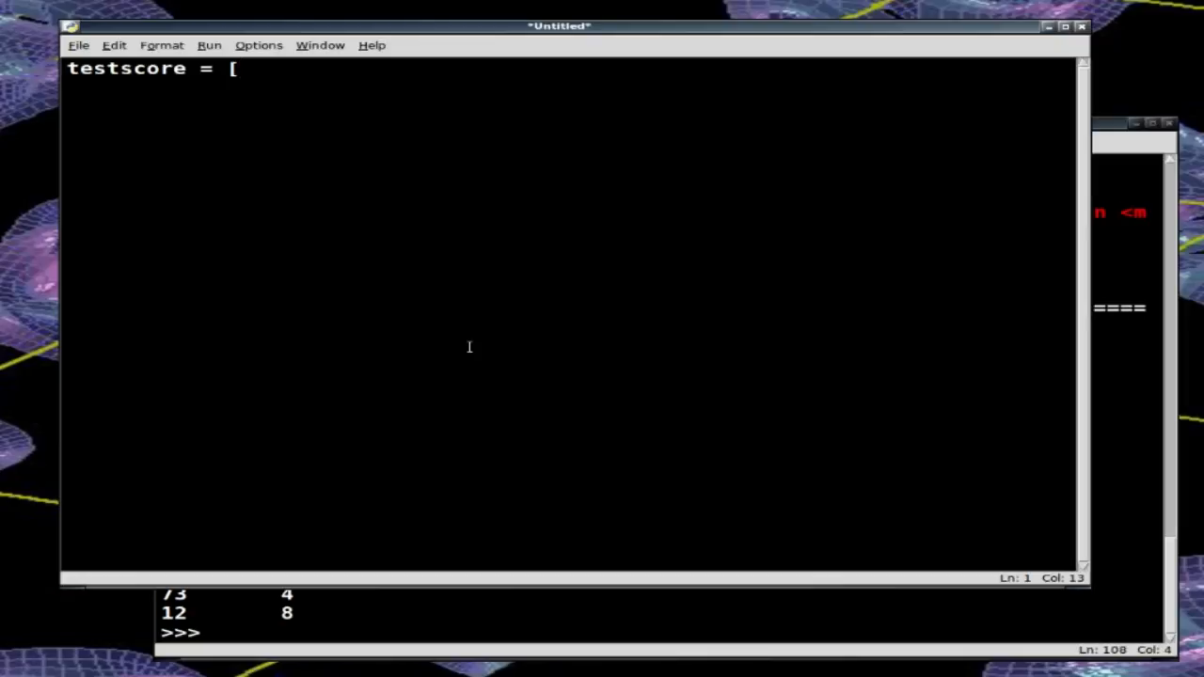
pyautogui.write('86')
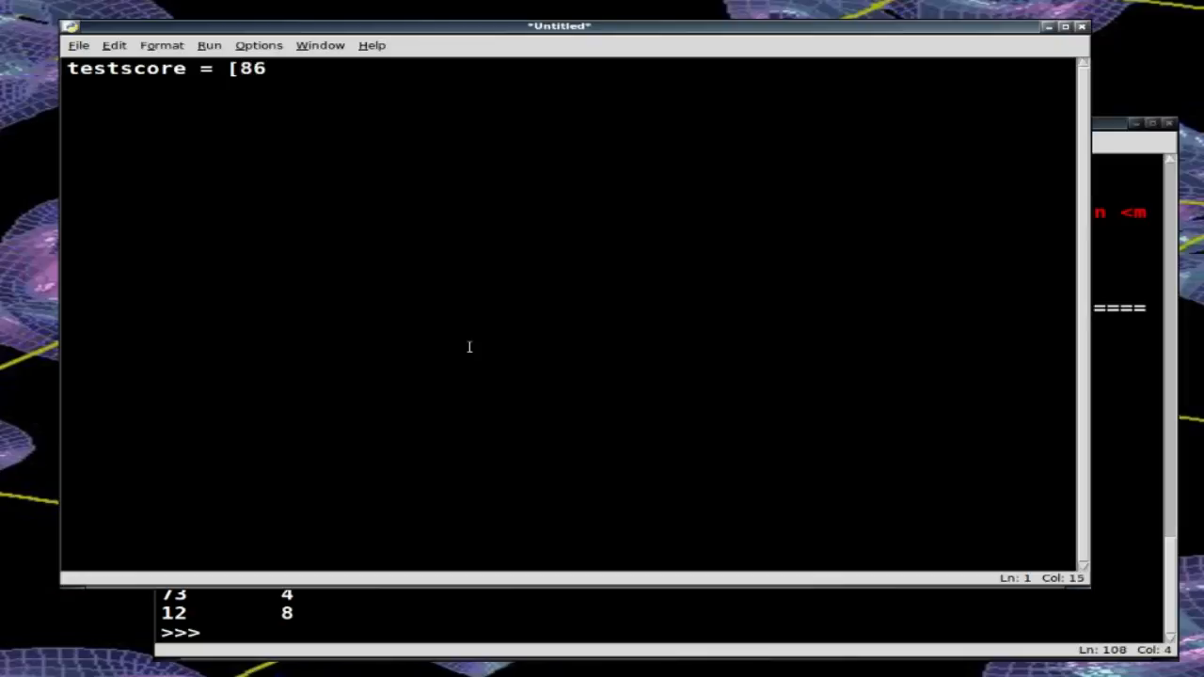
pyautogui.write(', 86,')
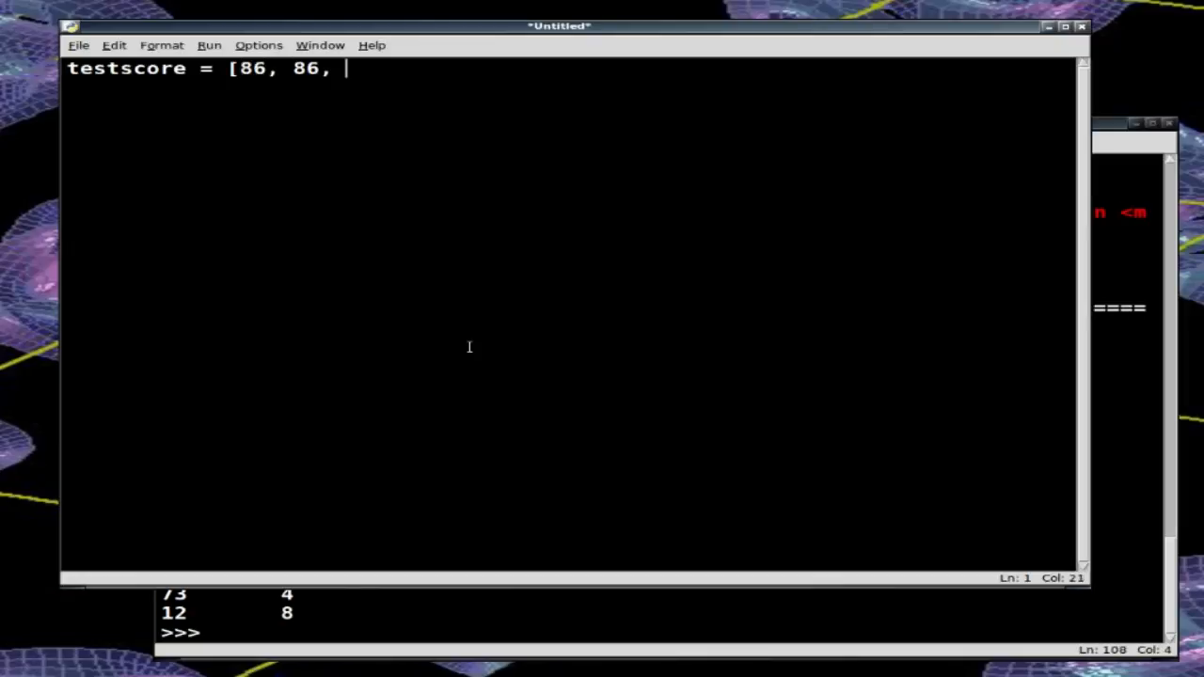
pyautogui.write('92, 77')
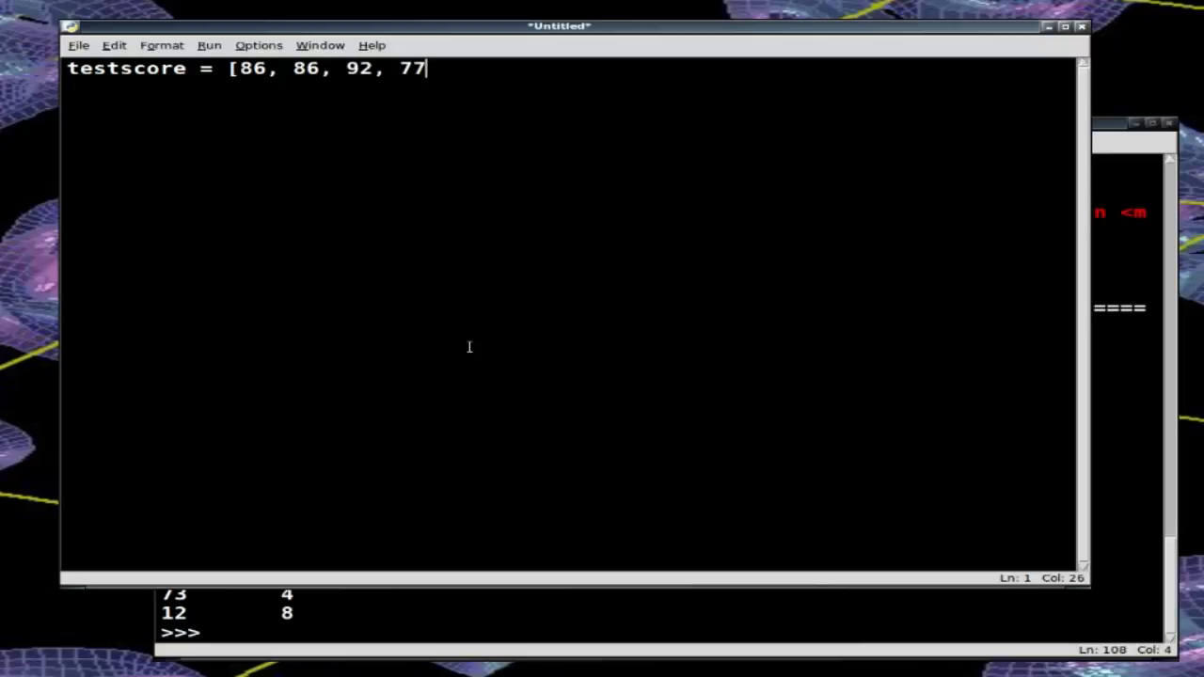
pyautogui.write(', 75')
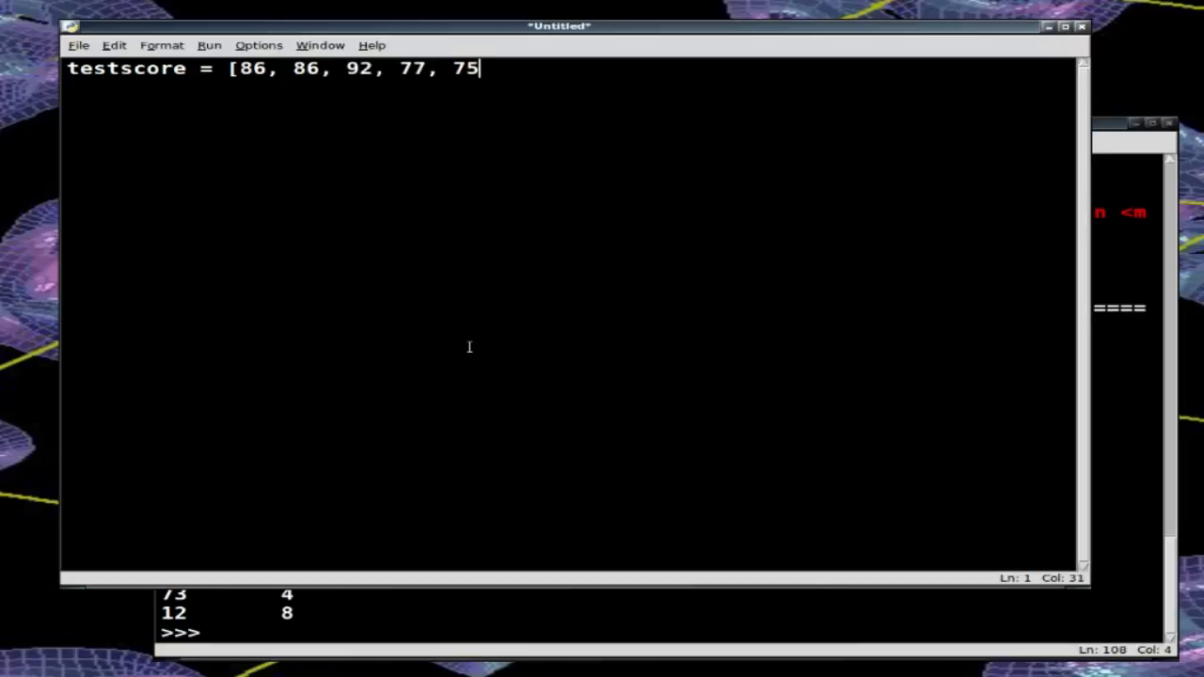
pyautogui.write(', 73, 7')
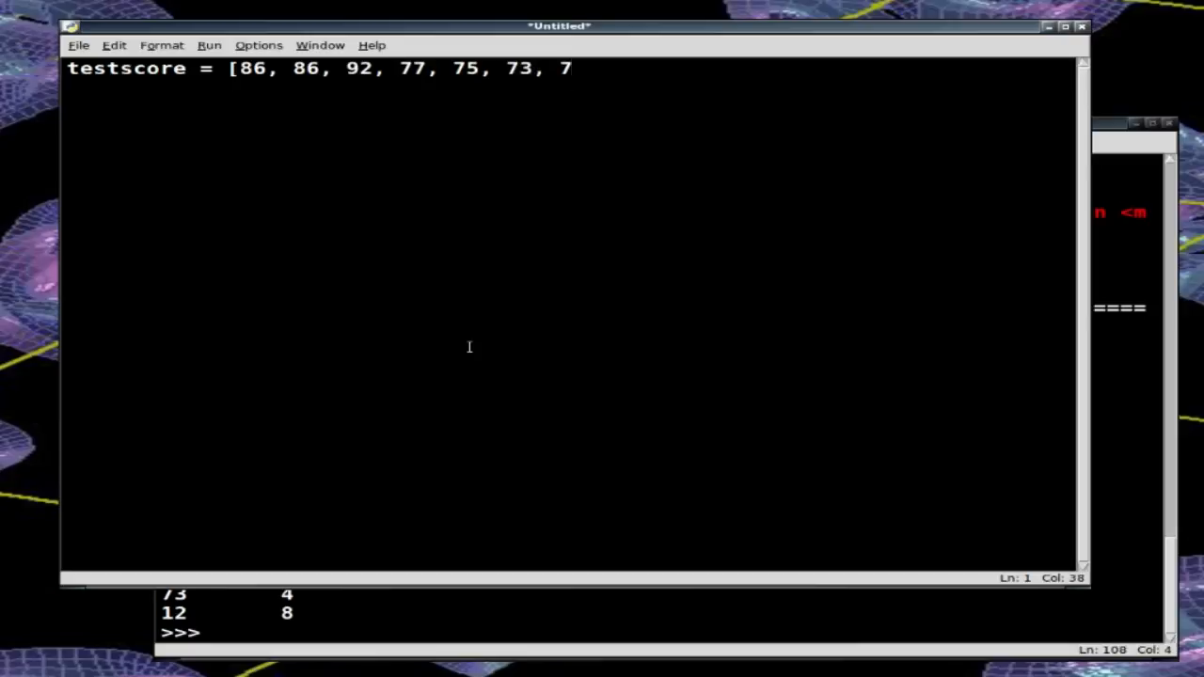
pyautogui.write('3, 65, 73')
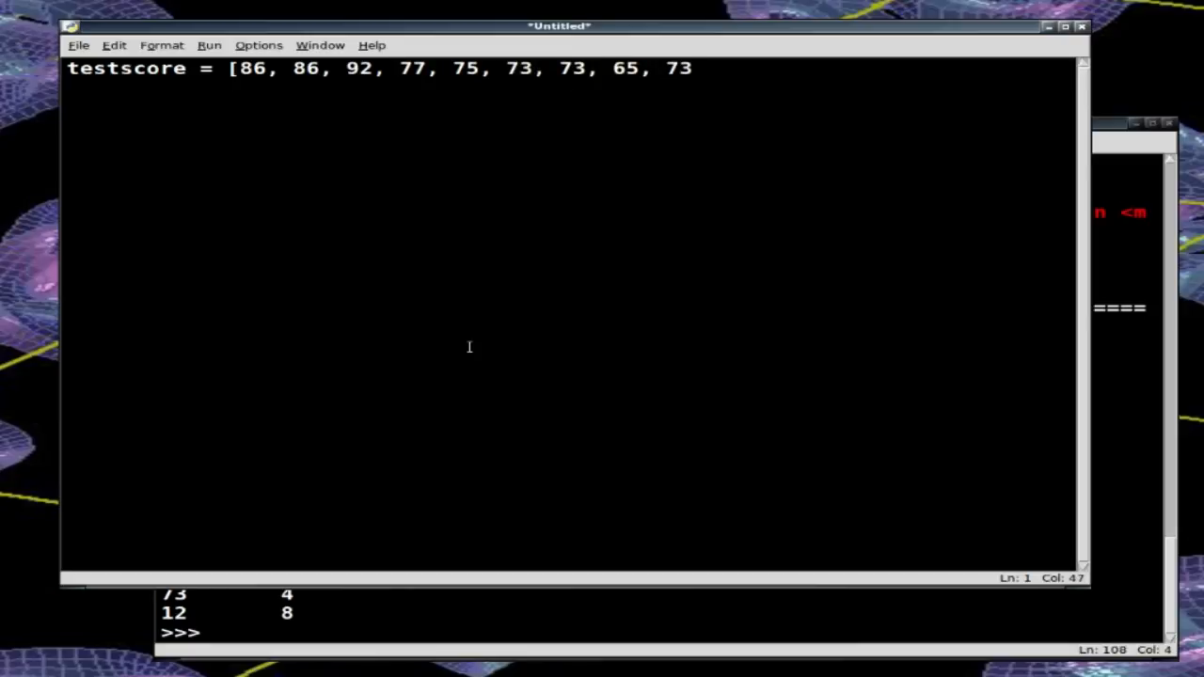
pyautogui.write(', 68,')
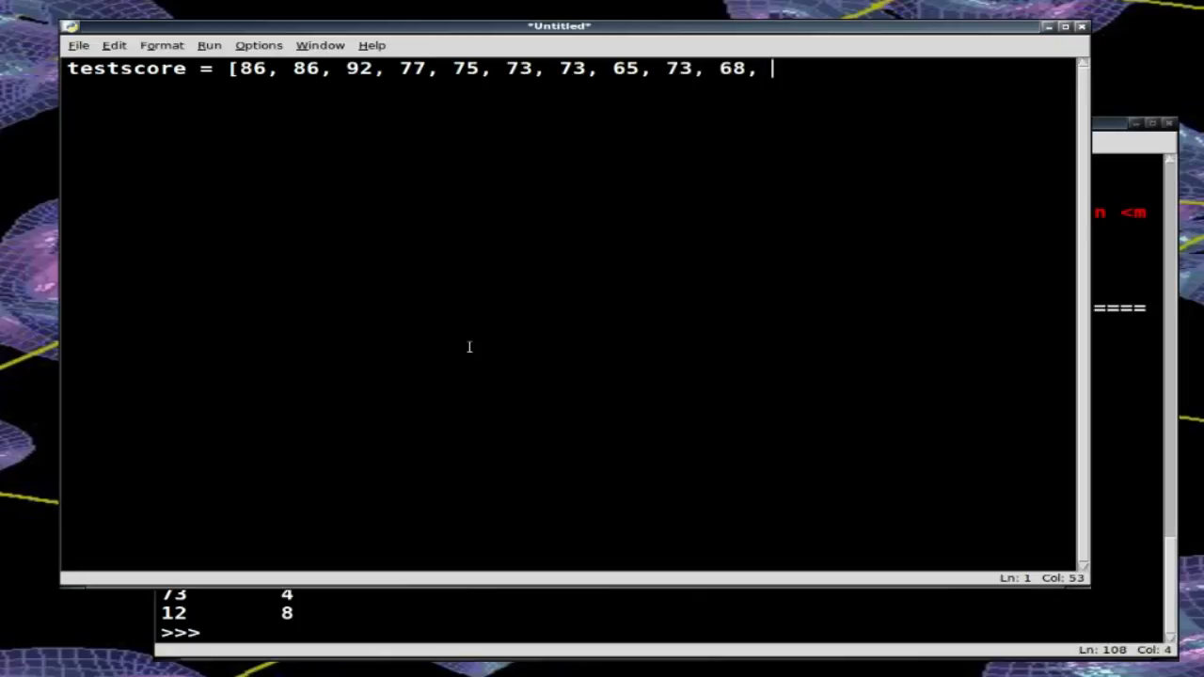
pyautogui.write('73,')
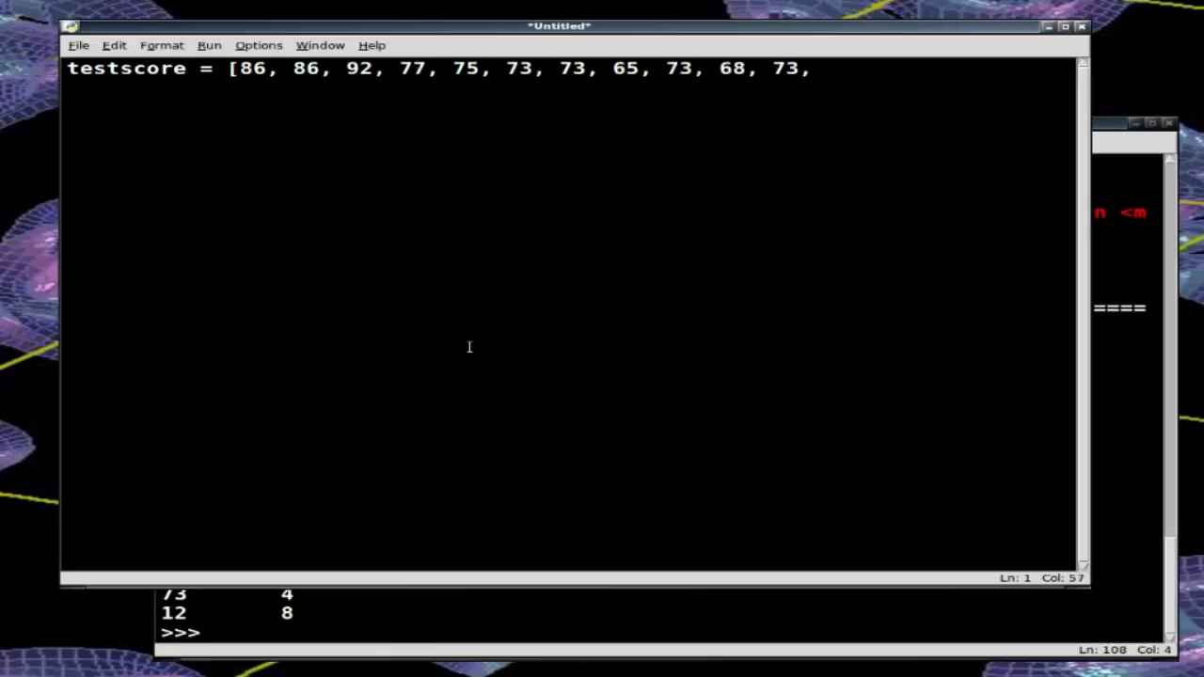
pyautogui.write('12')
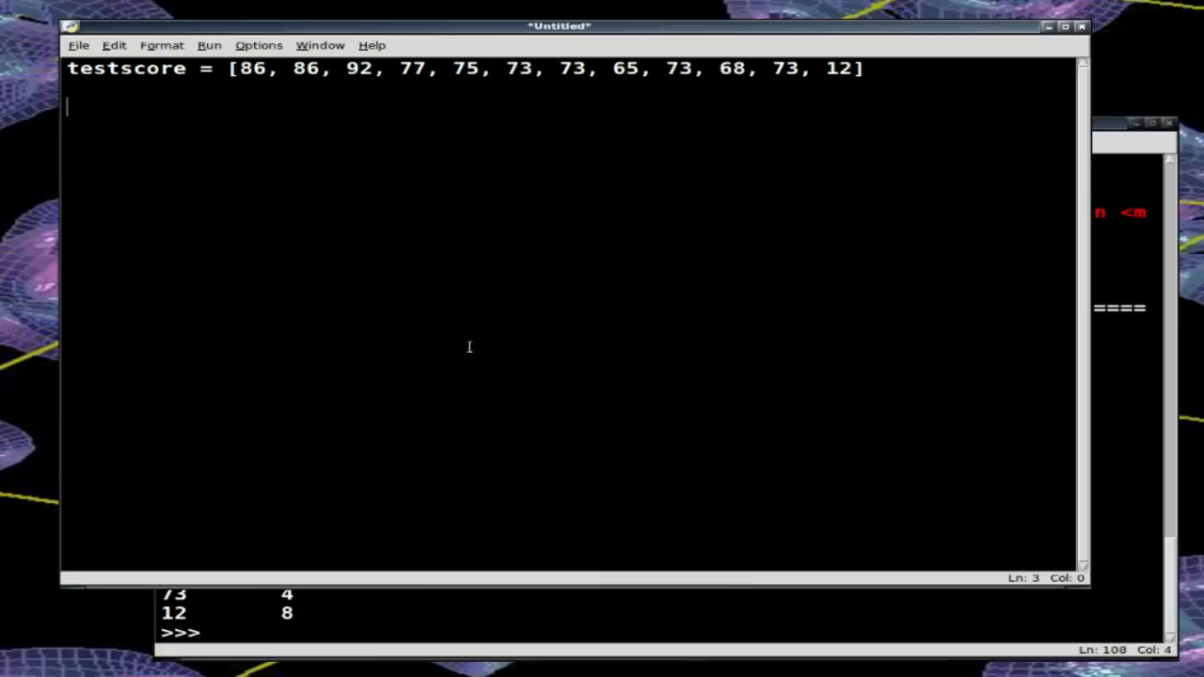
# Step: Begin saving the new script via Save As
pyautogui.click(79, 45)
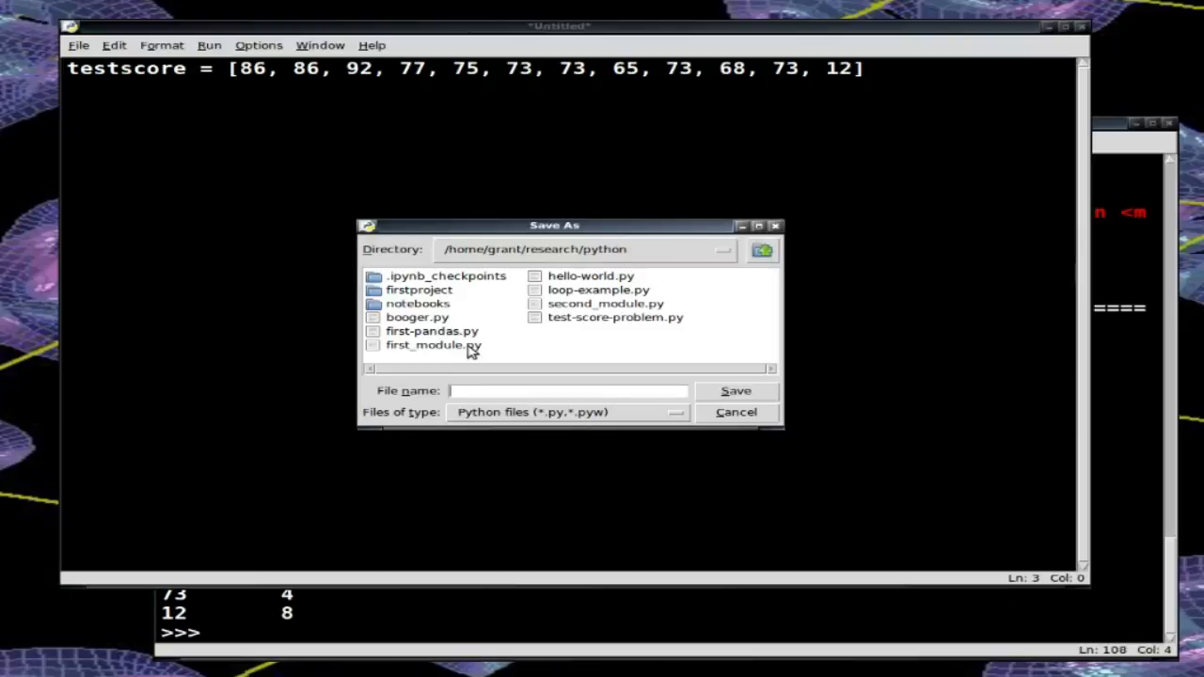
# Step: Name the file test-score-problem2, fixing the typo, and save it in the python research folder
pyautogui.write('test-sc')
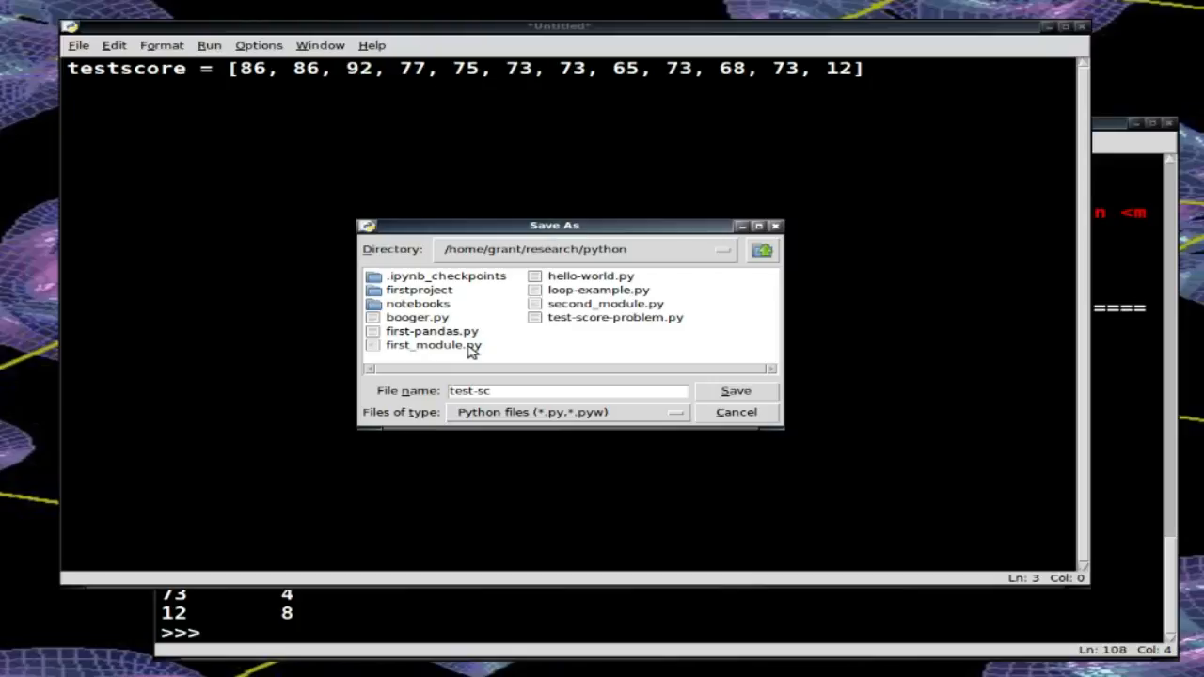
pyautogui.write('ore-problm')
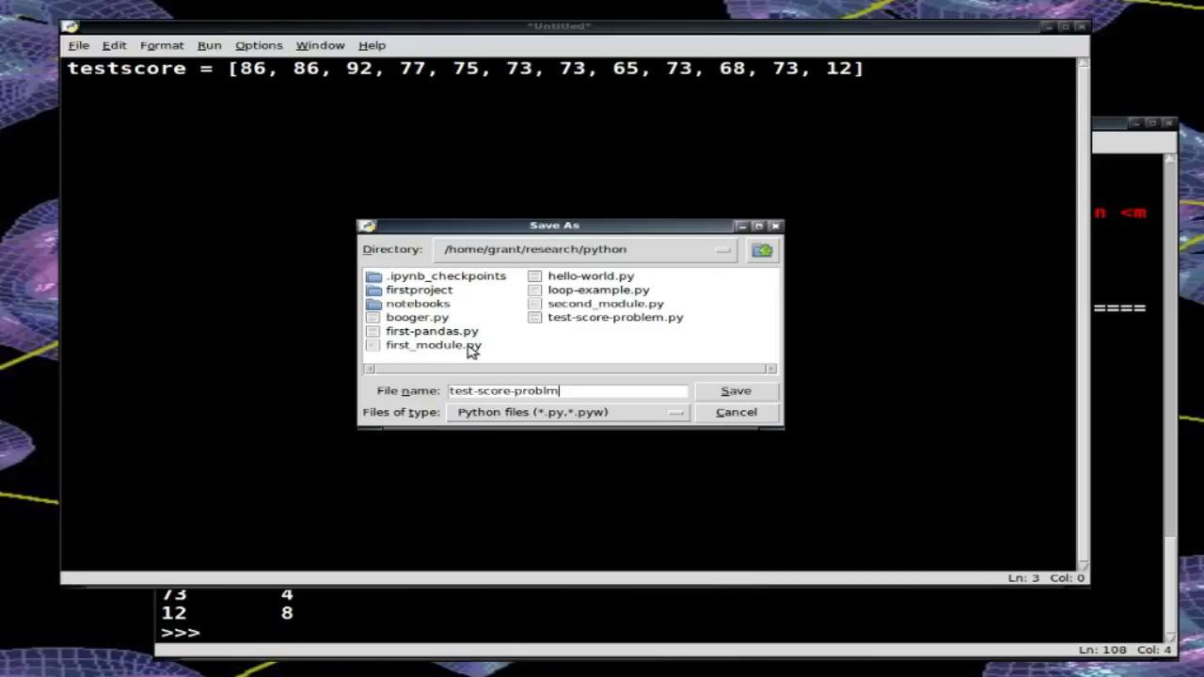
pyautogui.click(738, 389)
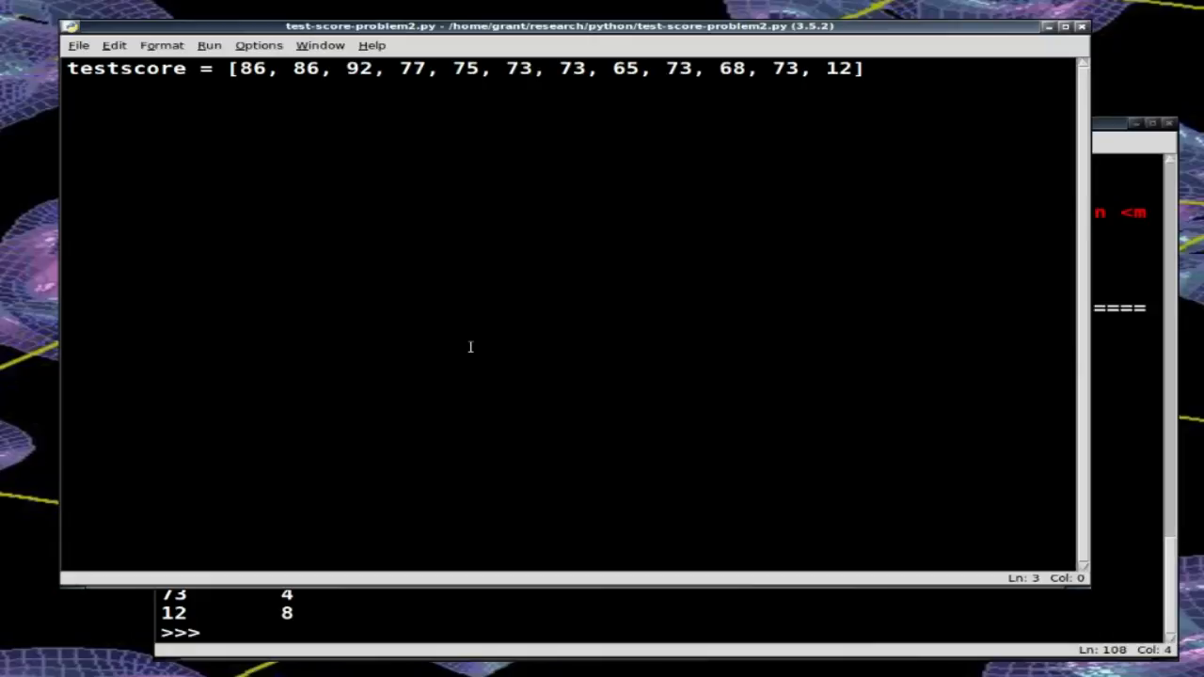
pyautogui.write('test')
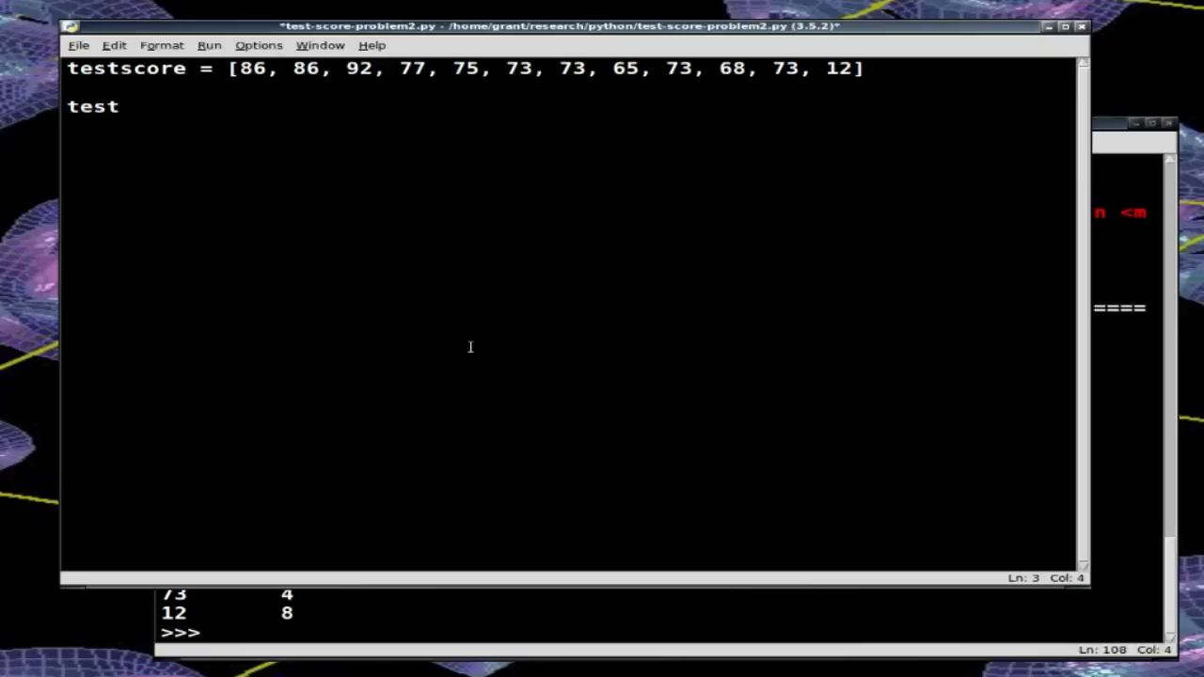
pyautogui.write('score.')
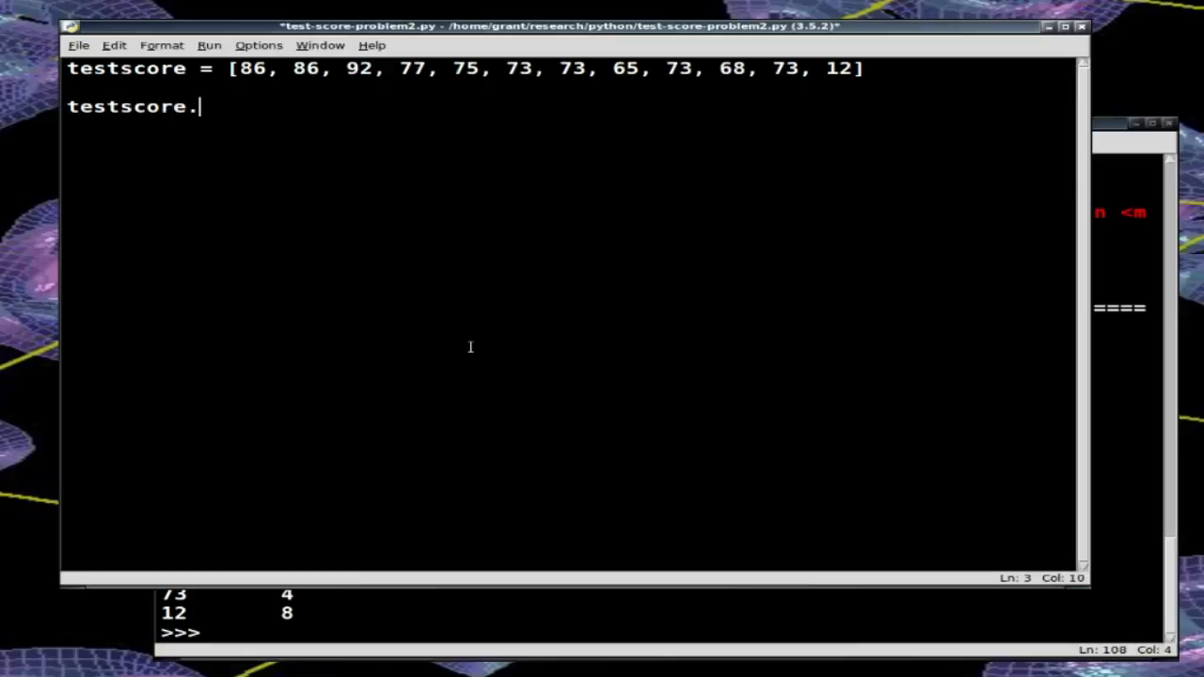
pyautogui.write('sort()')
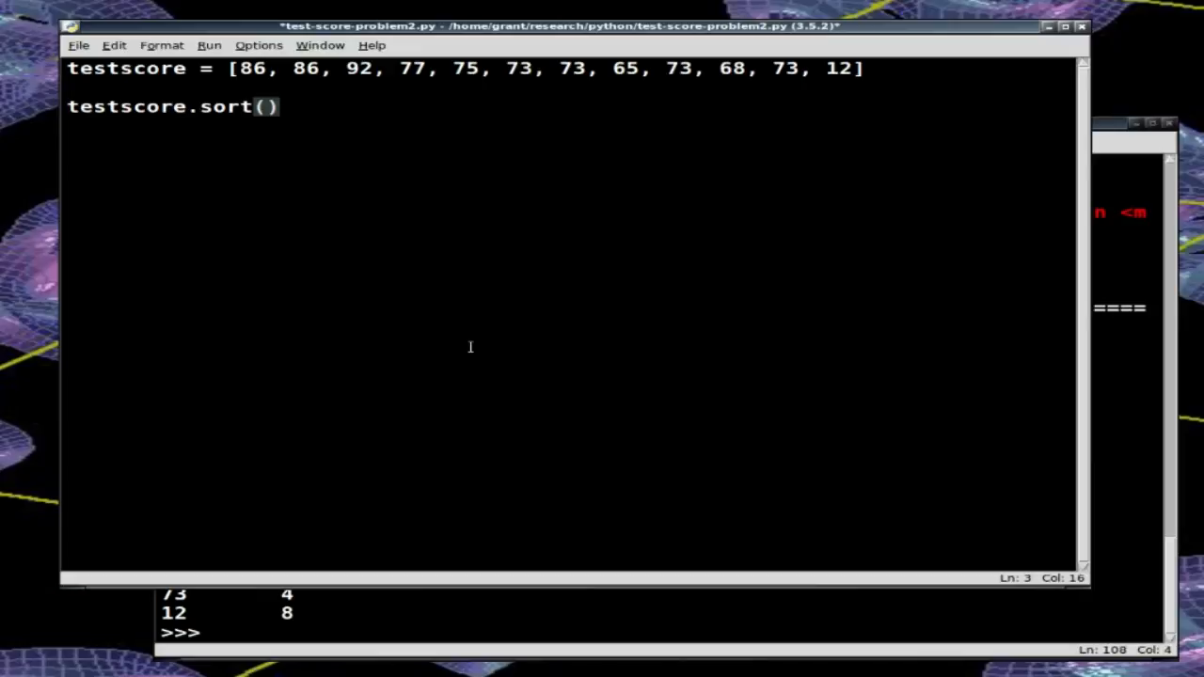
pyautogui.click(278, 105)
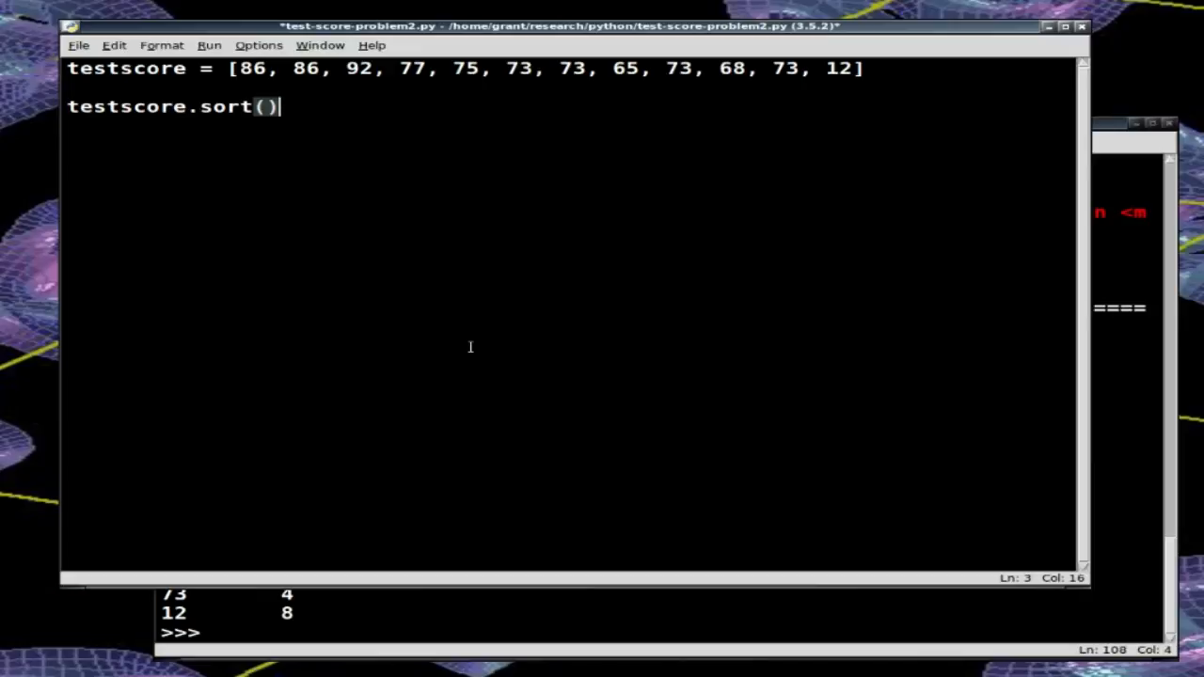
pyautogui.press('BackSpace')
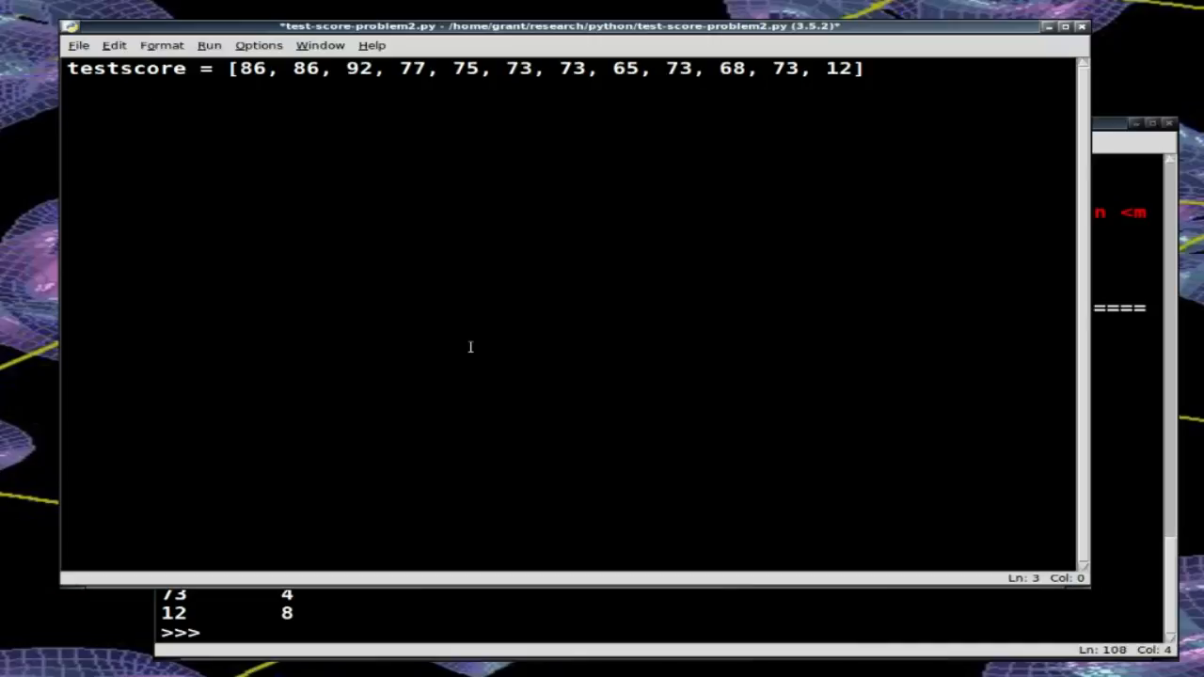
# Step: Add ts = testscore.copy() and ts.sort() to make a sorted copy of the scores
pyautogui.write('t')
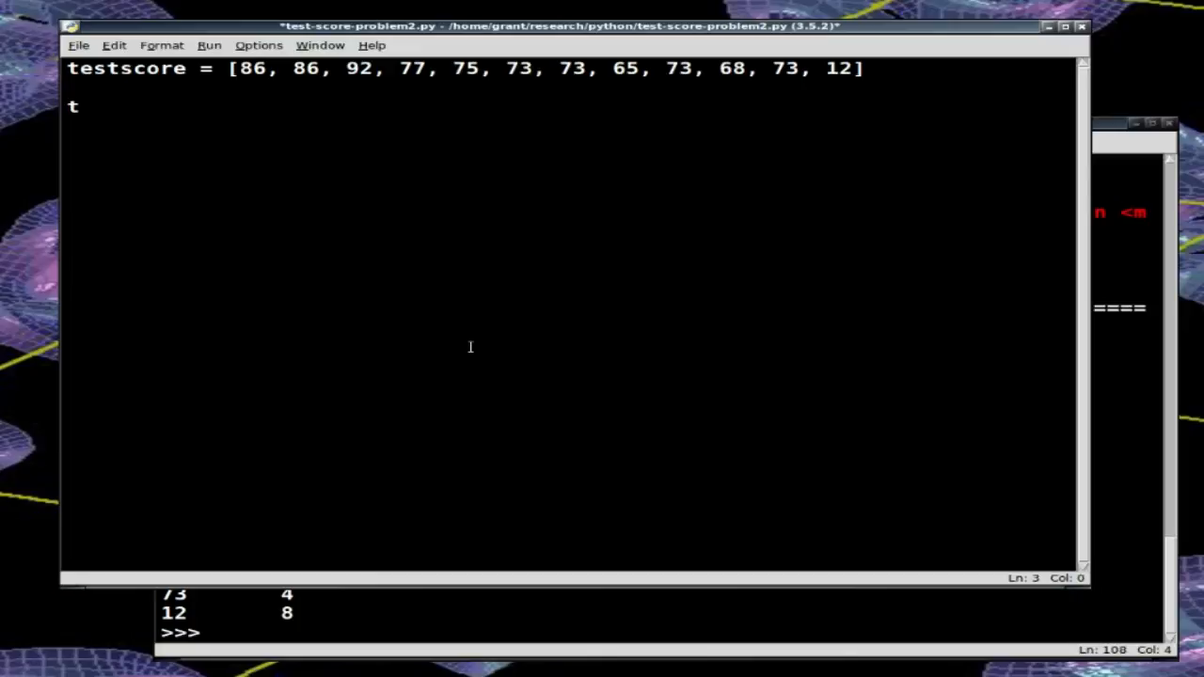
pyautogui.write('s')
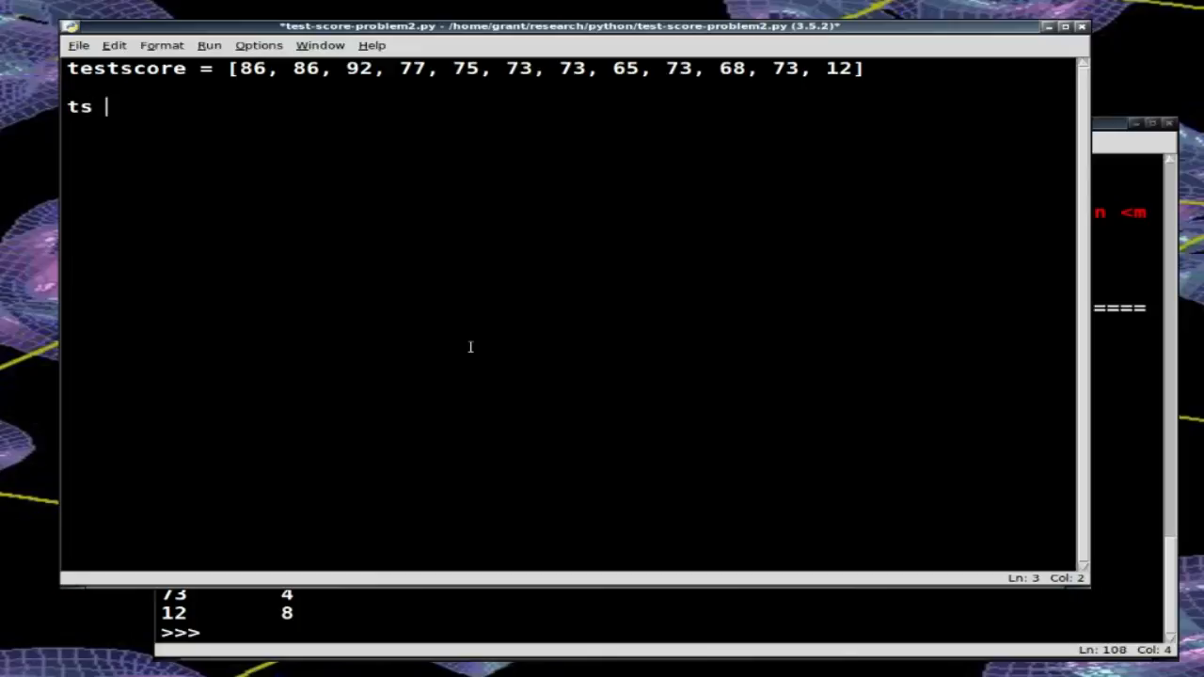
pyautogui.write('=')
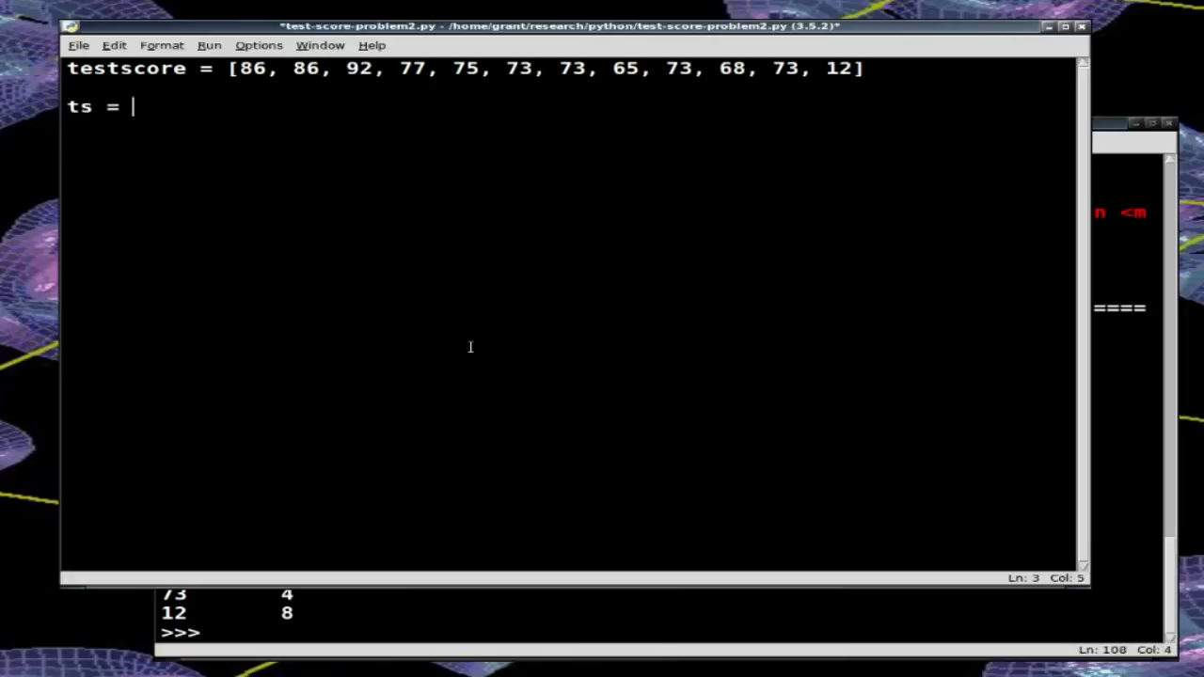
pyautogui.write('tests')
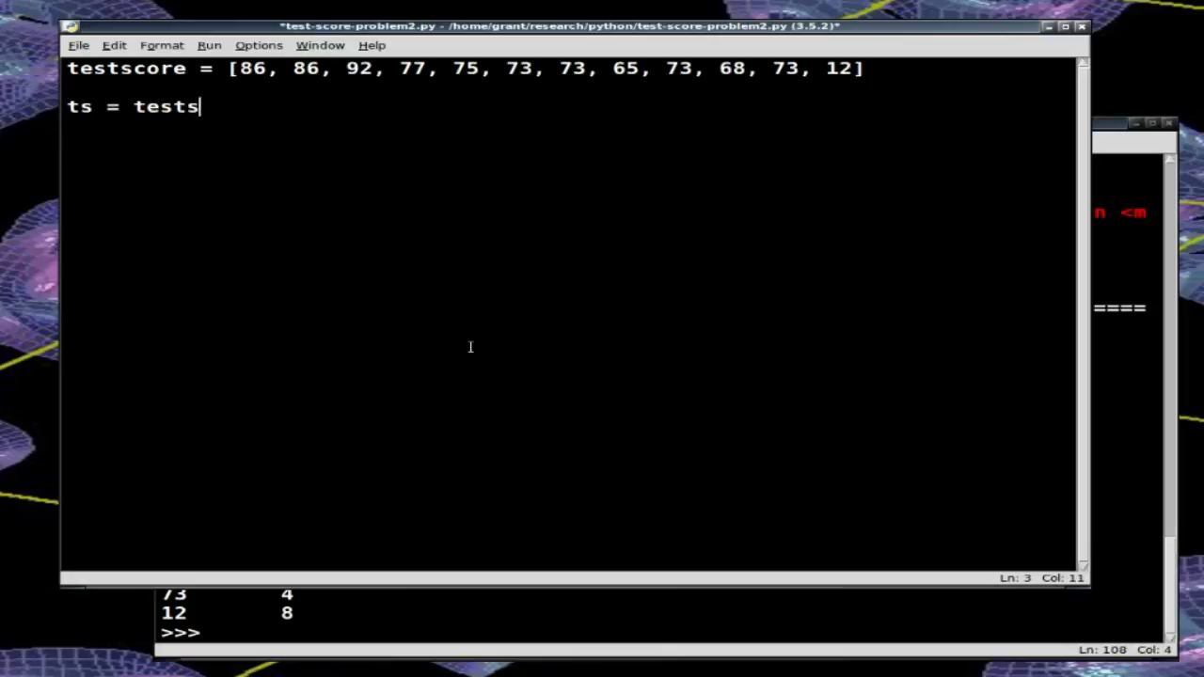
pyautogui.write('core')
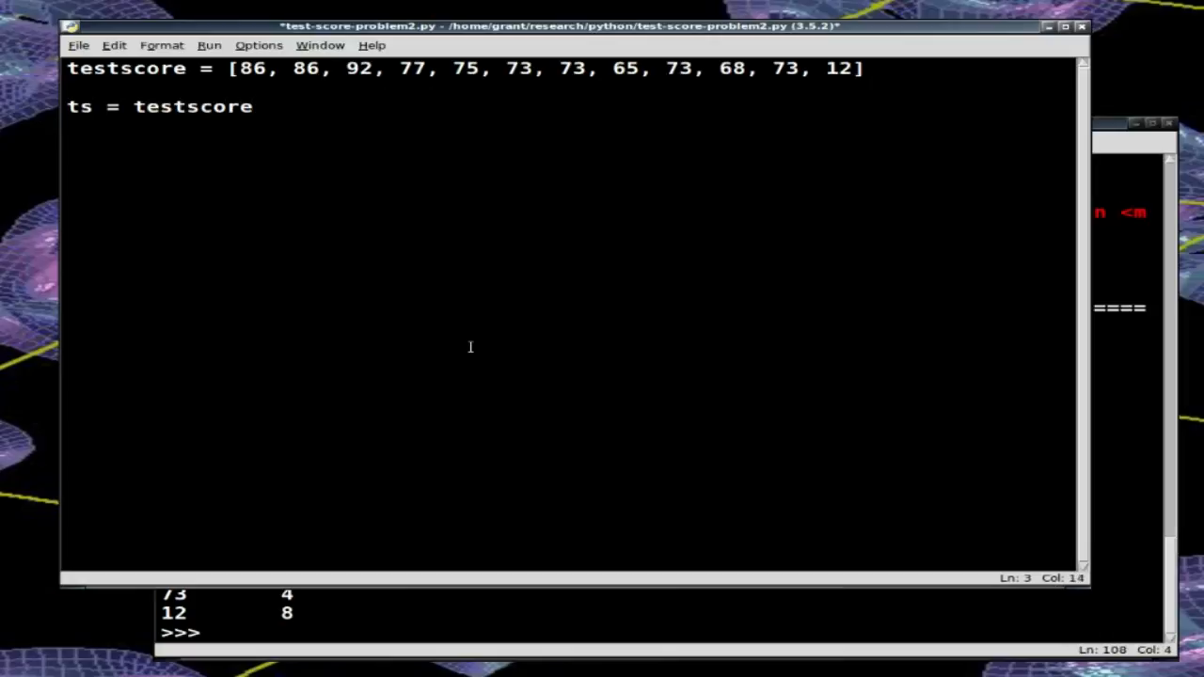
pyautogui.write('.copy(')
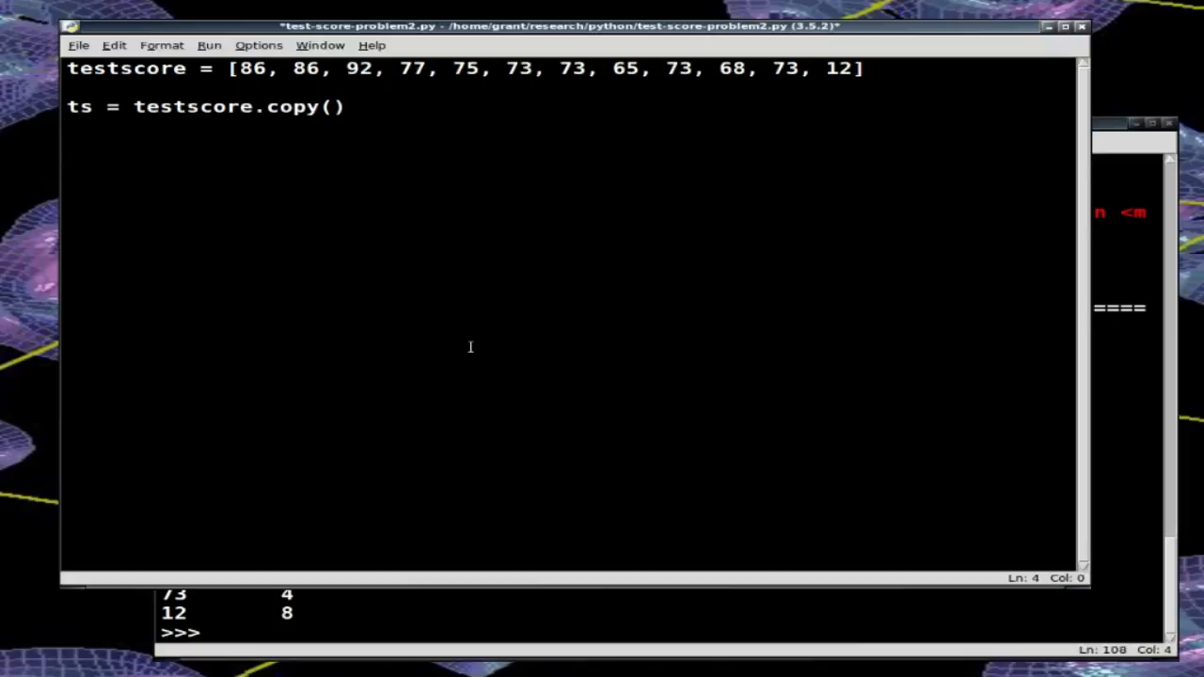
pyautogui.write('ts.sor')
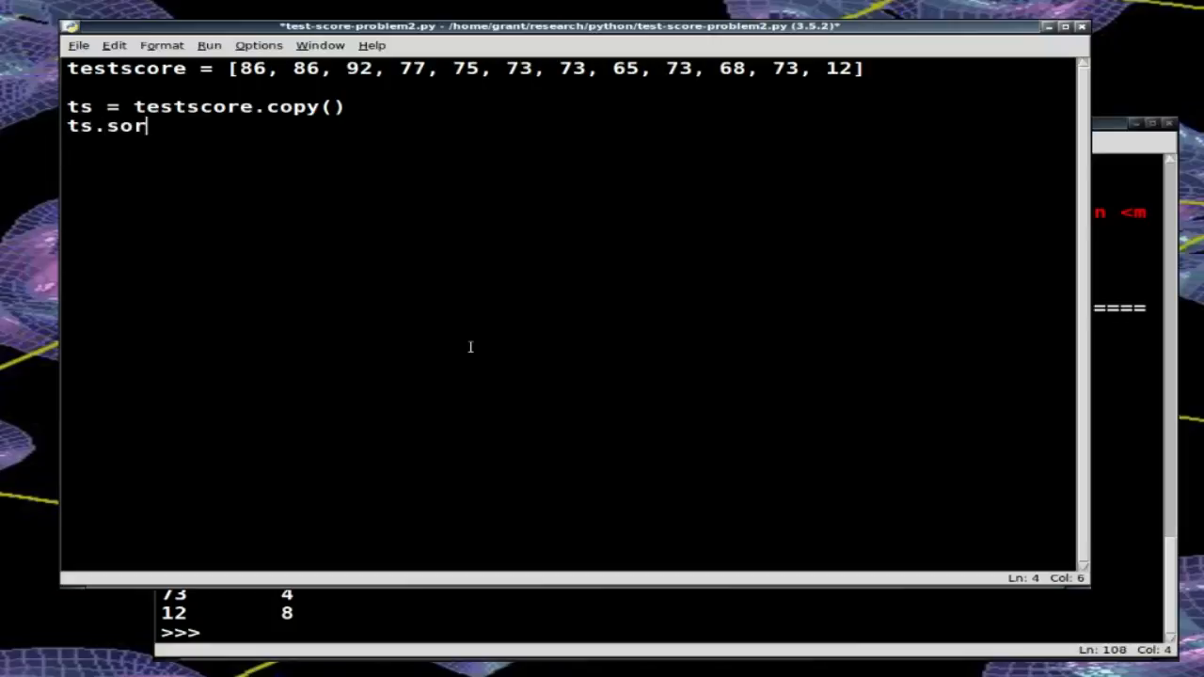
pyautogui.write('t()')
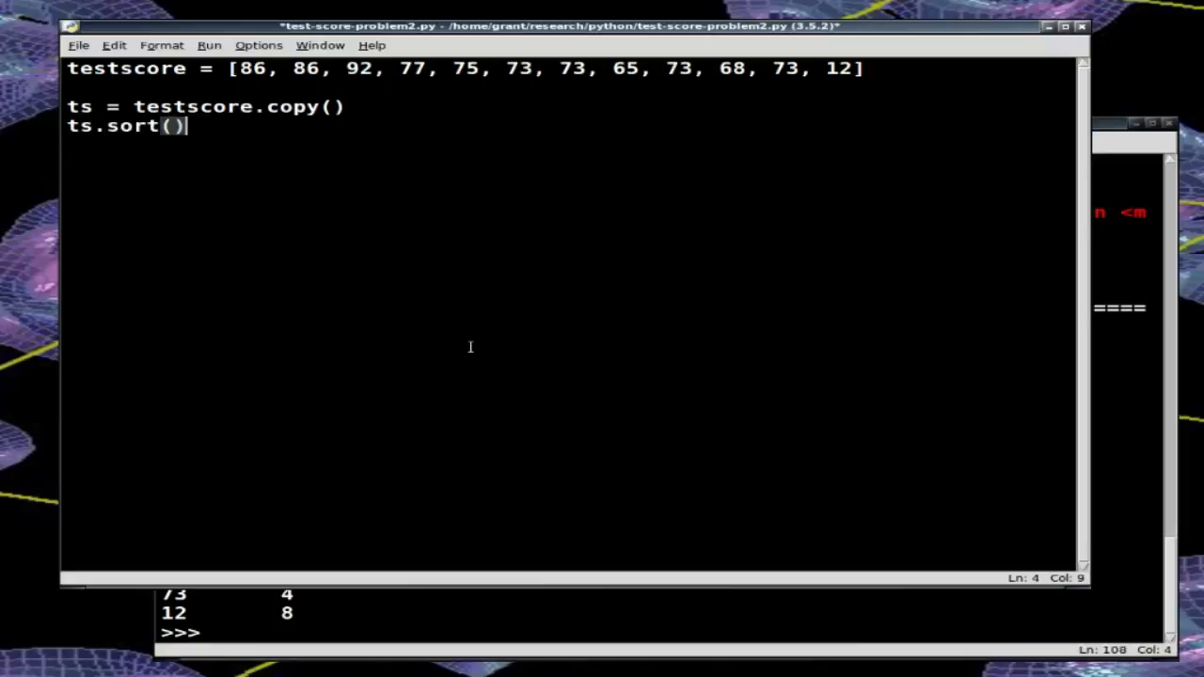
# Step: Add print(testscore) and print(ts) so the run shows both lists
pyautogui.write('prnt')
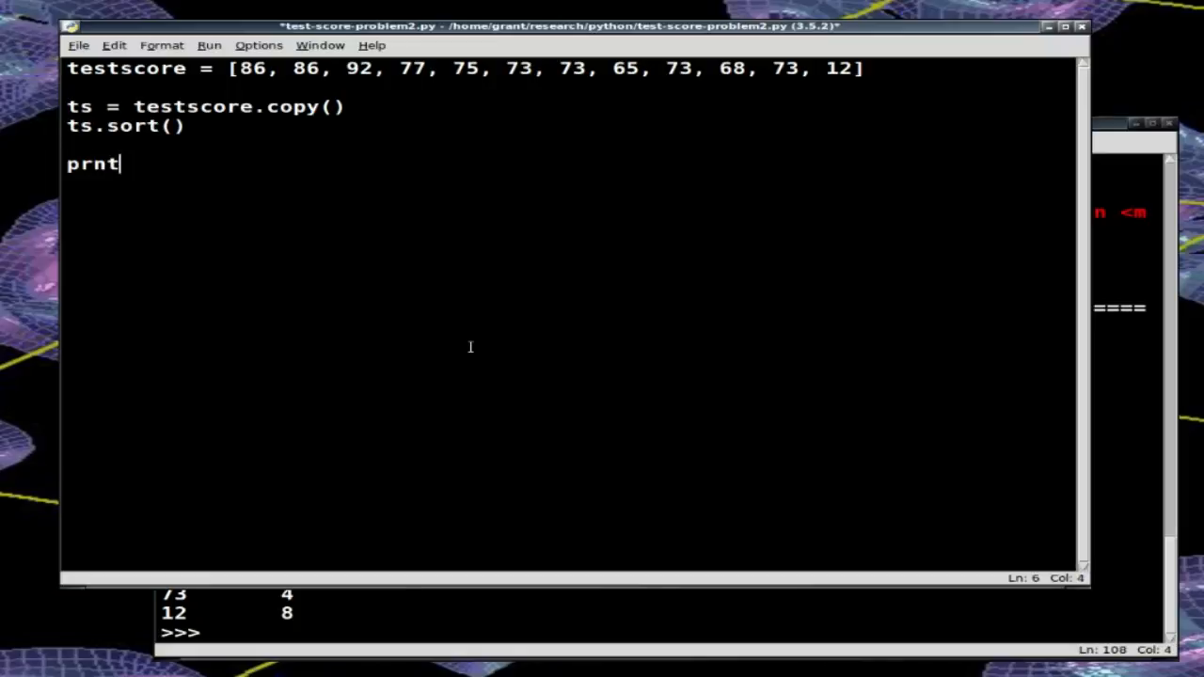
pyautogui.write('int(')
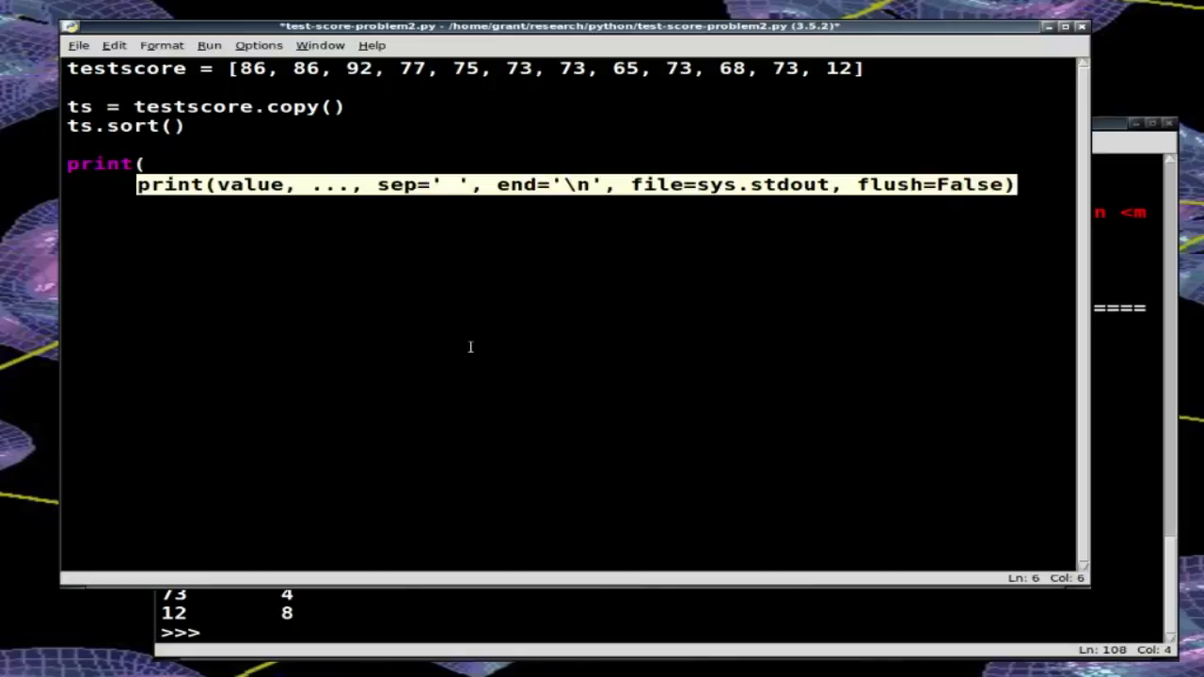
pyautogui.write('testscore')
pyautogui.write('print')
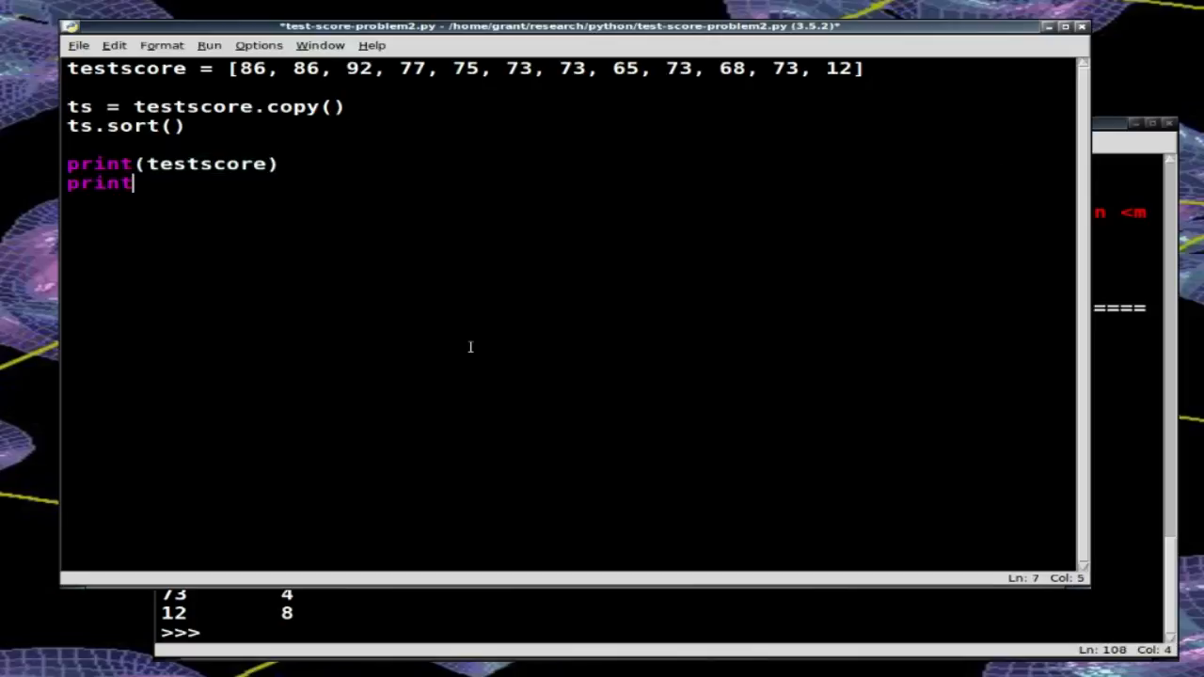
pyautogui.write('(ts')
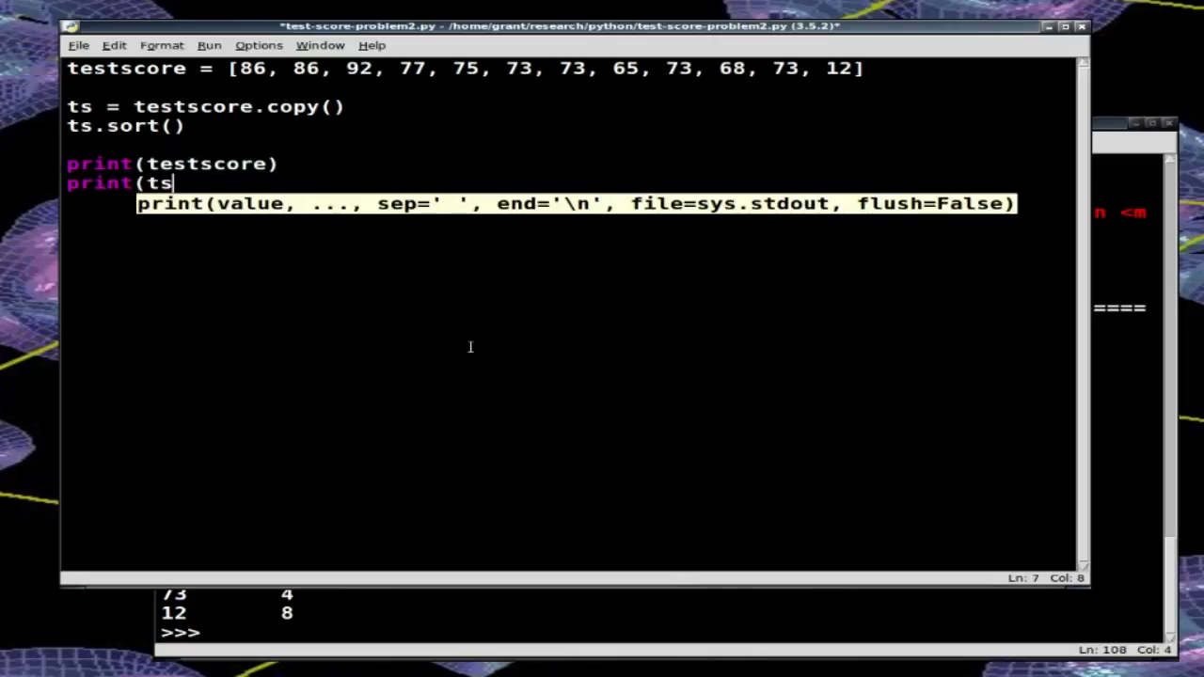
pyautogui.write(')')
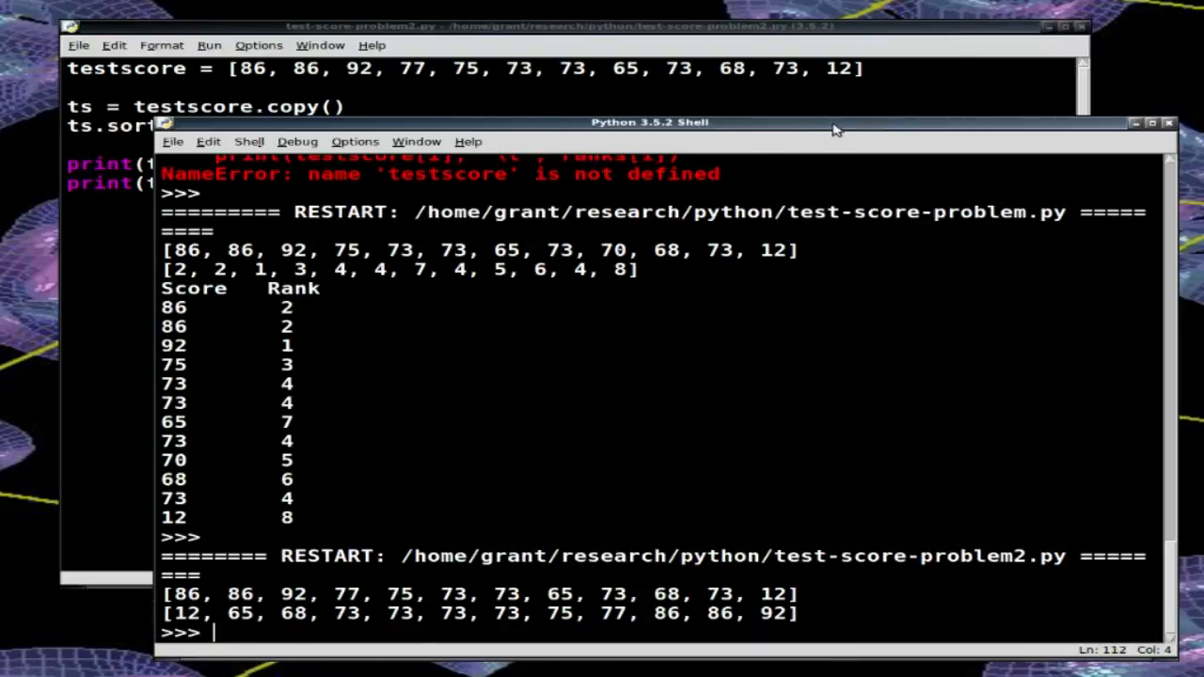
# Step: Change the sort call to ts.sort(reverse=True) for descending order
pyautogui.click(546, 27)
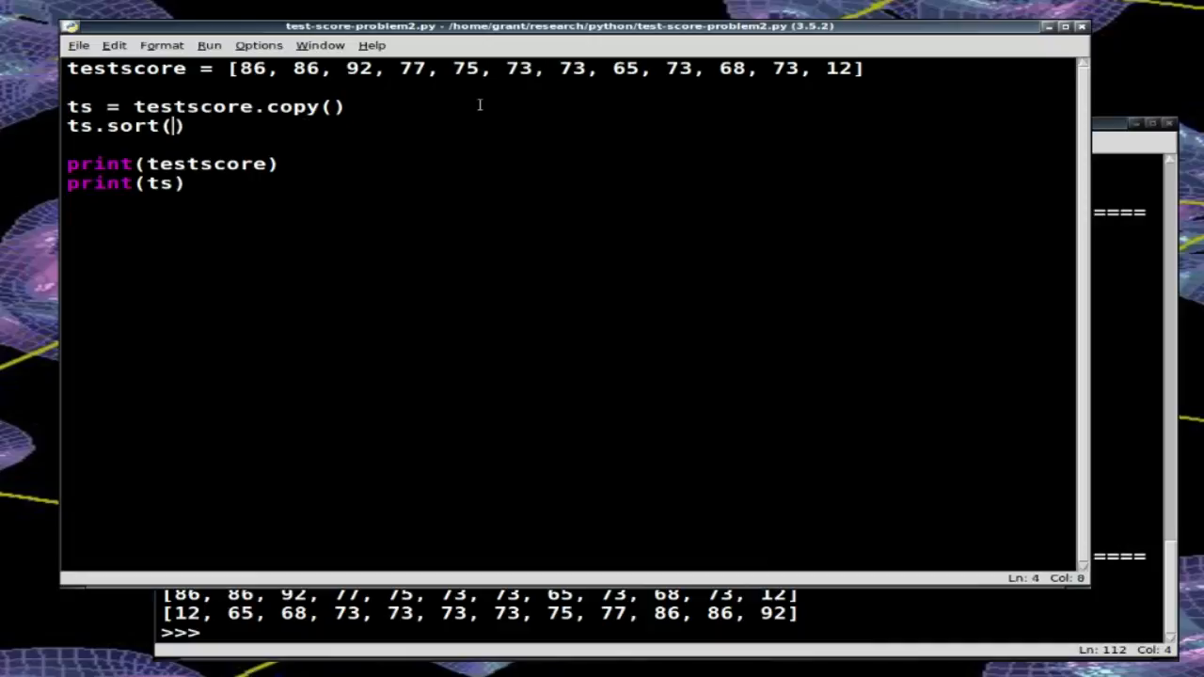
pyautogui.write('rev')
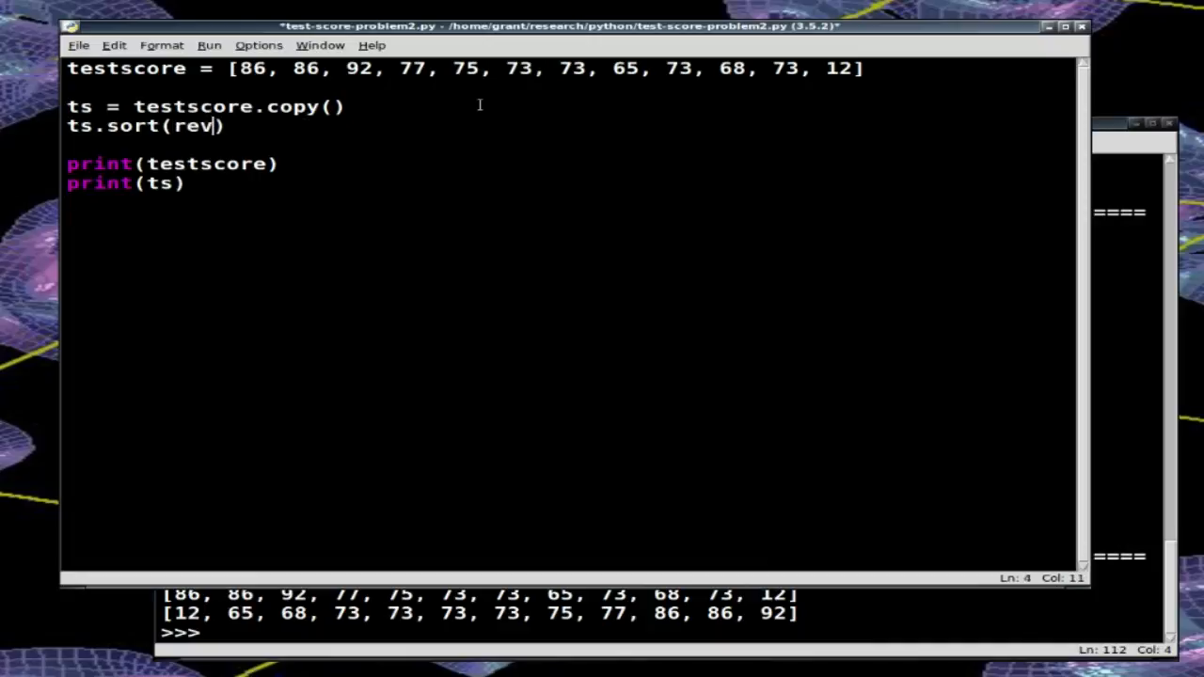
pyautogui.write('erse=')
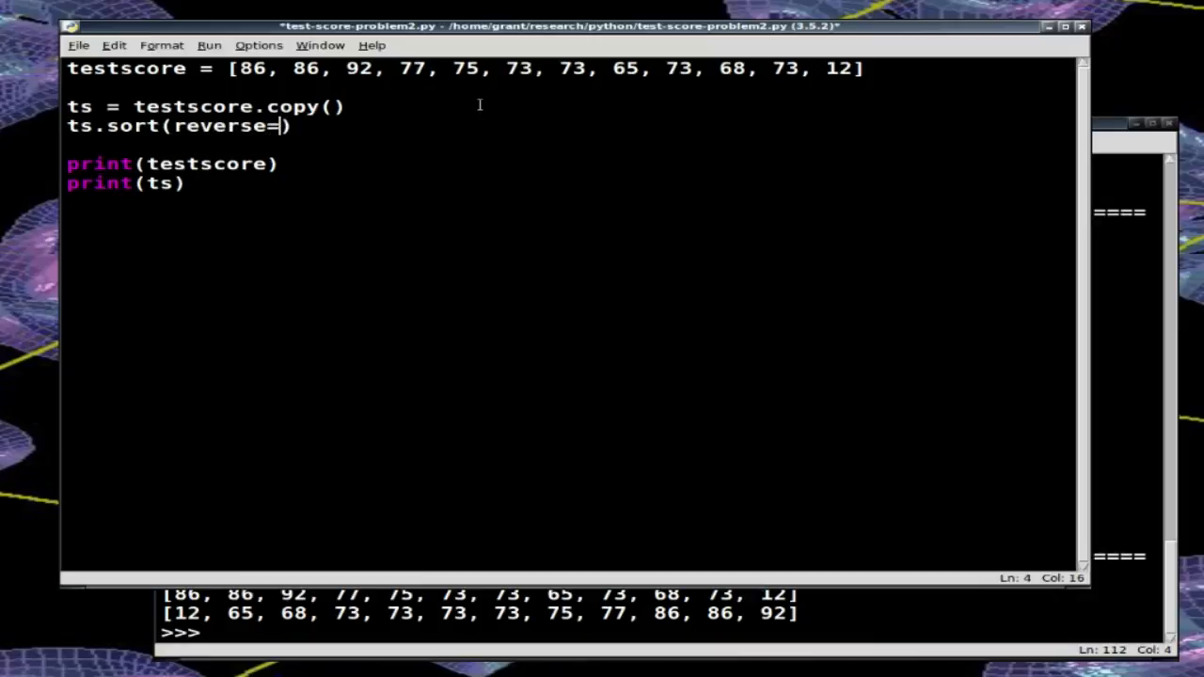
pyautogui.write('True')
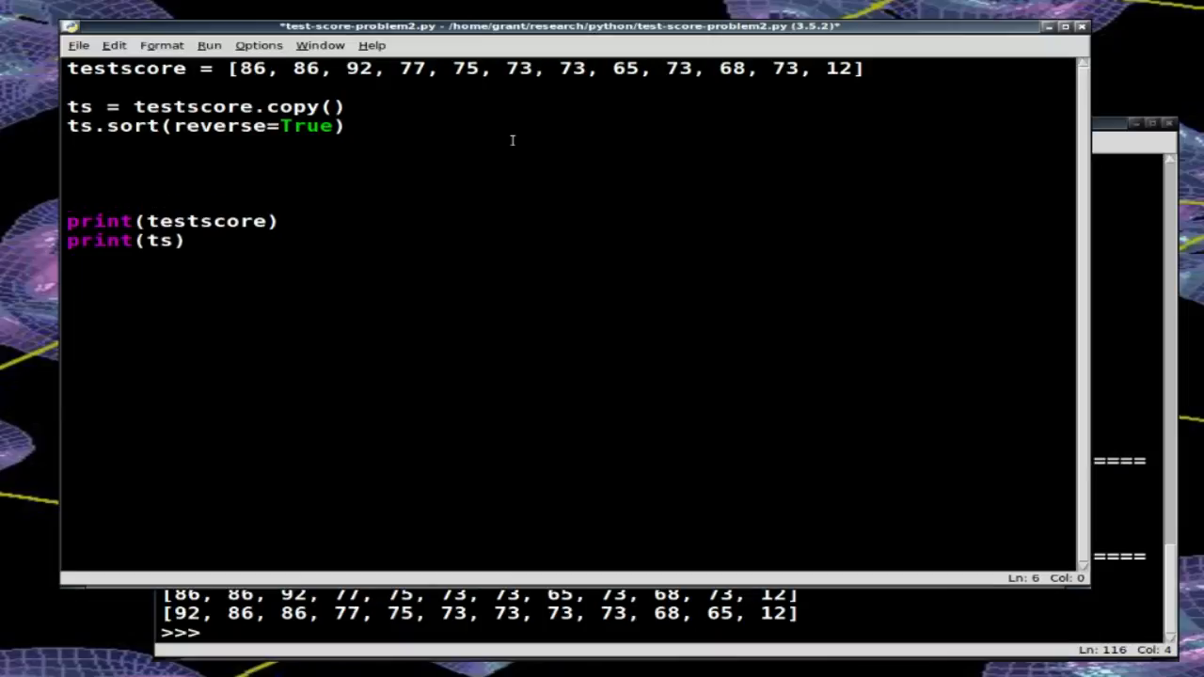
# Step: Add print(set(ts)) to show each distinct score once
pyautogui.write('p')
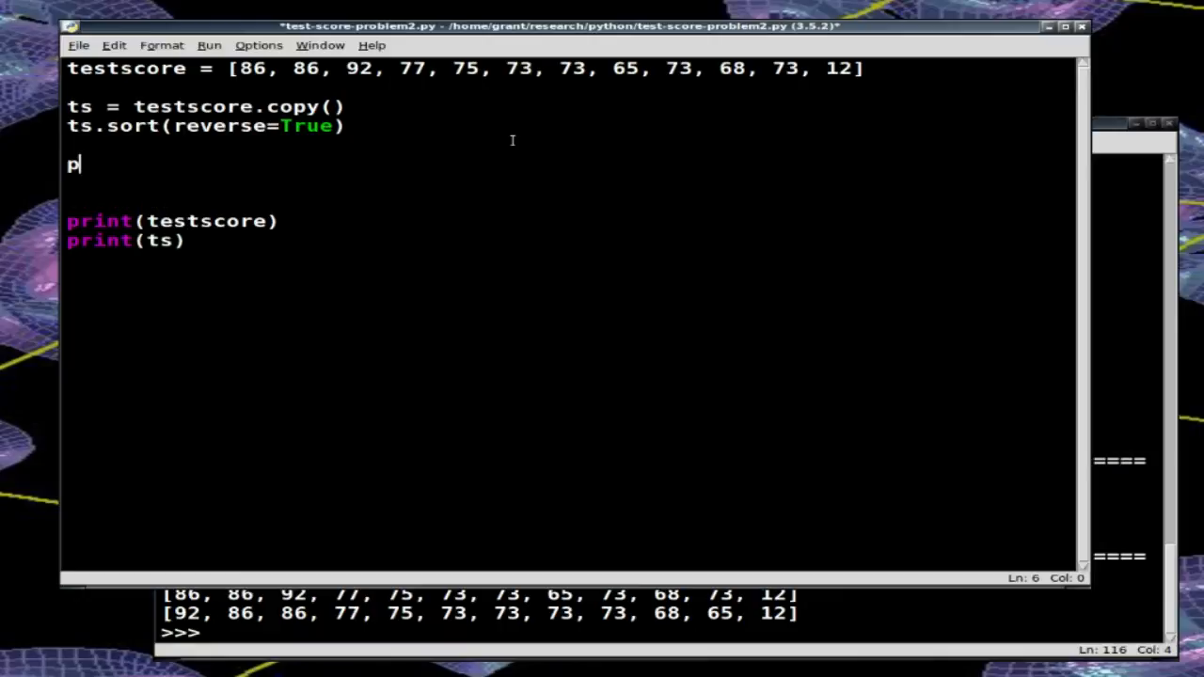
pyautogui.write('rint(set')
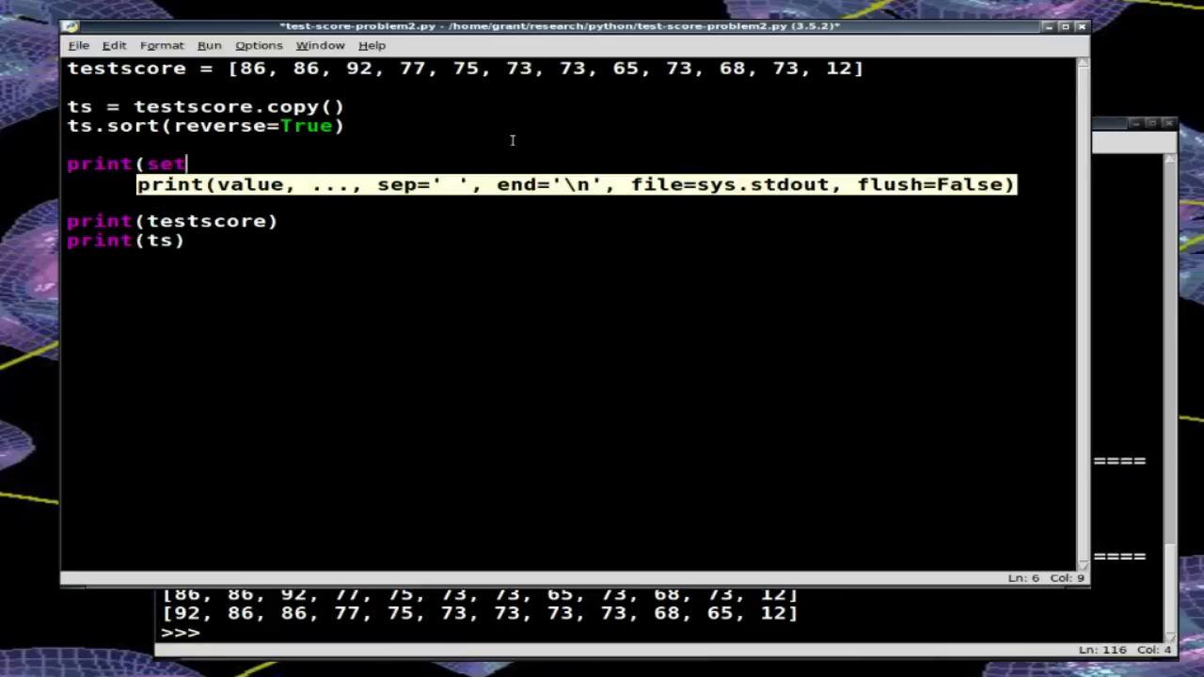
pyautogui.write('(ts))')
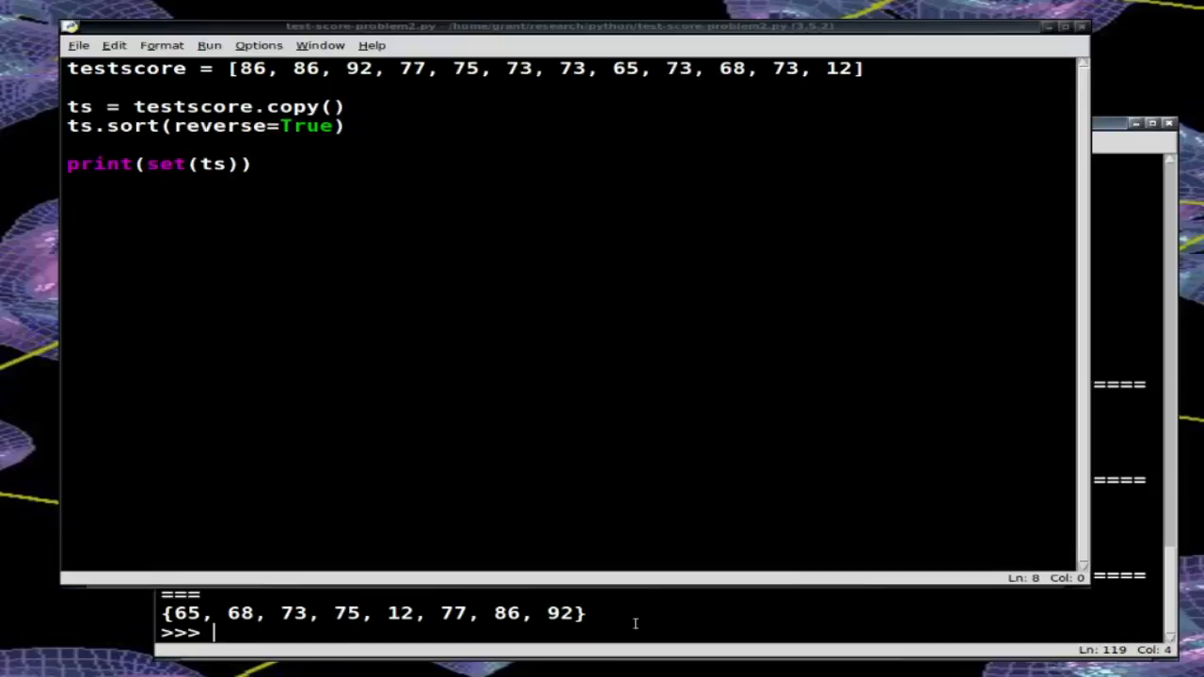
pyautogui.moveTo(512, 493)
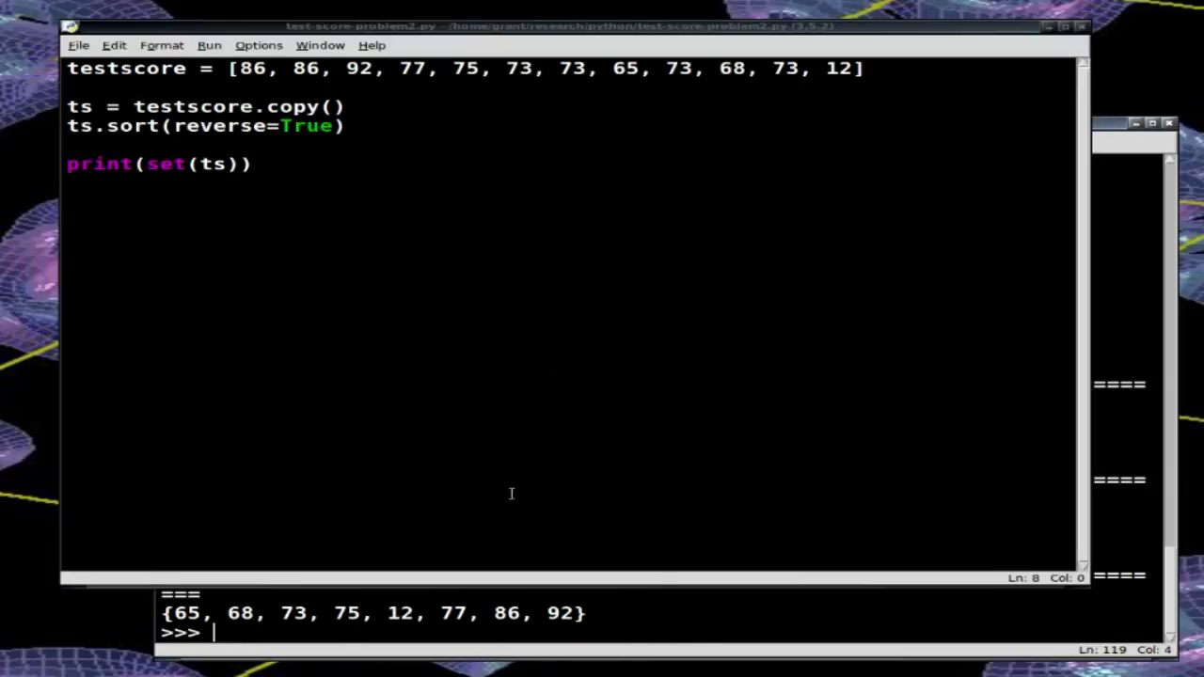
pyautogui.moveTo(771, 659)
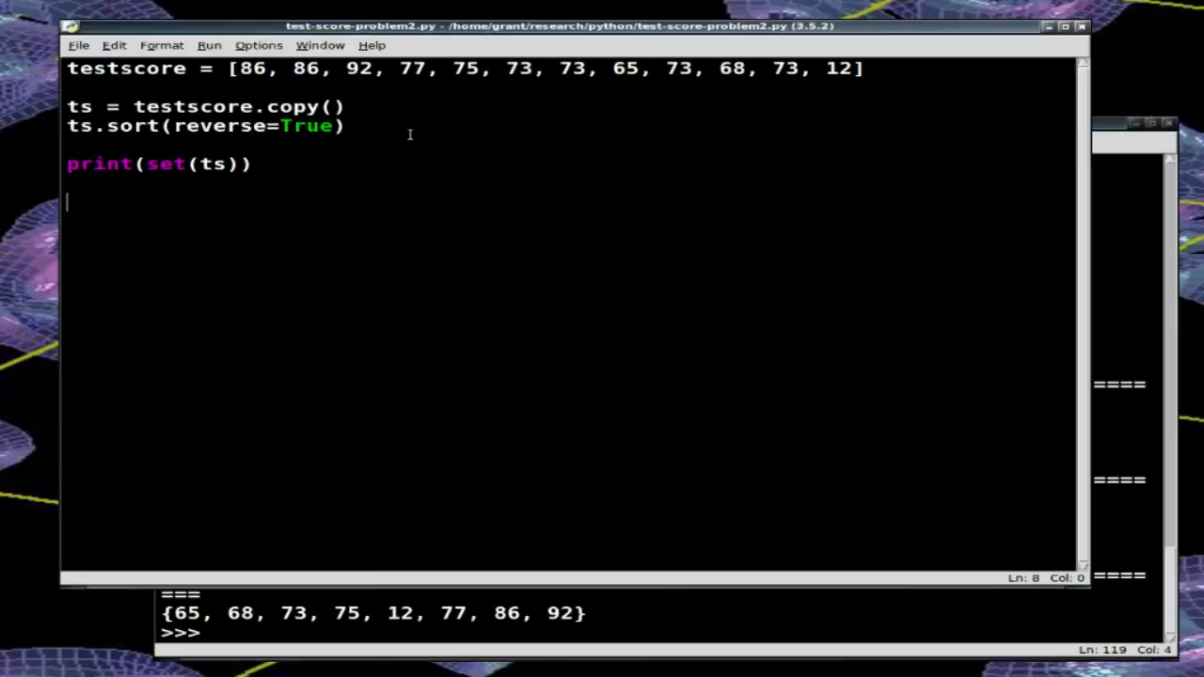
pyautogui.moveTo(374, 120)
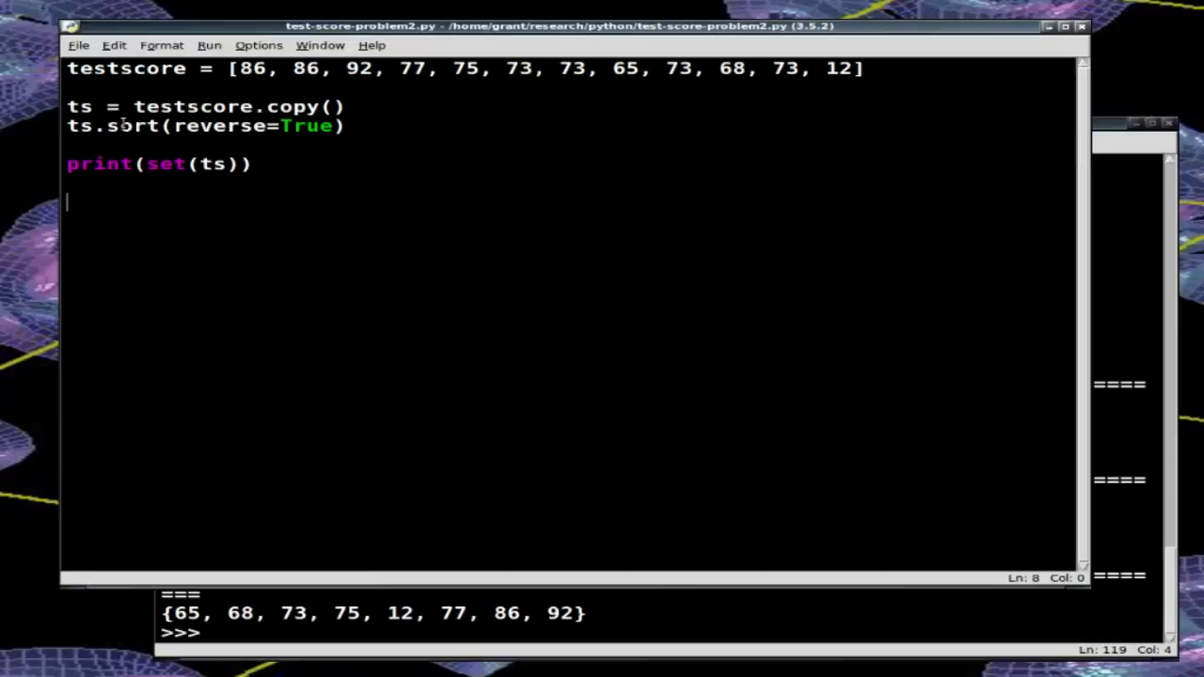
# Step: Rewrite the sort line as ts = list(set(ts)) and print ts
pyautogui.click(501, 132)
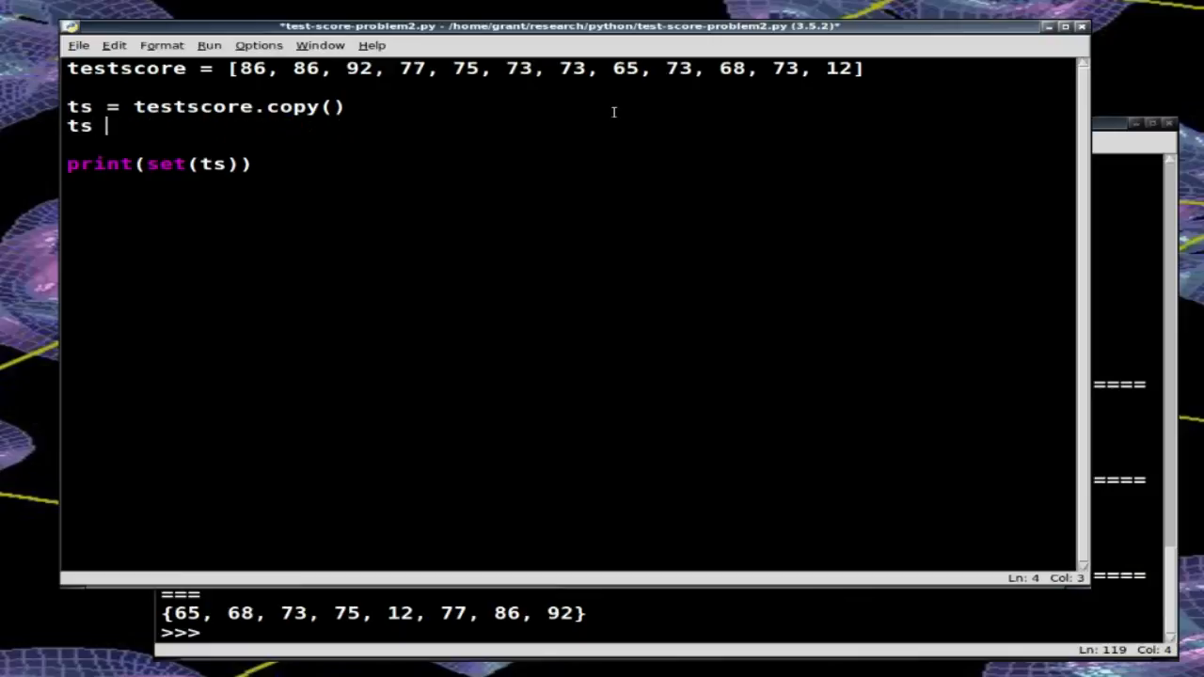
pyautogui.write('= set(t')
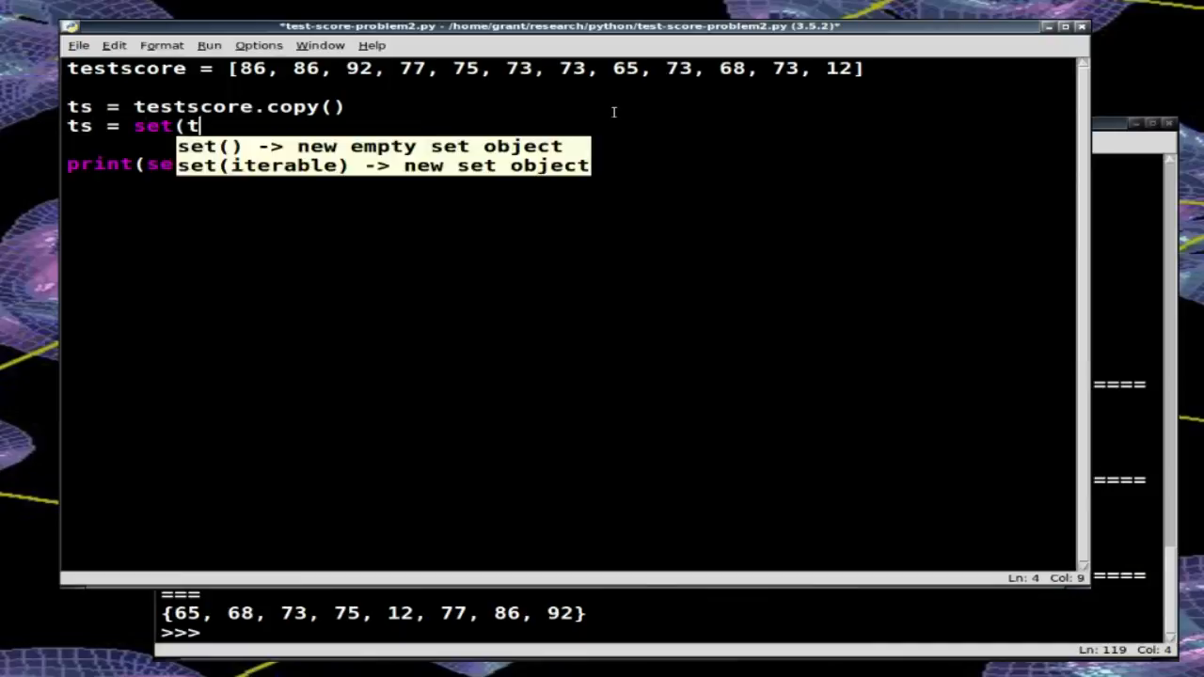
pyautogui.write('s)')
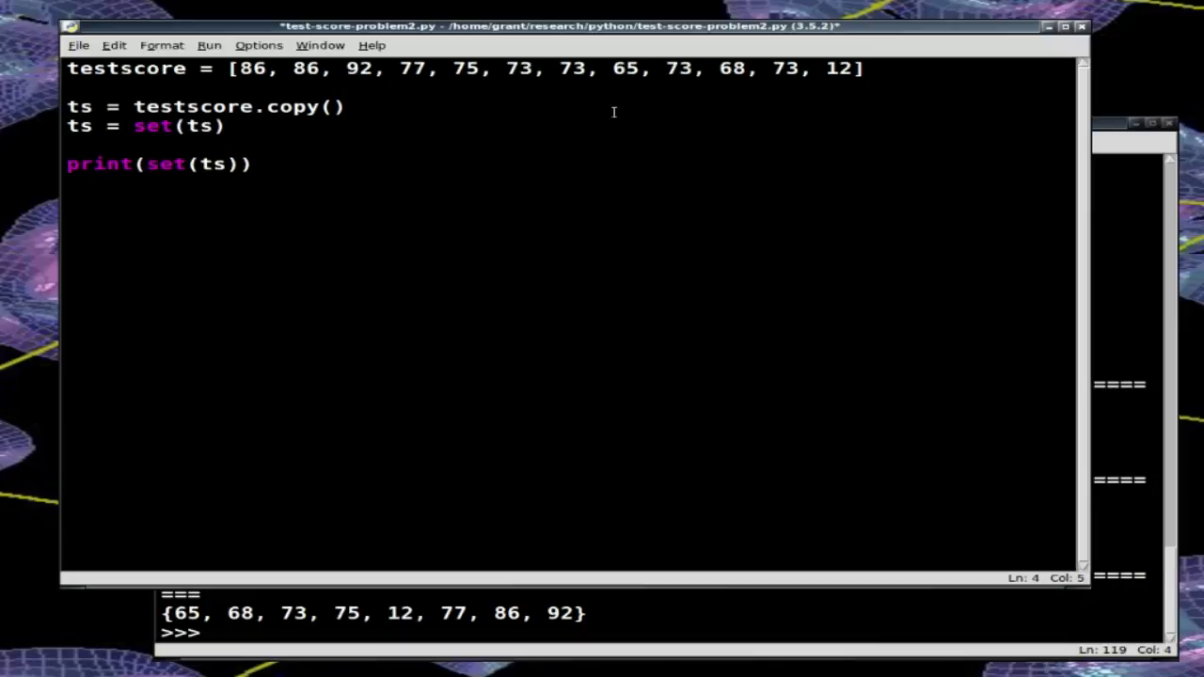
pyautogui.write('list')
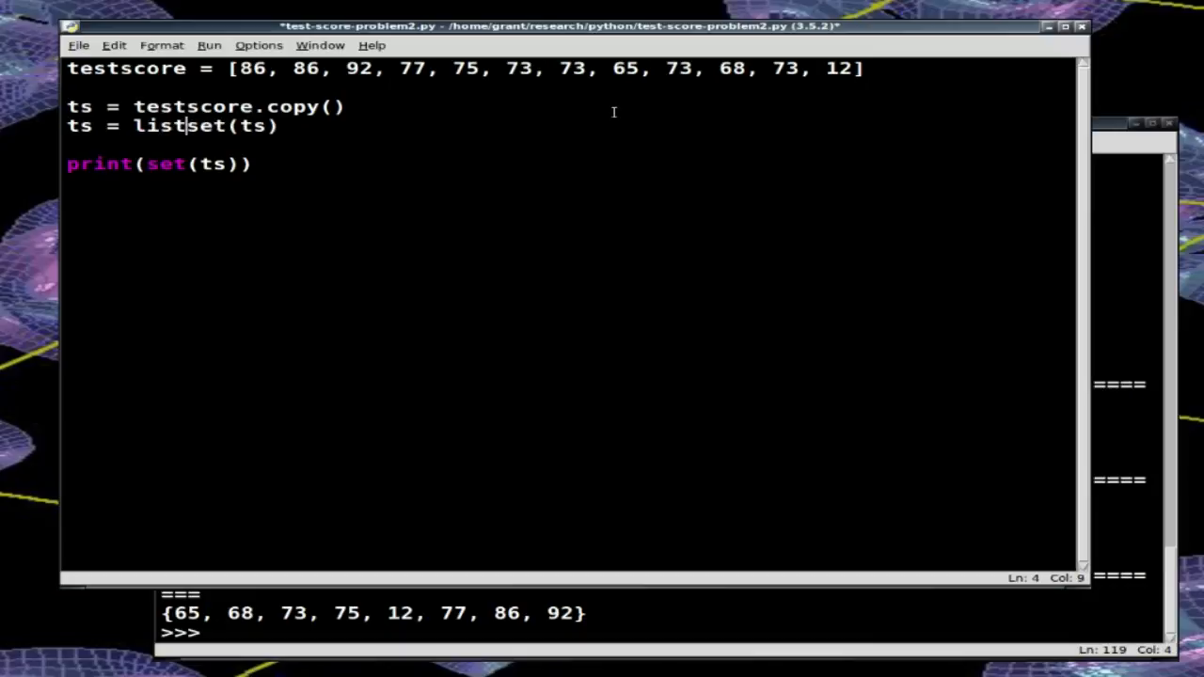
pyautogui.write('(')
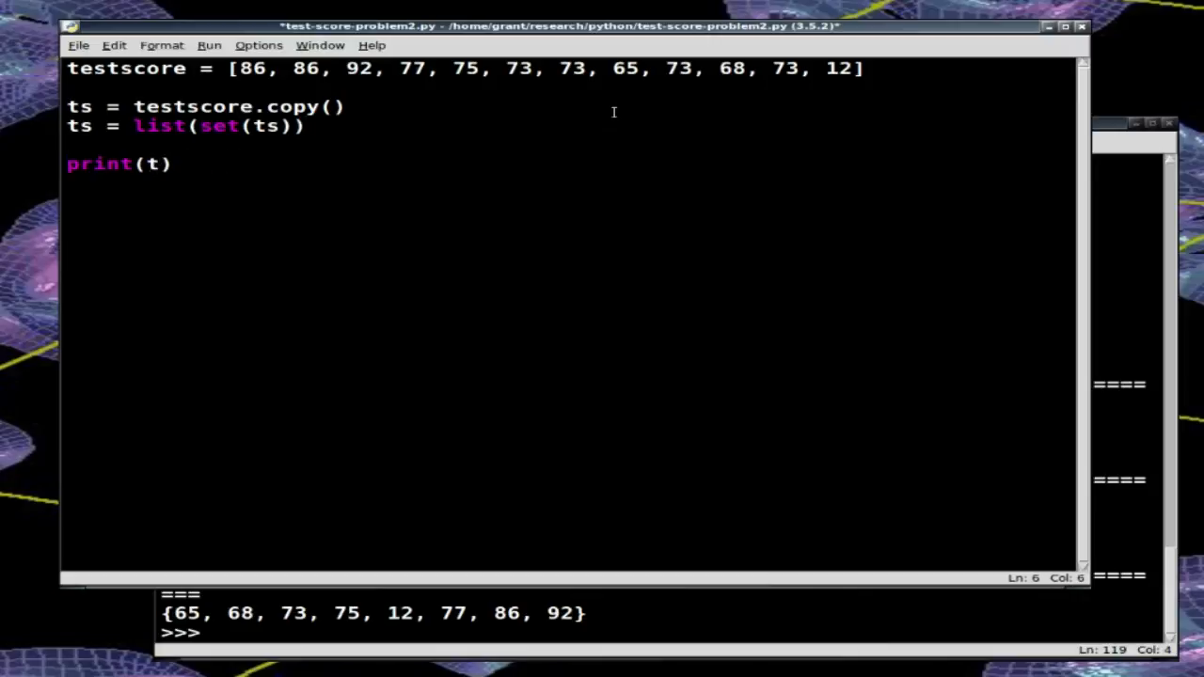
pyautogui.write('s')
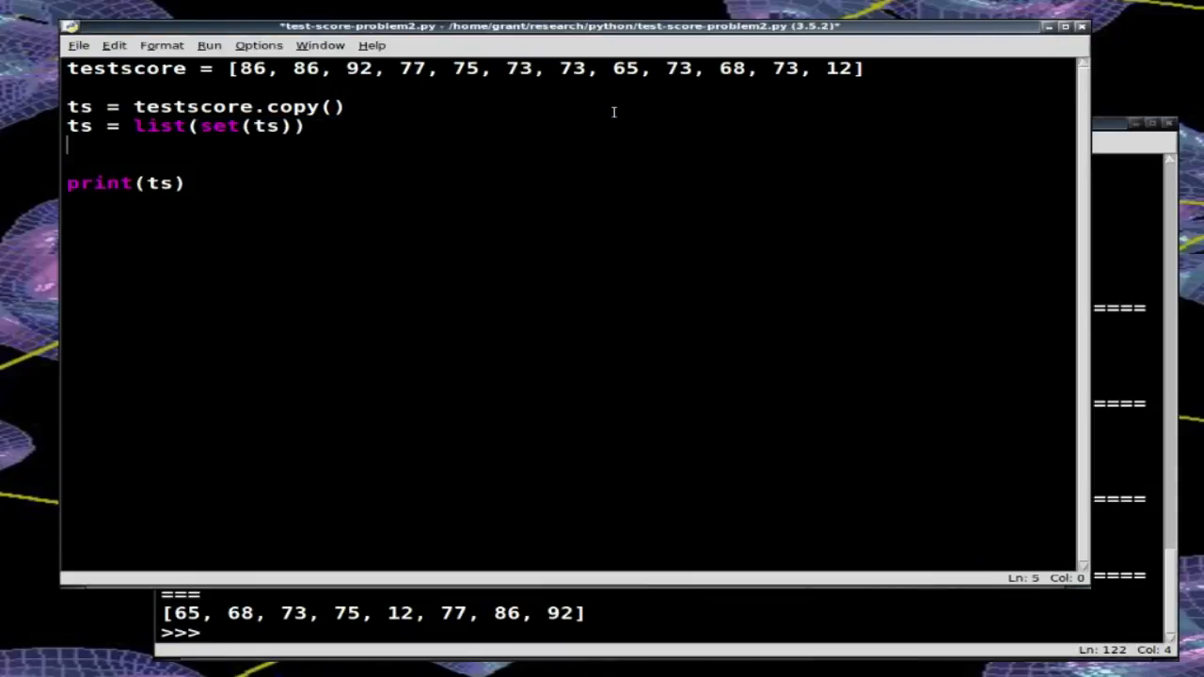
# Step: Add ts.sort(reverse=True) after the list(set(ts)) line and return to the editor
pyautogui.write('ts.sort')
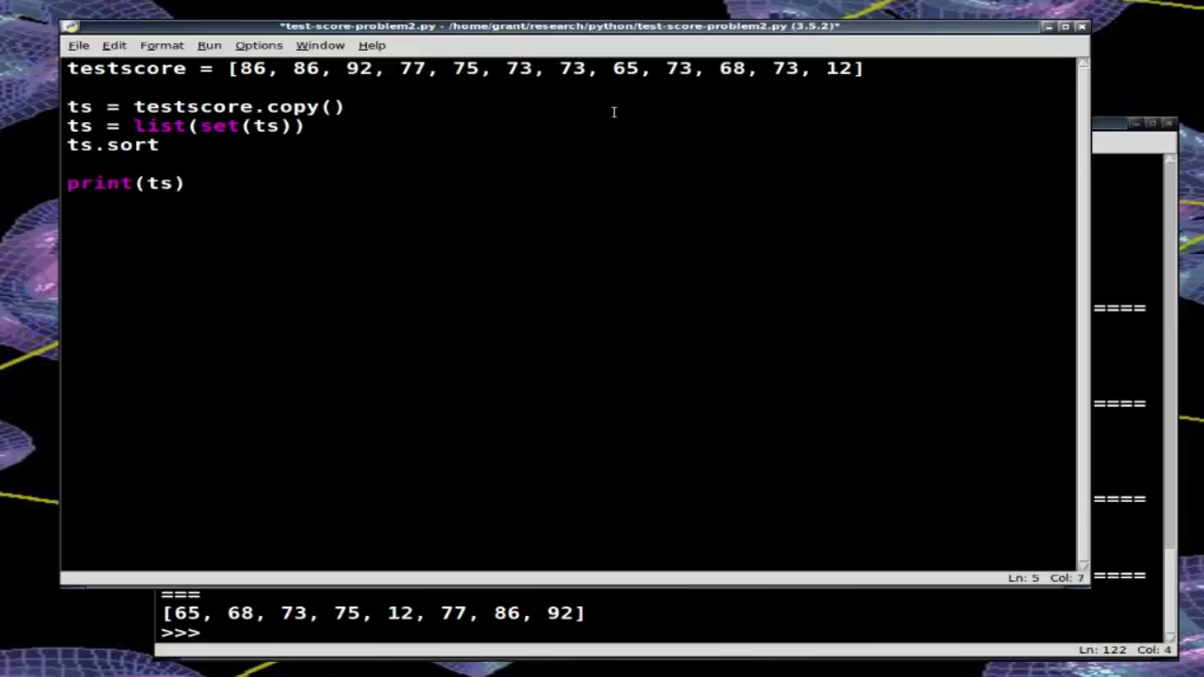
pyautogui.write('(reverse=')
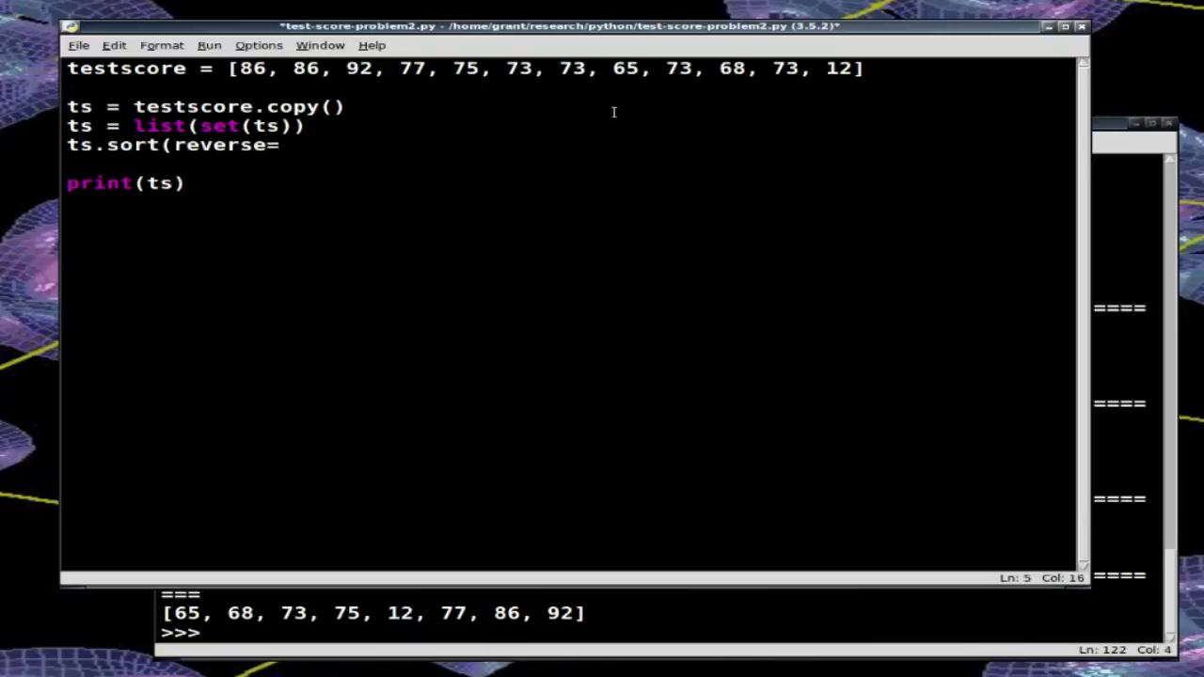
pyautogui.write('True)')
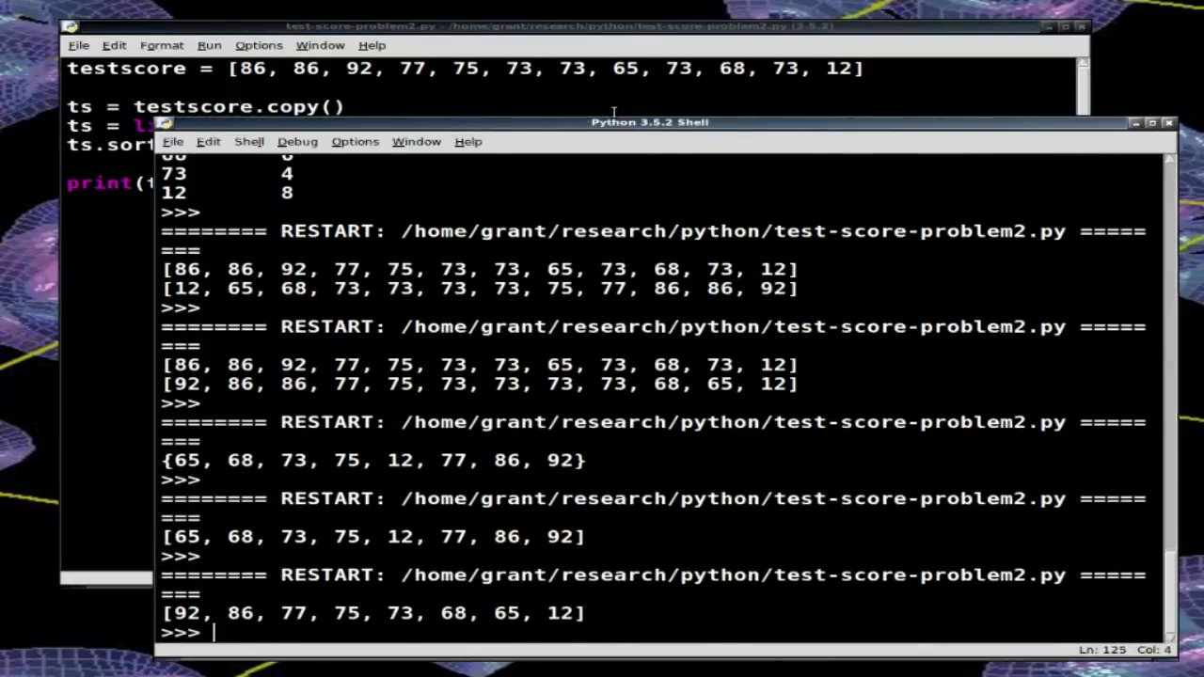
pyautogui.moveTo(143, 613)
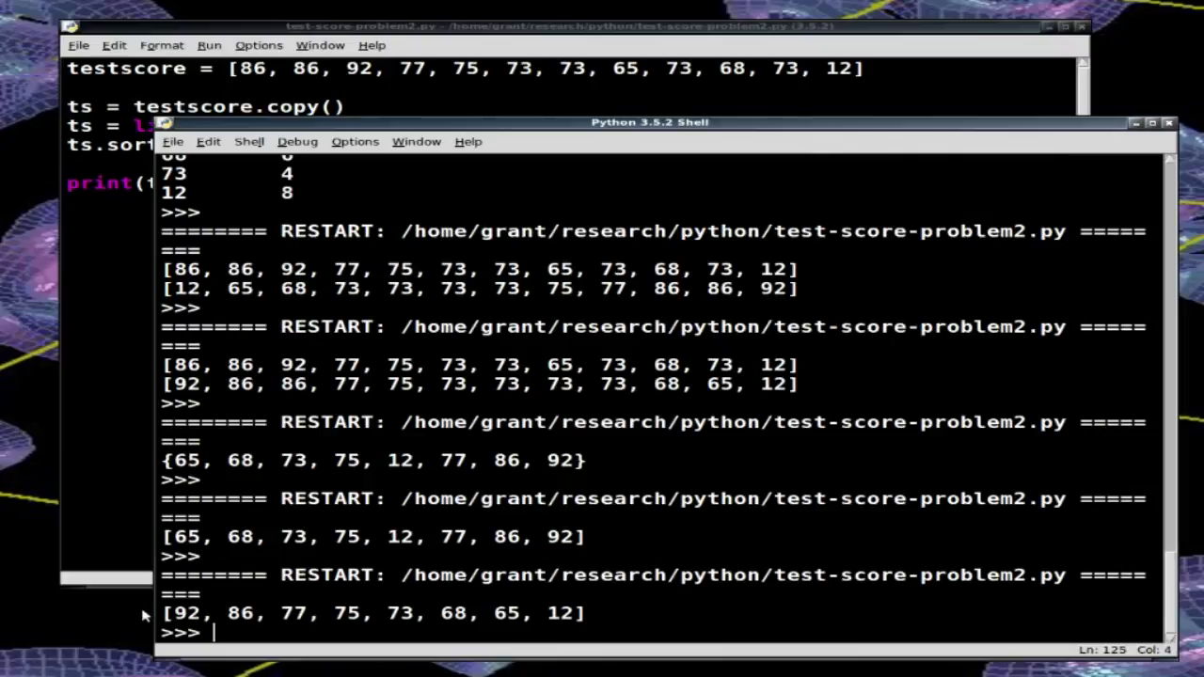
pyautogui.moveTo(694, 621)
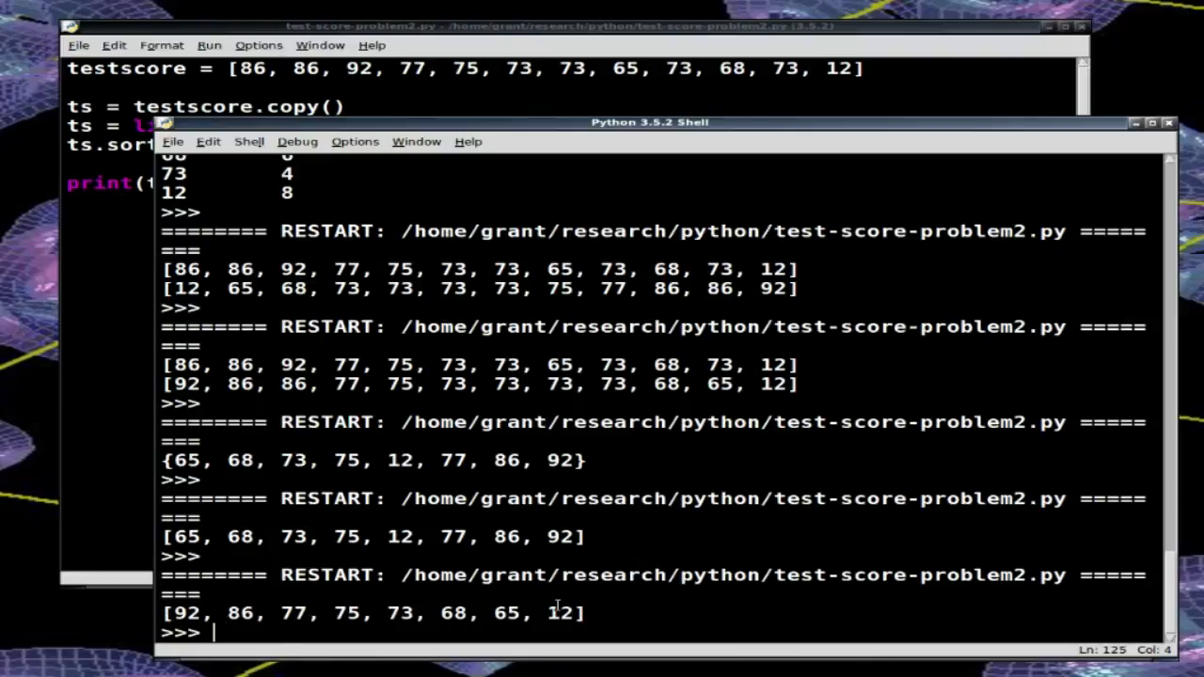
pyautogui.click(565, 26)
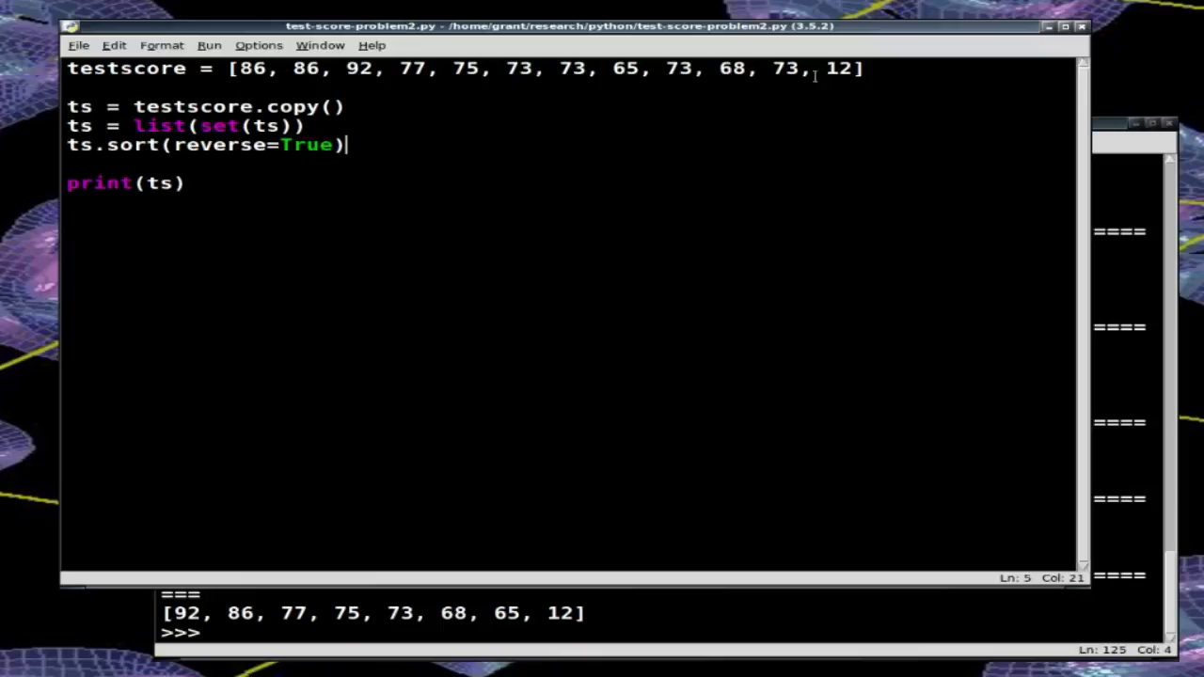
pyautogui.moveTo(504, 92)
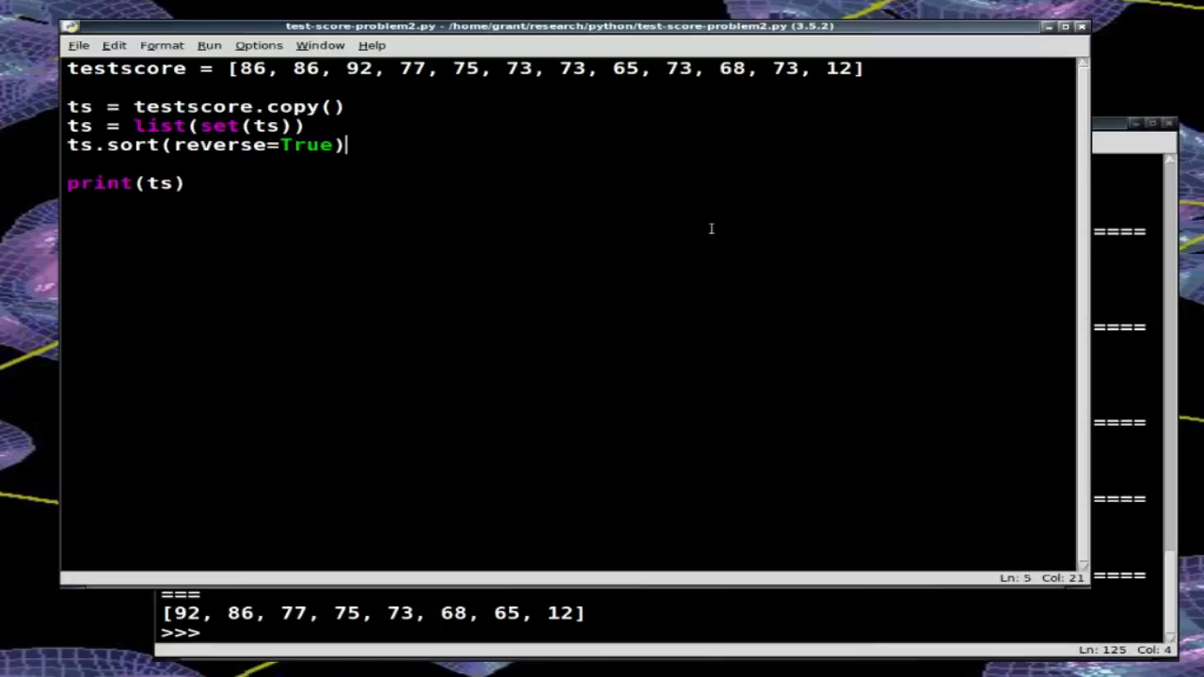
pyautogui.moveTo(617, 248)
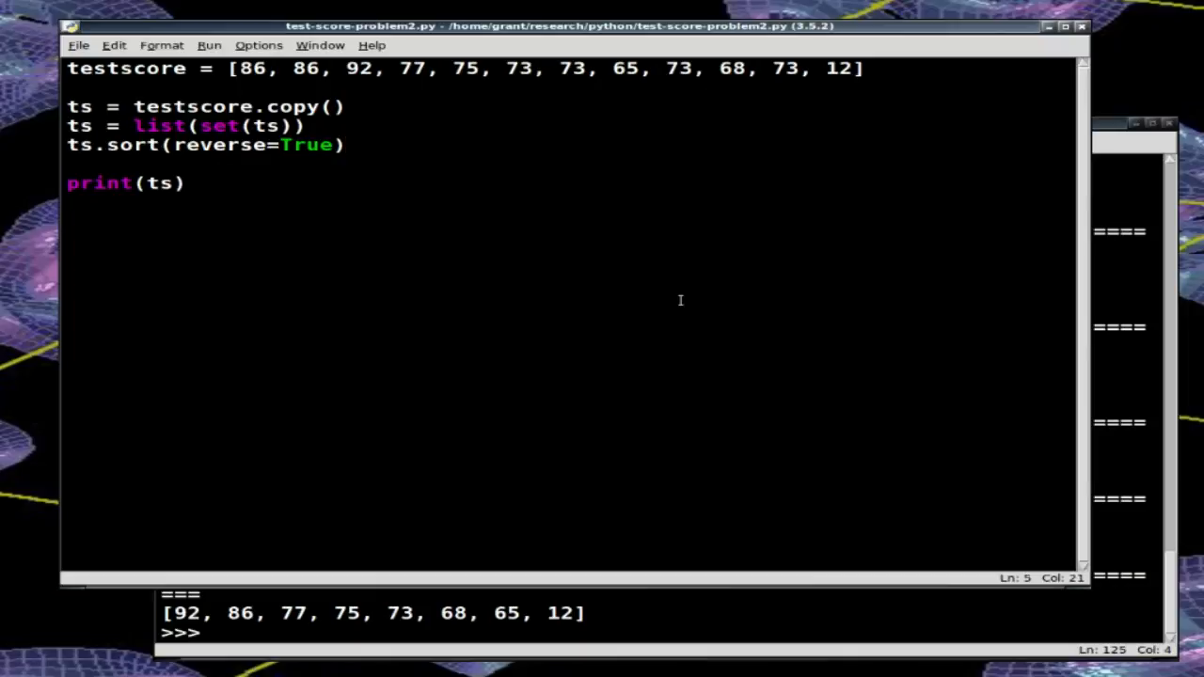
pyautogui.moveTo(681, 297)
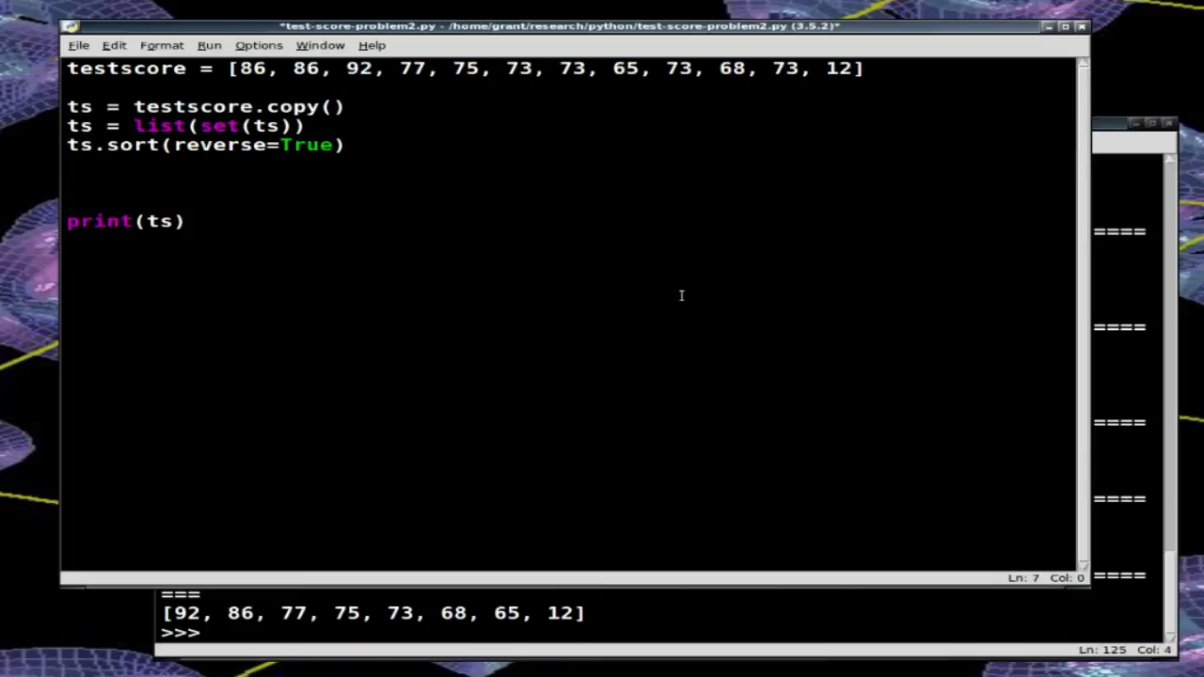
# Step: Create rankhash = {} and a for score in ts loop assigning rankhash[score]
pyautogui.click(67, 180)
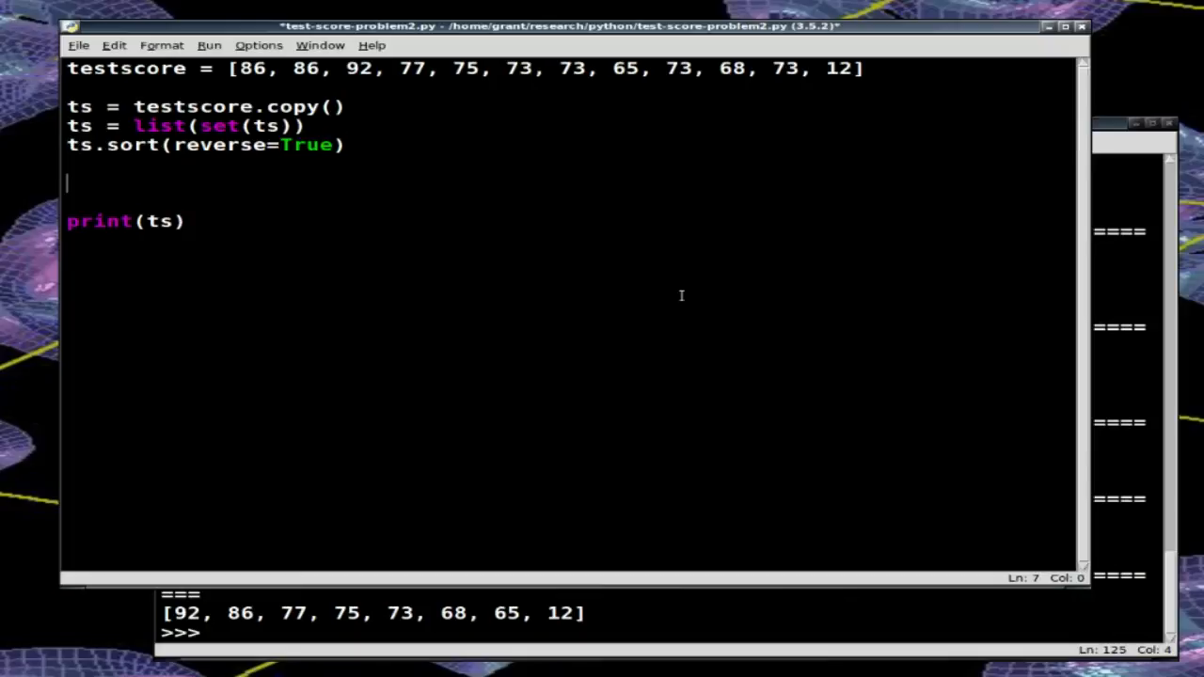
pyautogui.write('rankhash =')
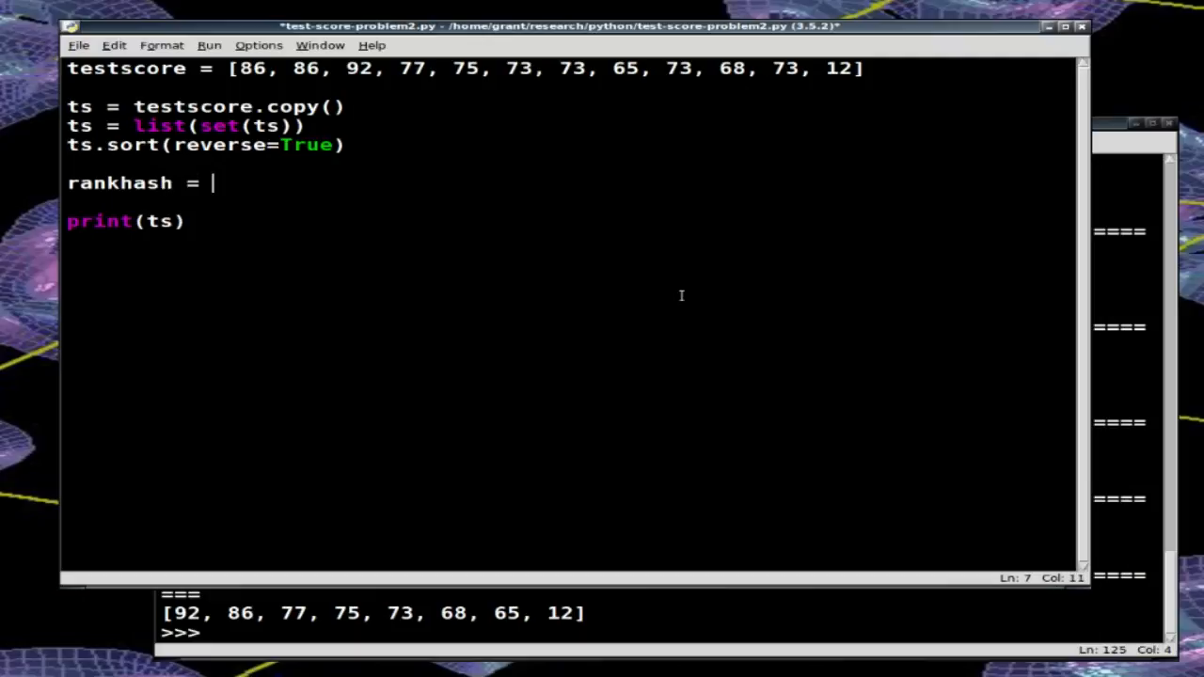
pyautogui.write('P{')
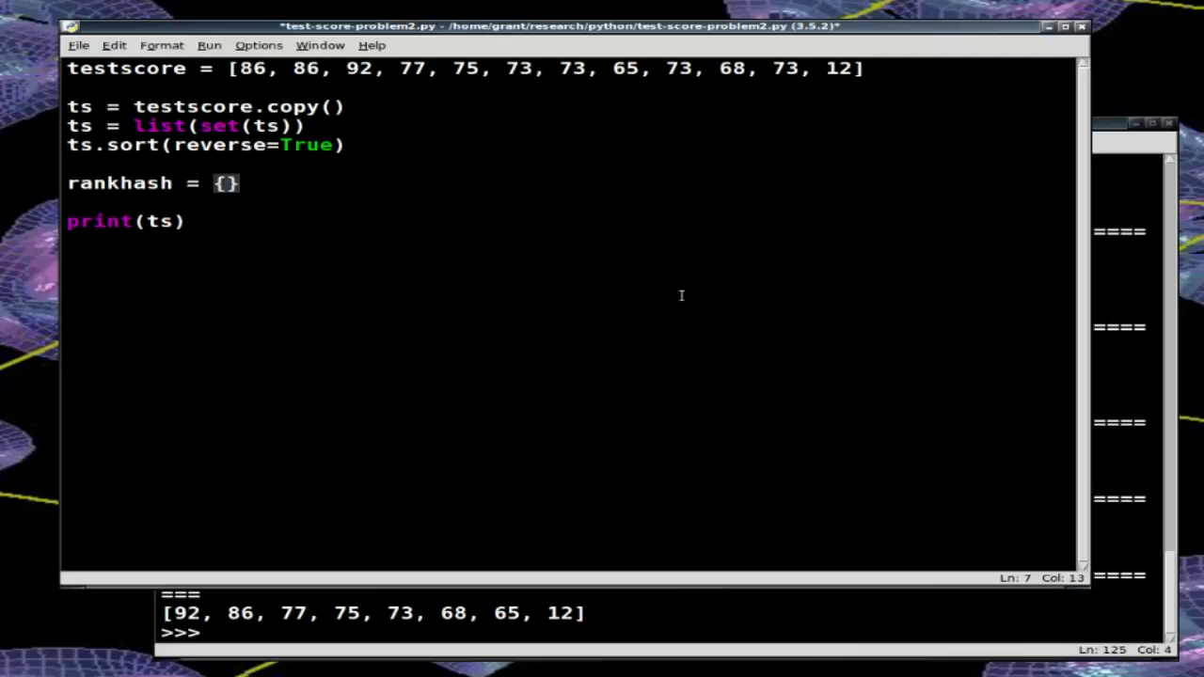
pyautogui.write('for')
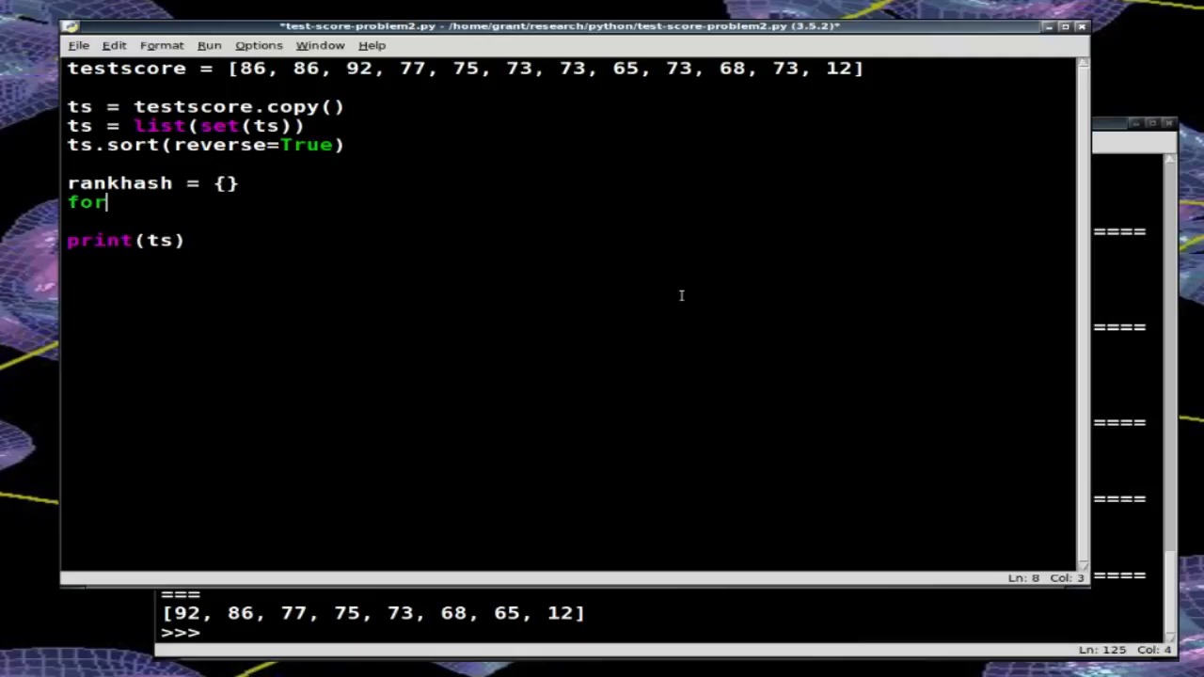
pyautogui.write('" "')
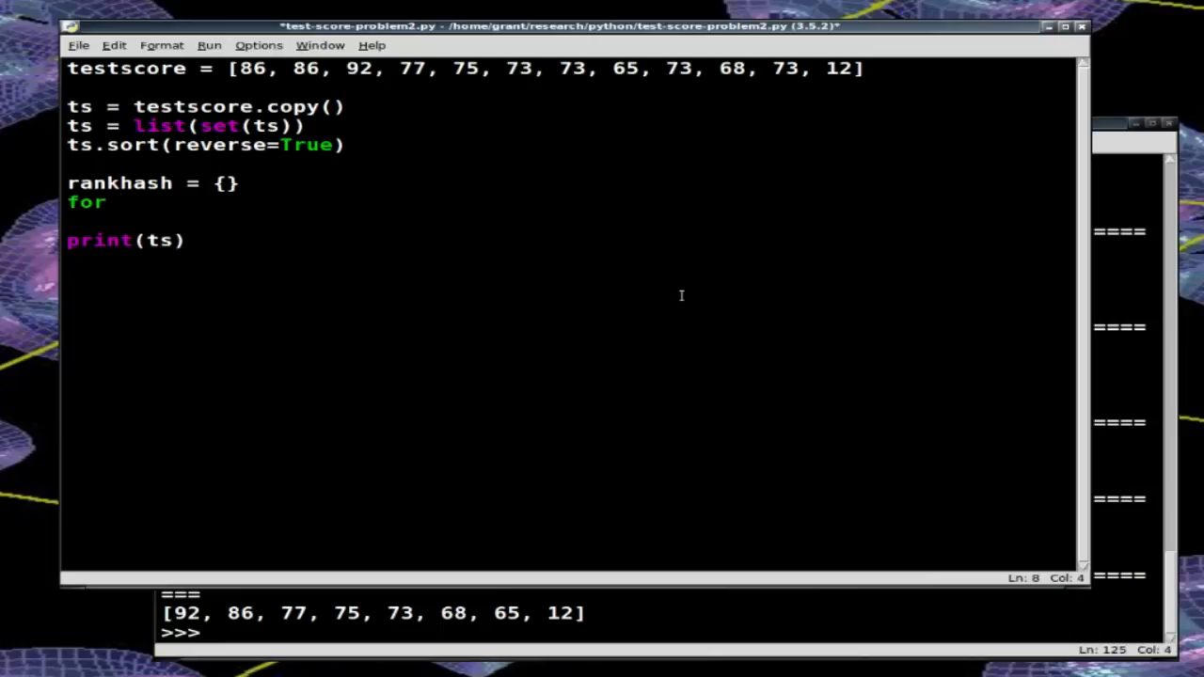
pyautogui.write('score in')
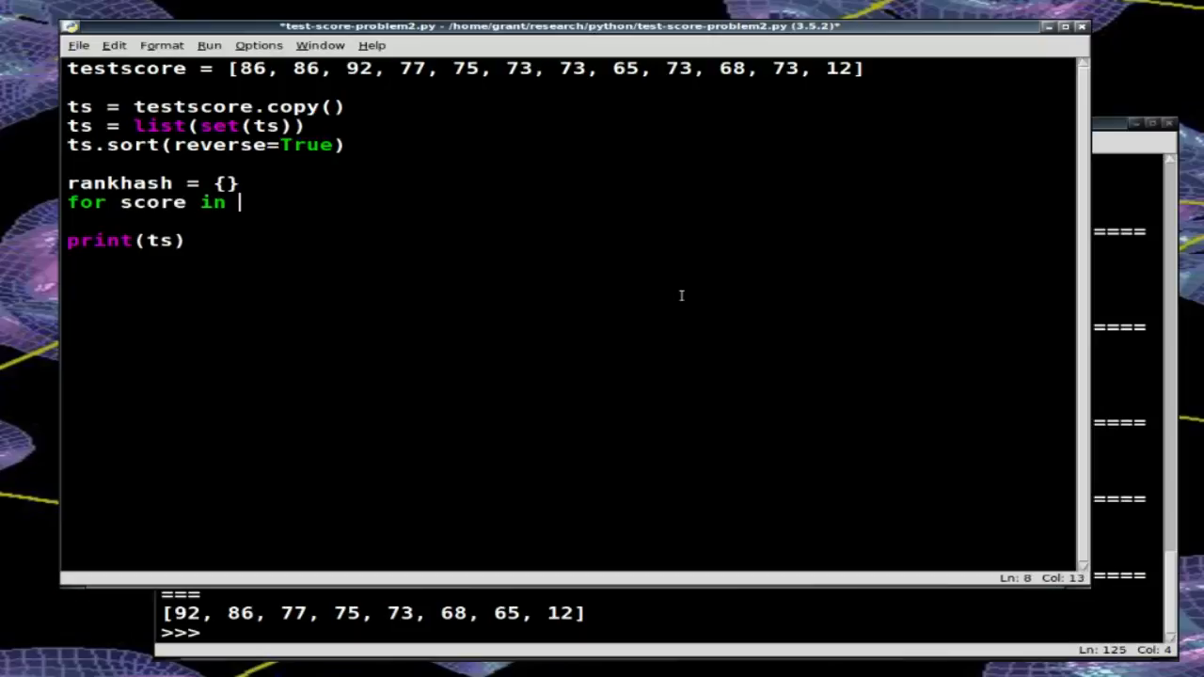
pyautogui.write('ts')
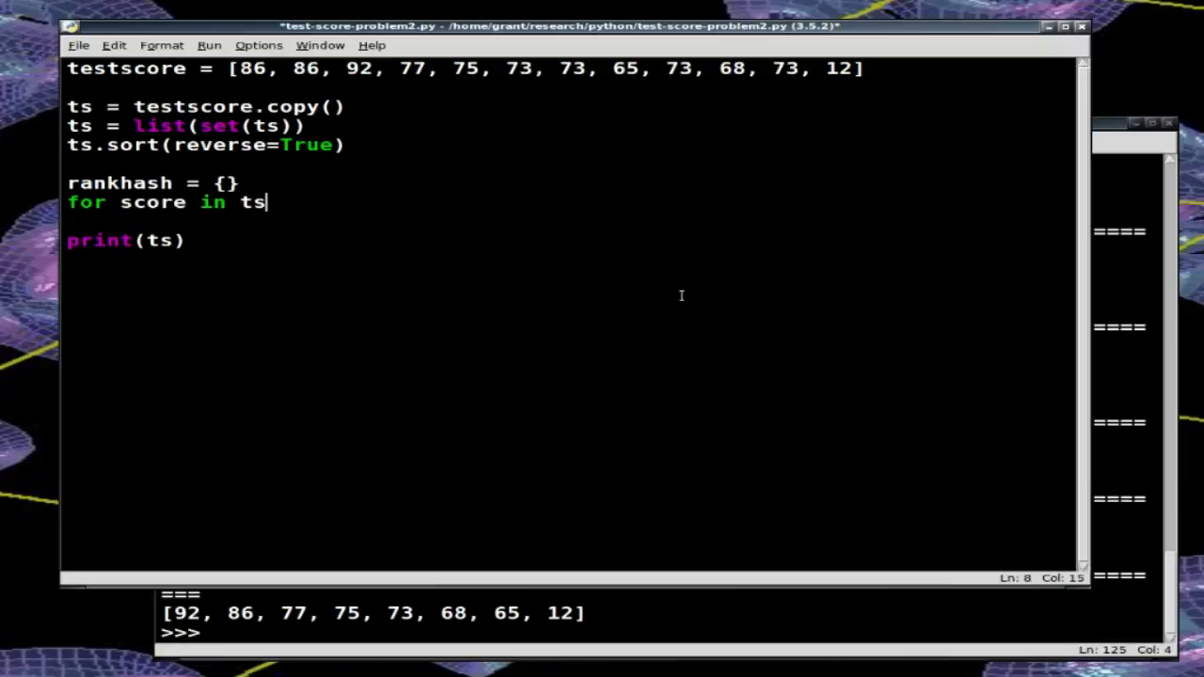
pyautogui.write(':')
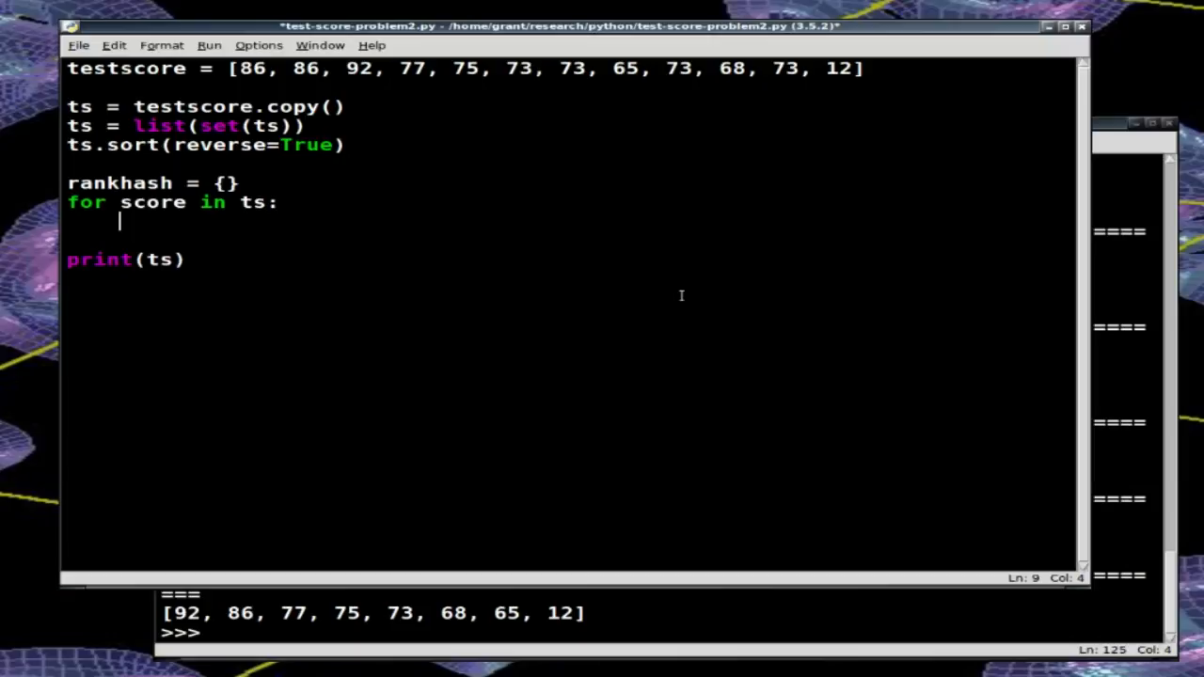
pyautogui.write('rank')
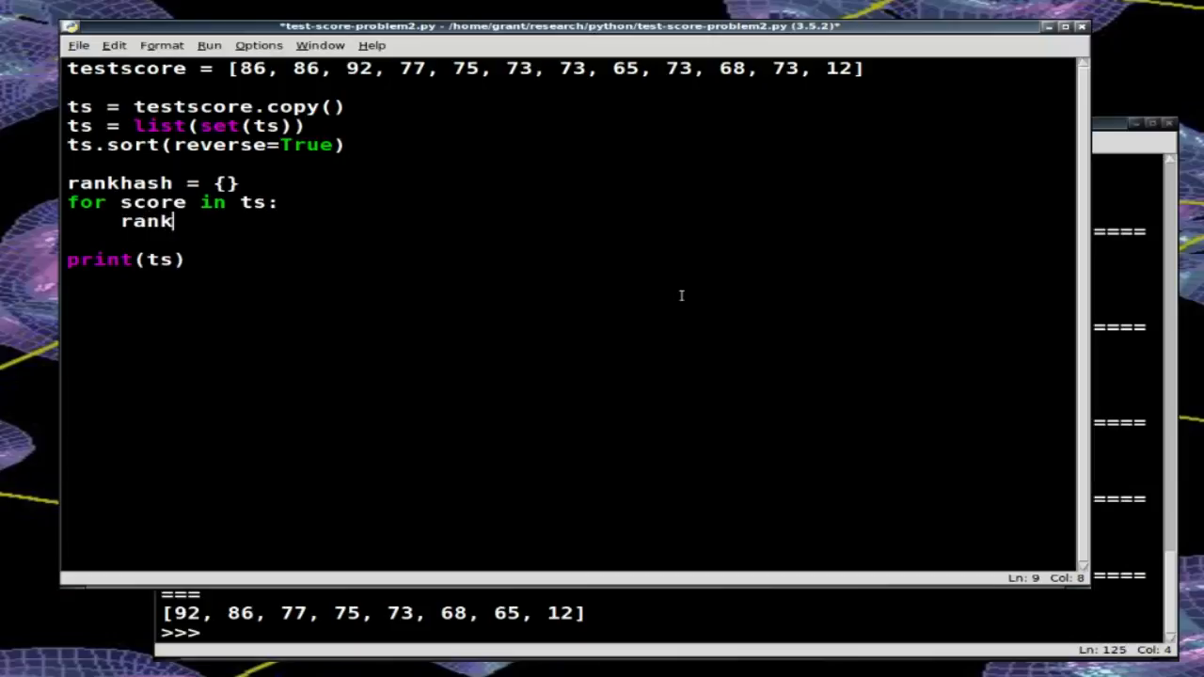
pyautogui.write('hash')
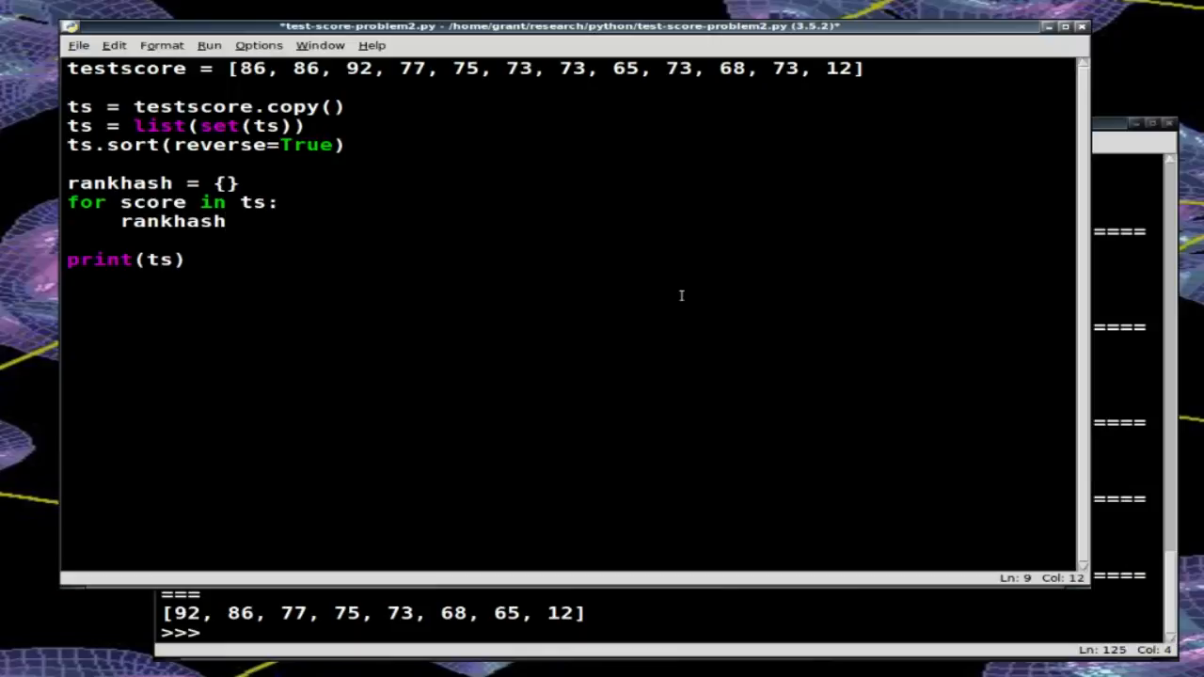
pyautogui.write('[score] =')
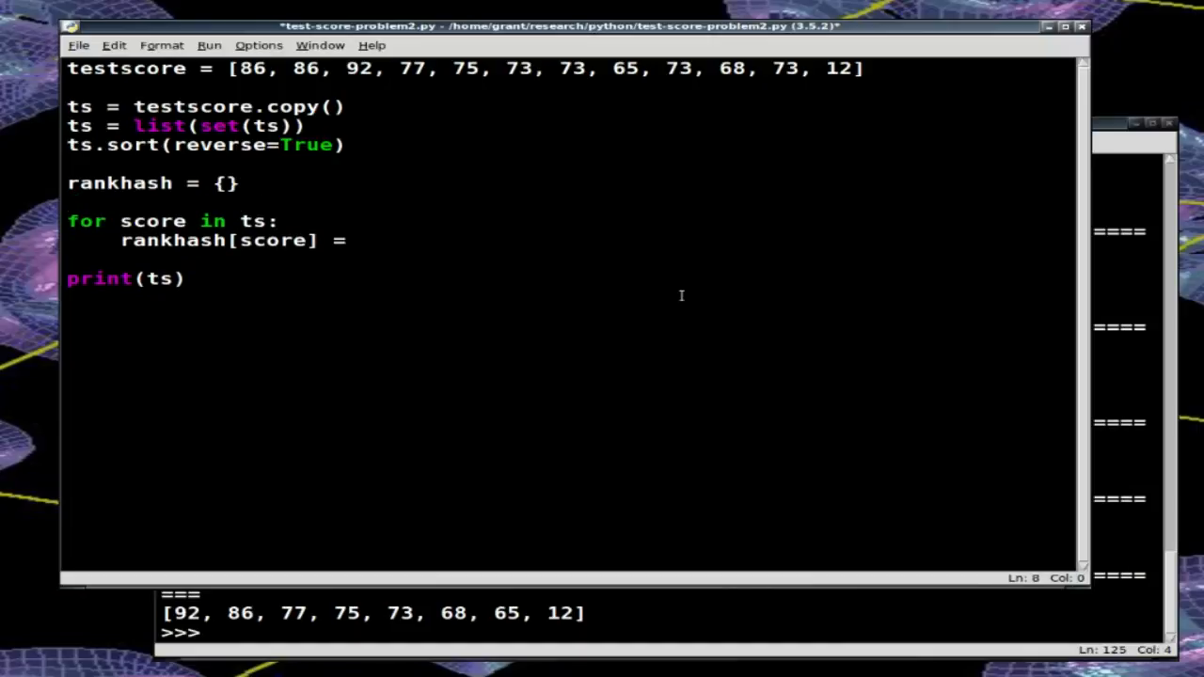
# Step: Add rank = 1, rankhash[score] = rank with rank += 1 in the loop, and start print(rankhash)
pyautogui.write('r')
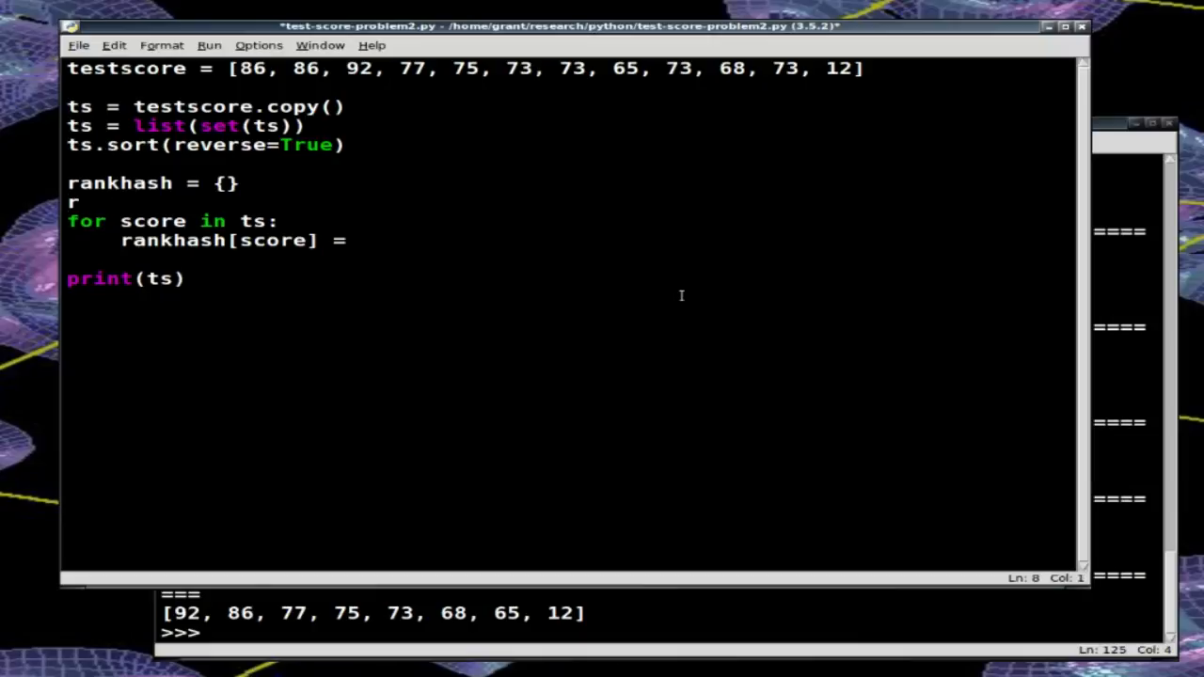
pyautogui.write('ank = 1')
pyautogui.click(207, 239)
pyautogui.write(' rank')
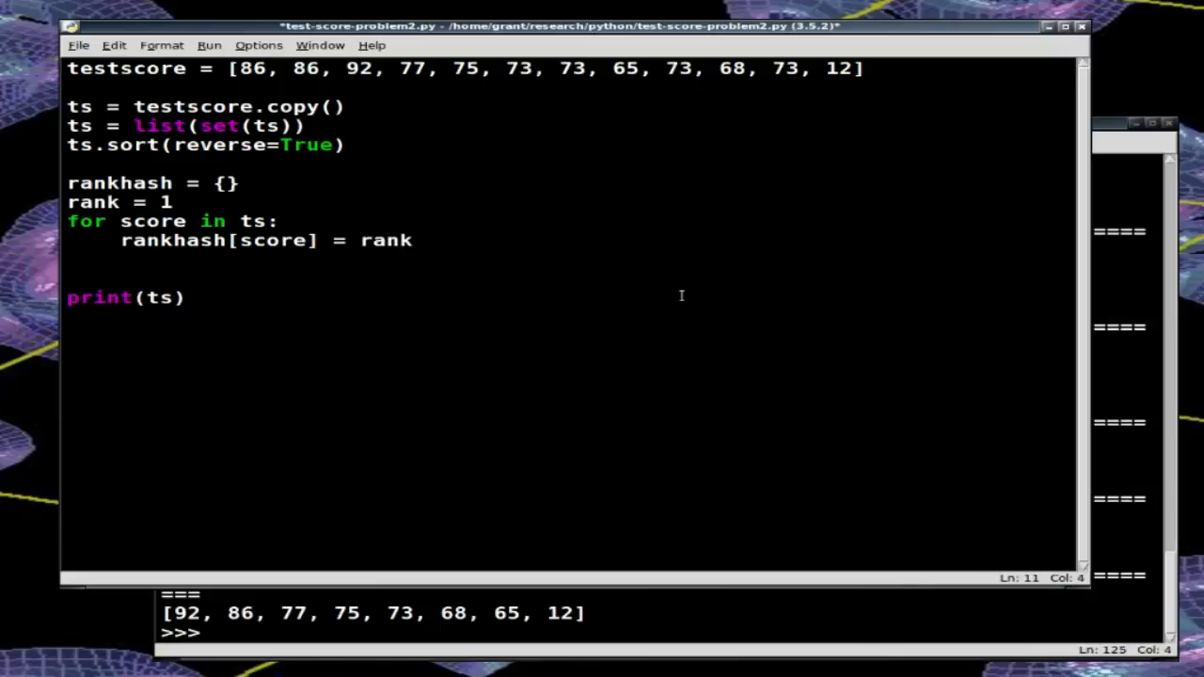
pyautogui.write('r')
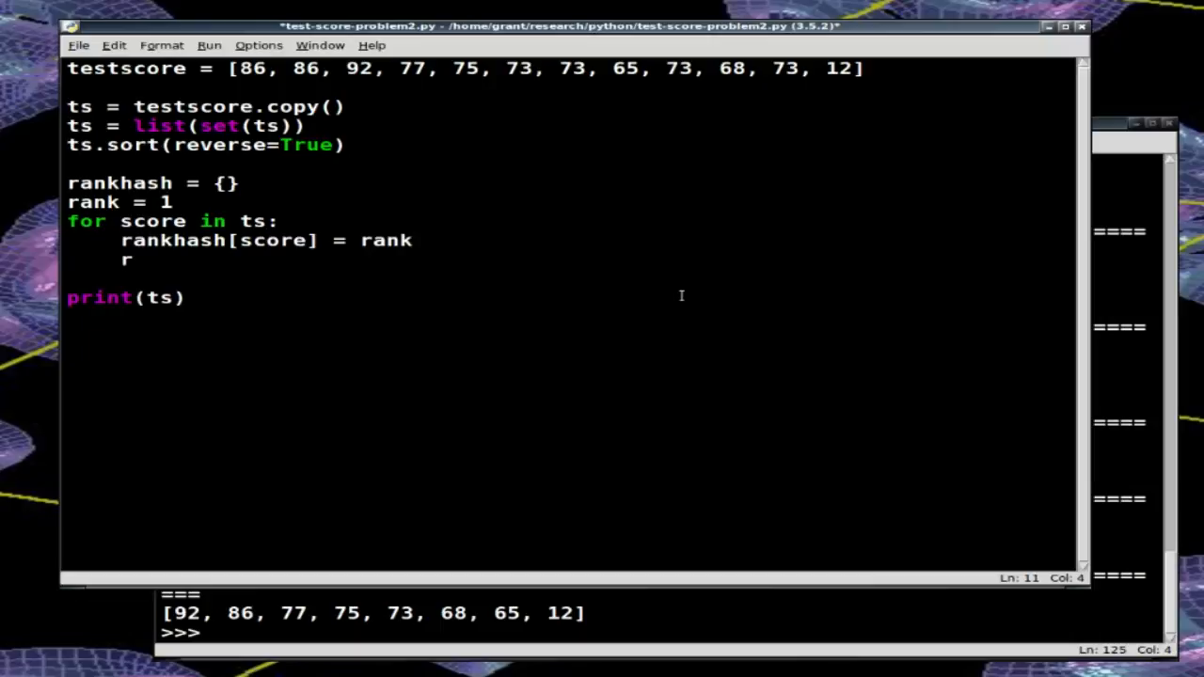
pyautogui.write('ank +=')
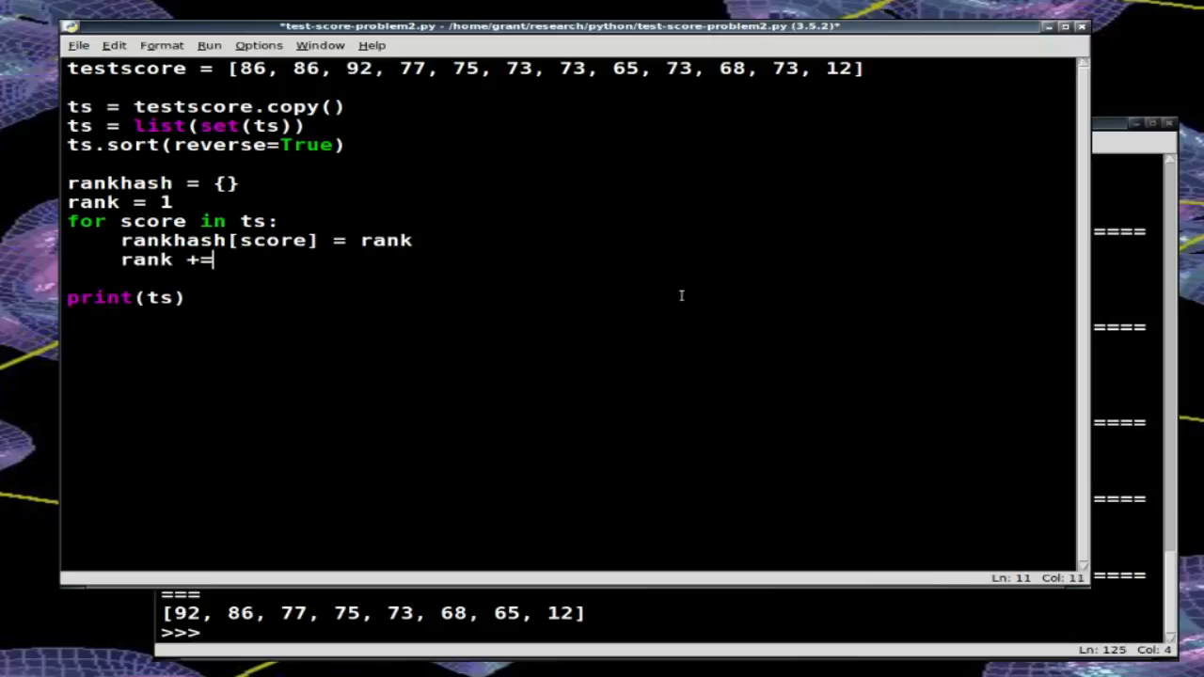
pyautogui.write('1')
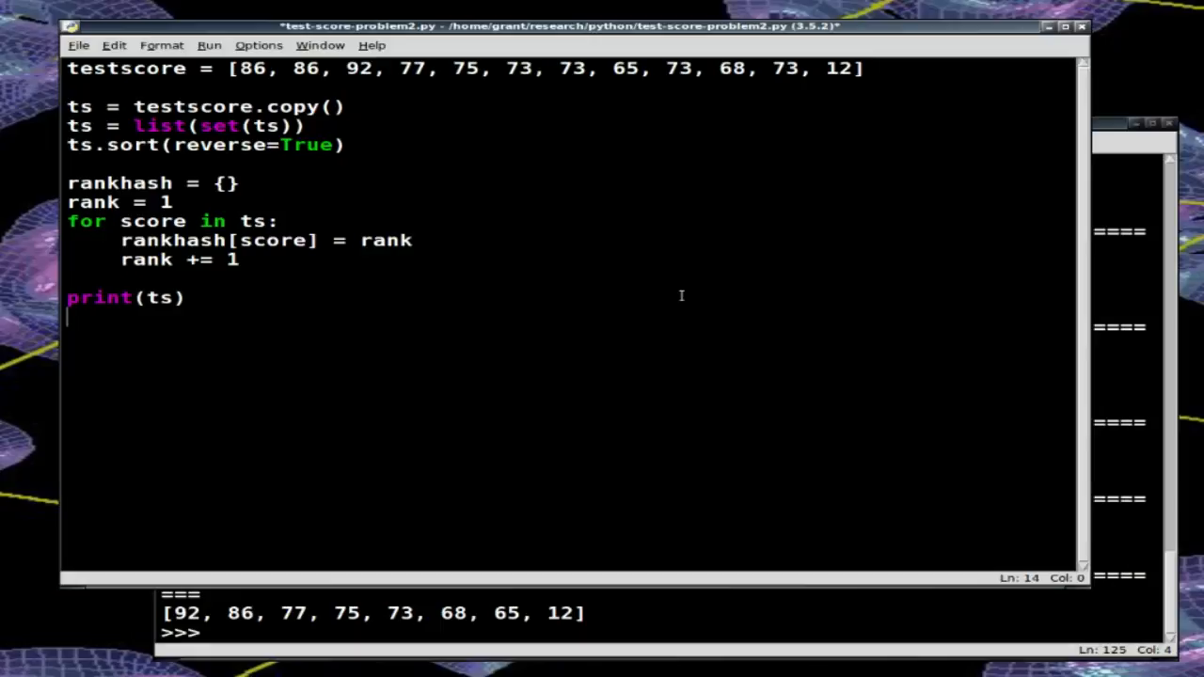
pyautogui.write('print')
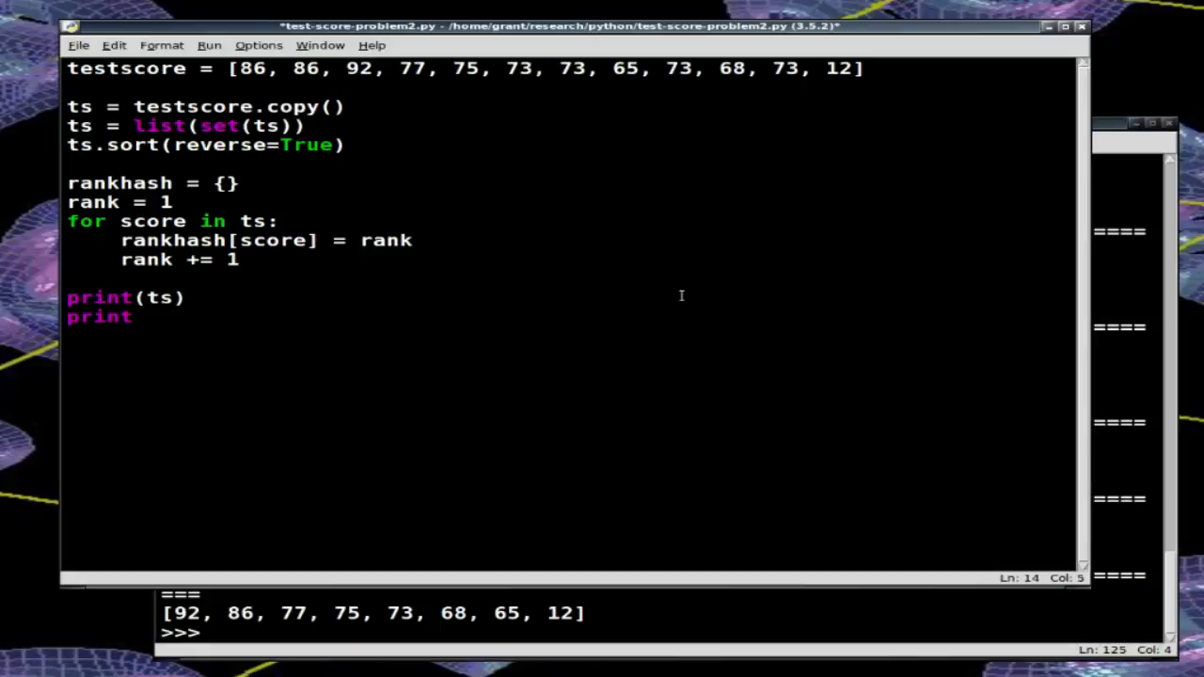
pyautogui.write('(rha')
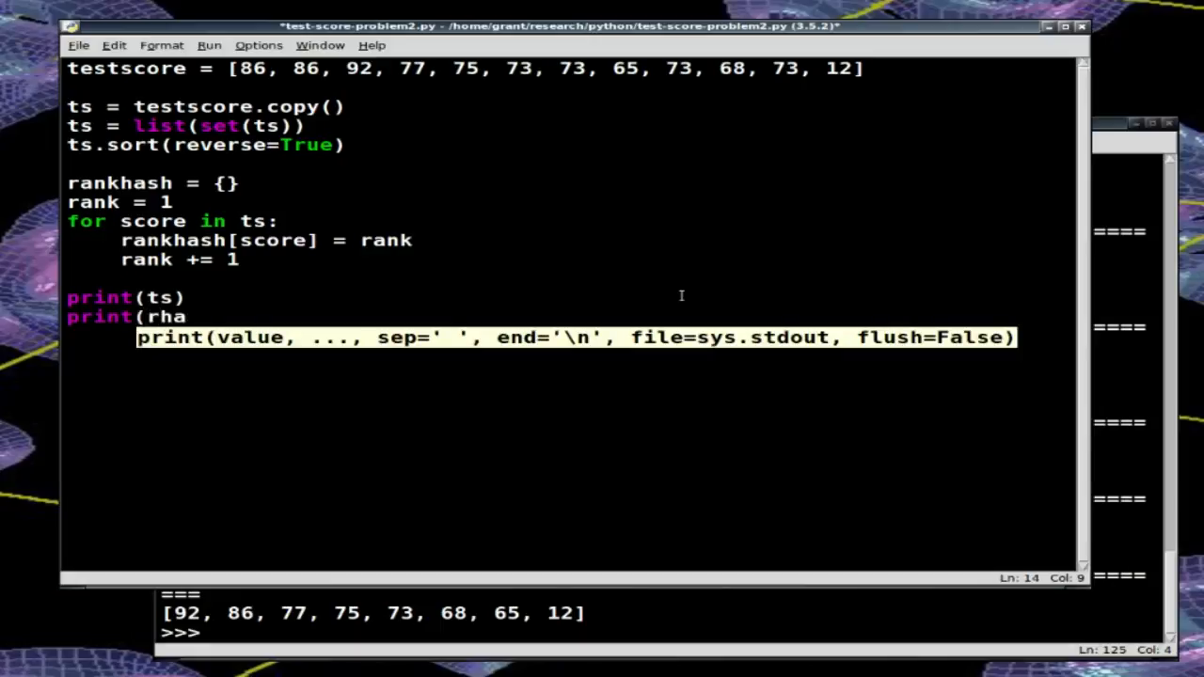
pyautogui.write('nk')
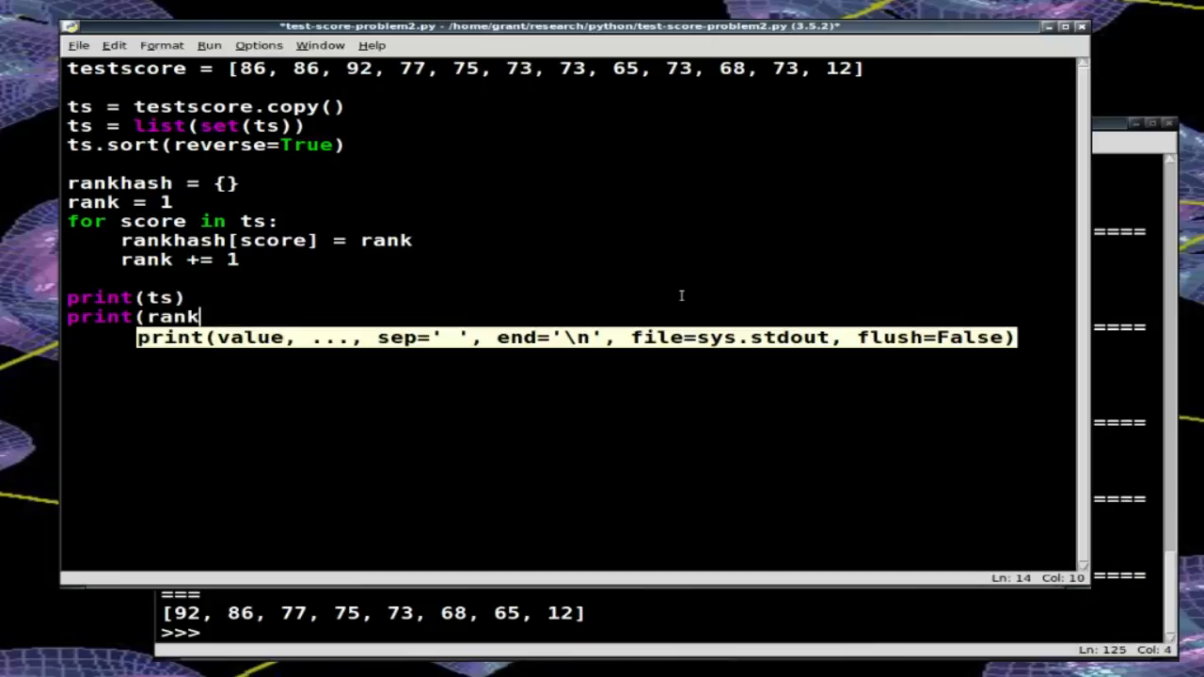
# Step: Finish print(rankhash) and run the script to show each score's rank
pyautogui.write('hash)')
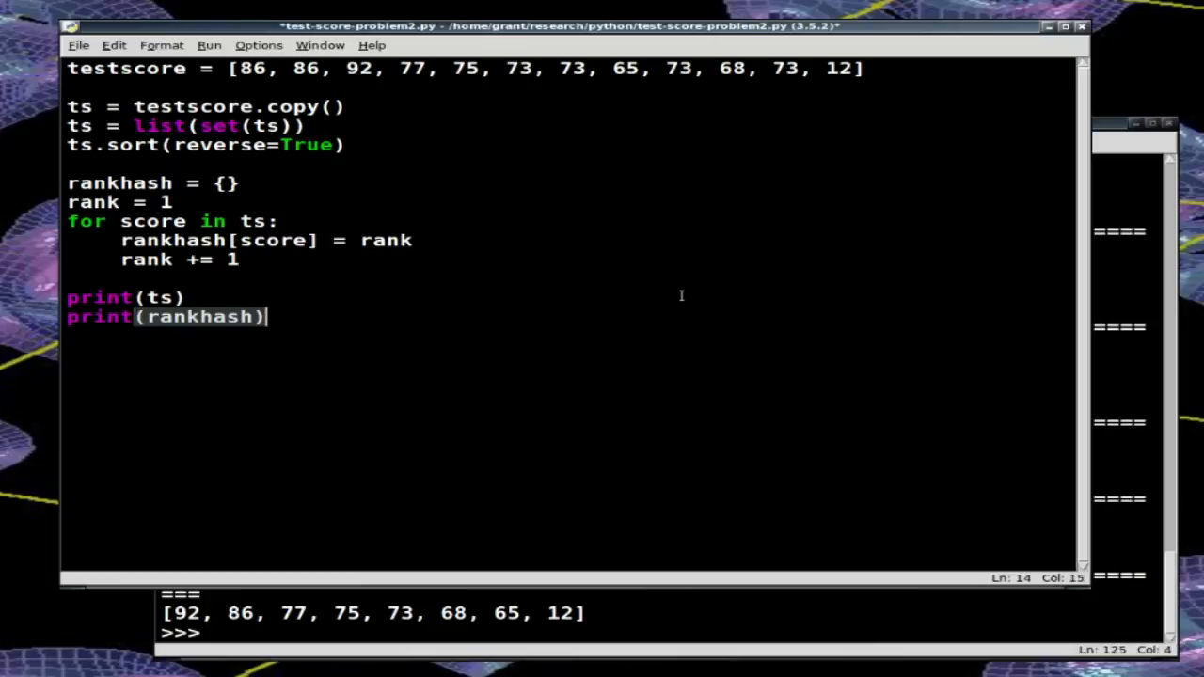
pyautogui.press('F5')
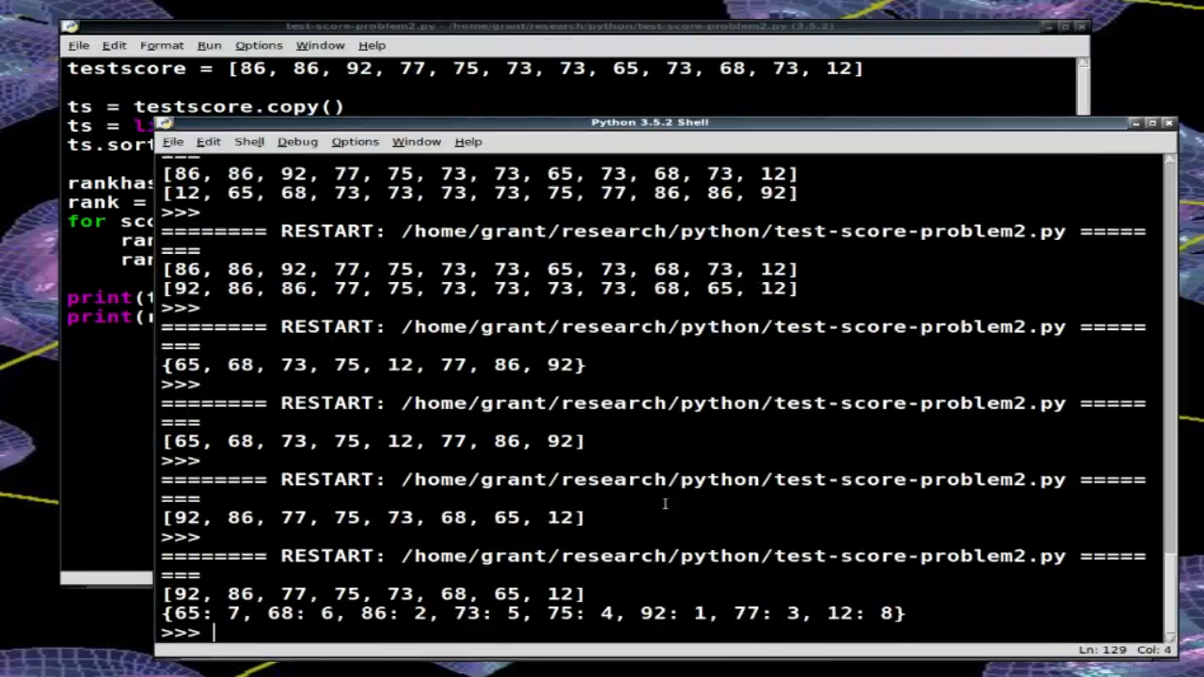
pyautogui.moveTo(658, 624)
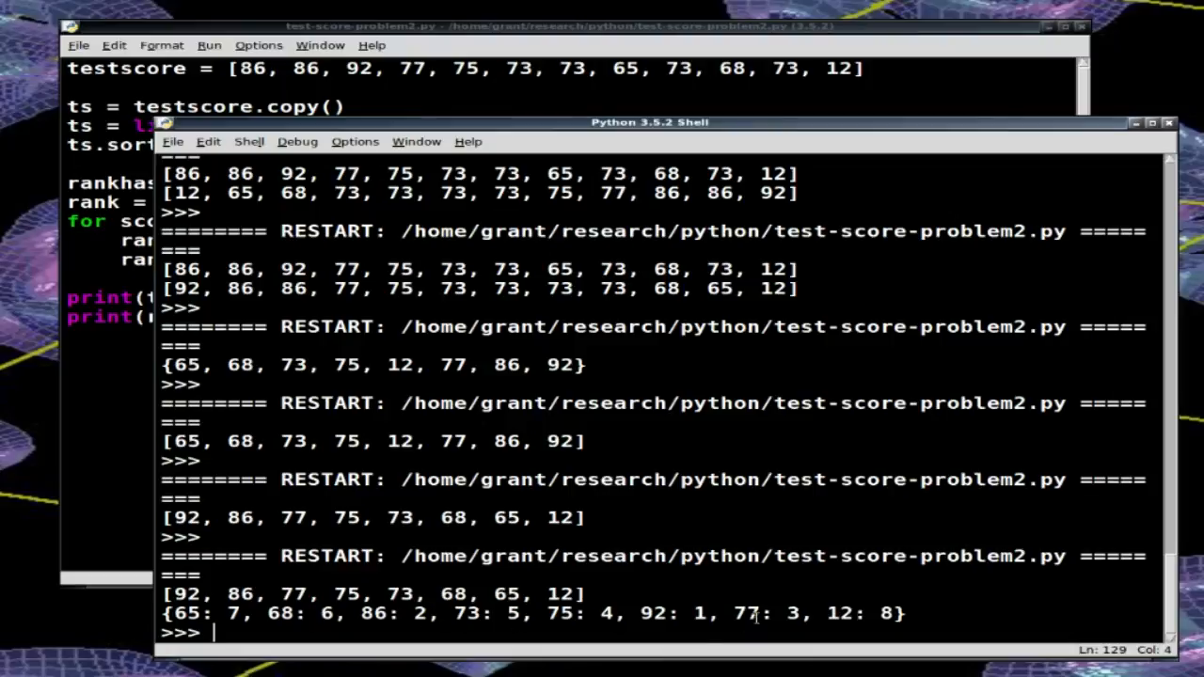
pyautogui.moveTo(405, 602)
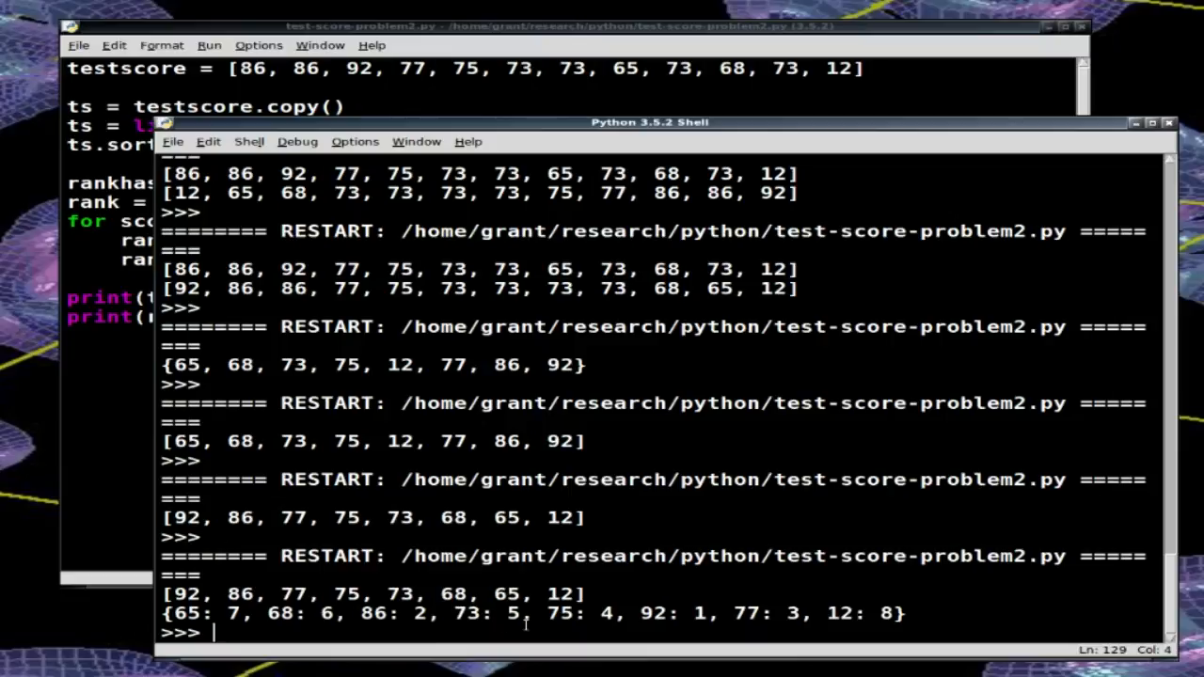
pyautogui.moveTo(918, 621)
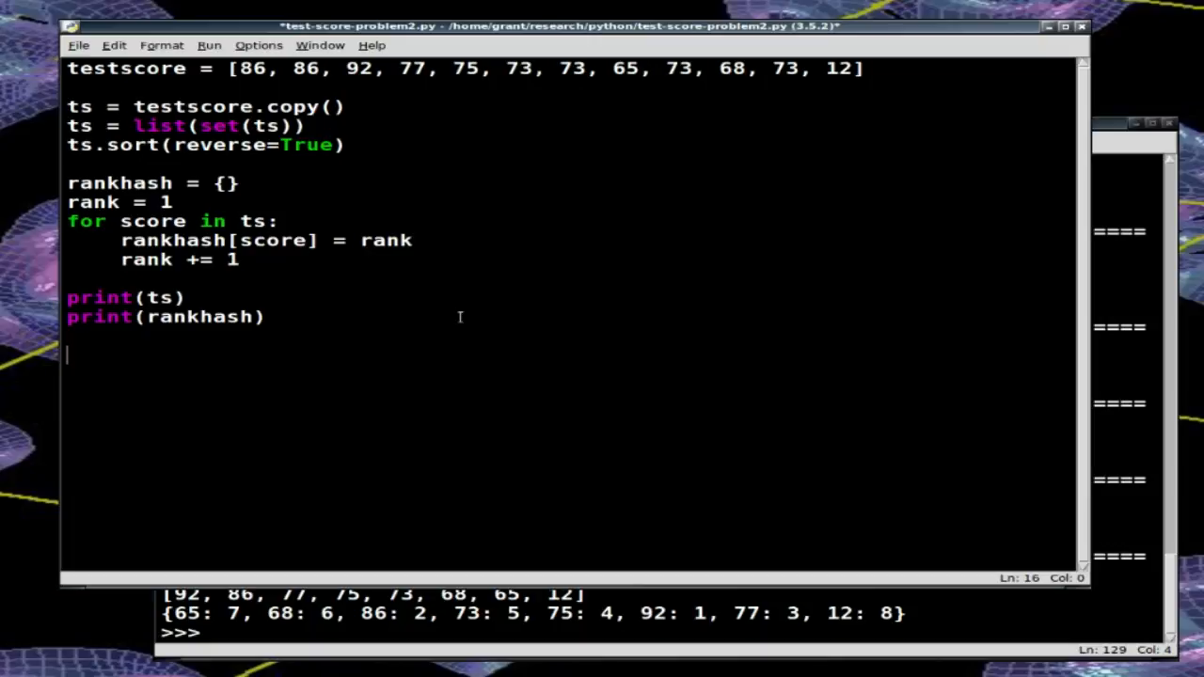
# Step: Replace the half-typed loop with finalrank = list()
pyautogui.write('for score in')
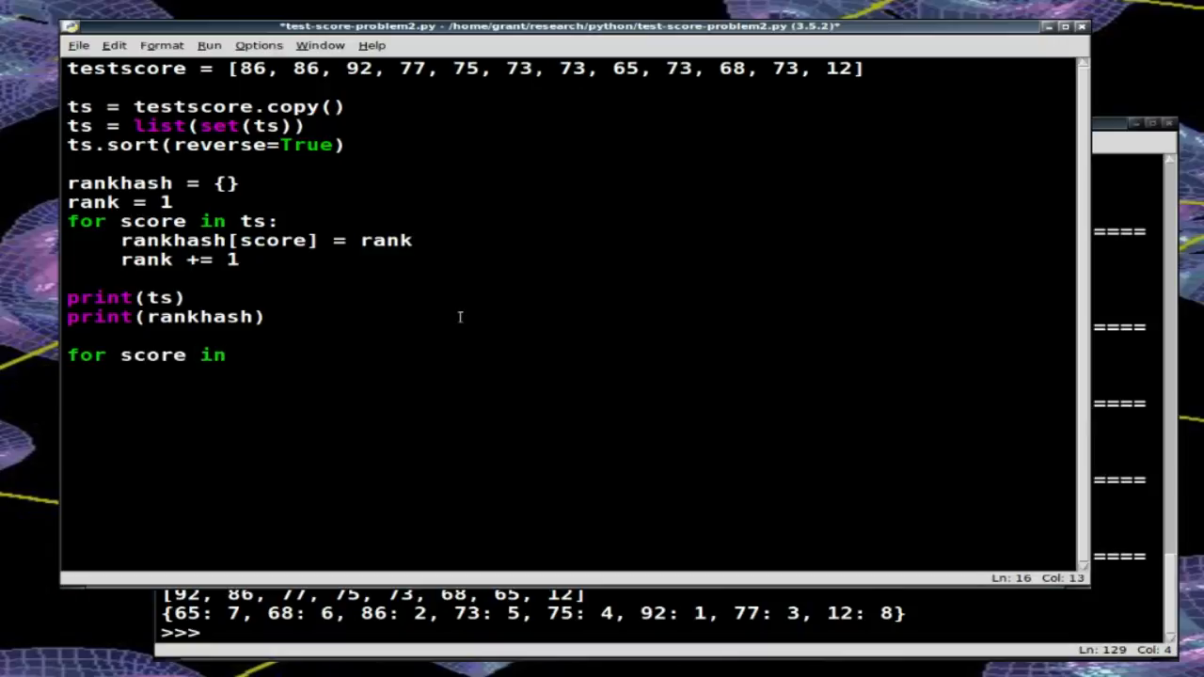
pyautogui.press('BackSpace')
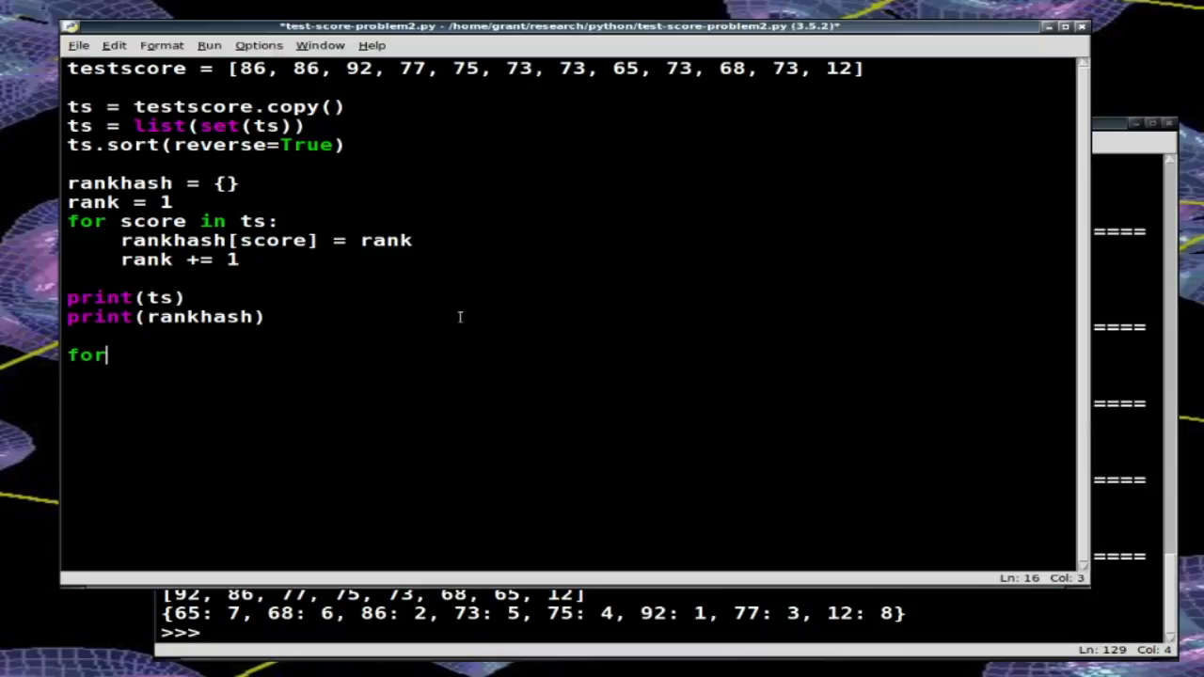
pyautogui.write('fina')
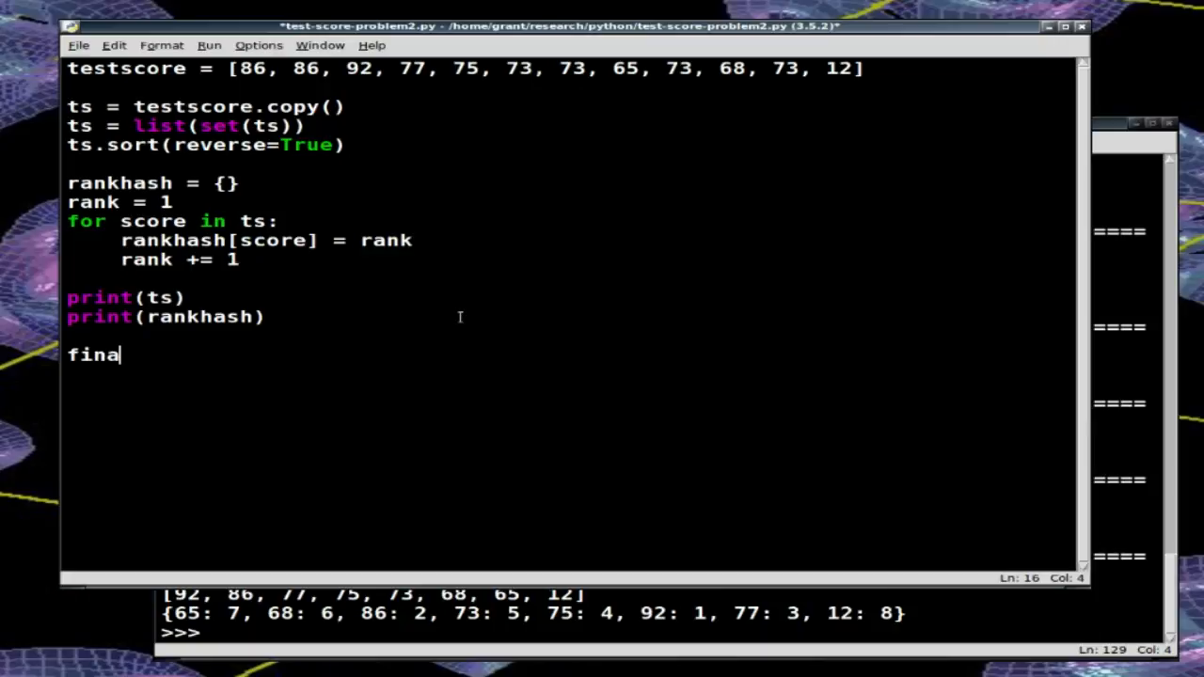
pyautogui.write('lrank')
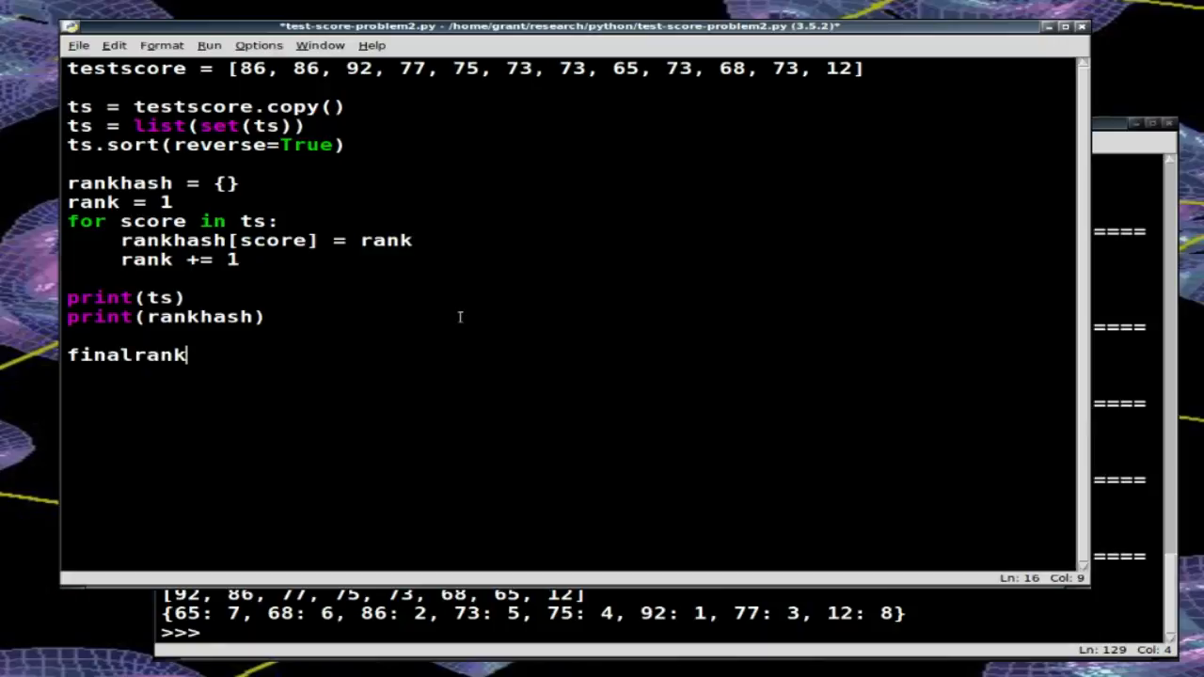
pyautogui.write('= list')
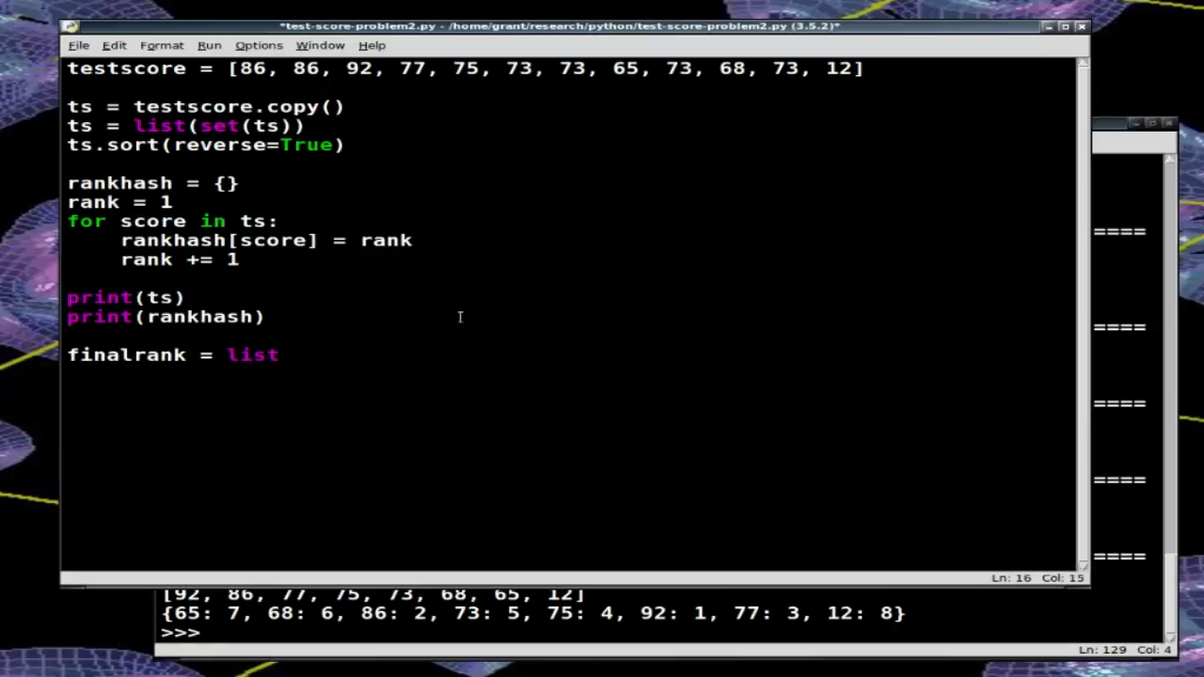
pyautogui.write('()')
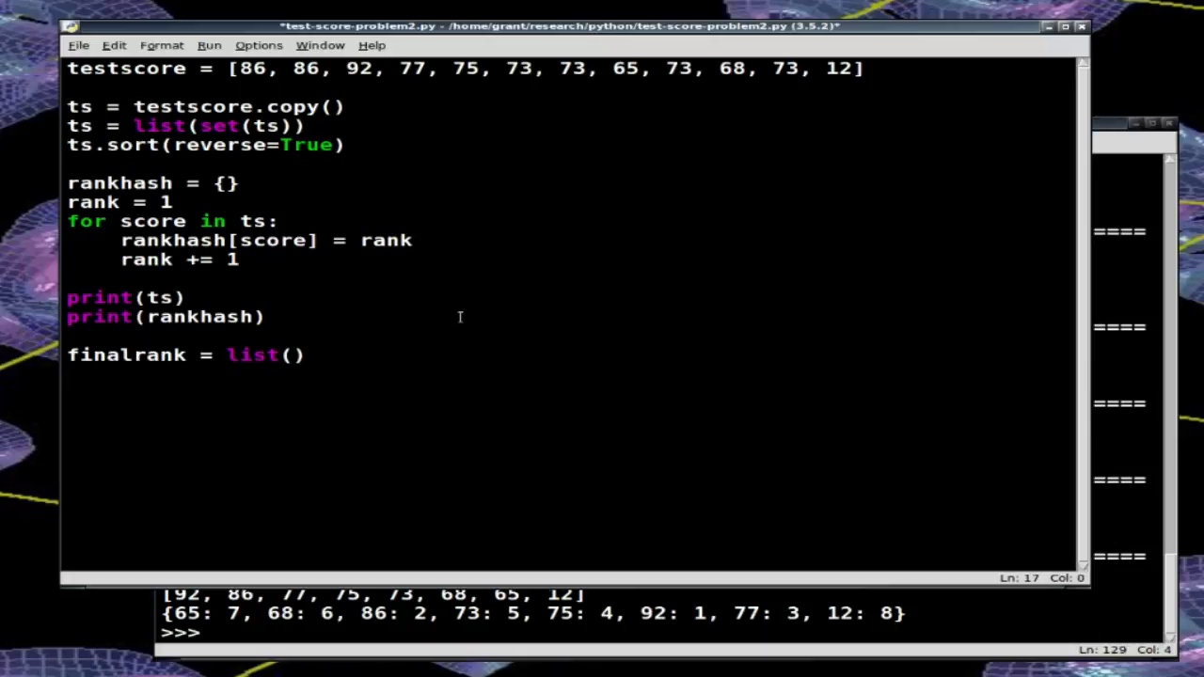
# Step: Loop over testscore appending rankhash[score] to finalrank, then save
pyautogui.write('for score in')
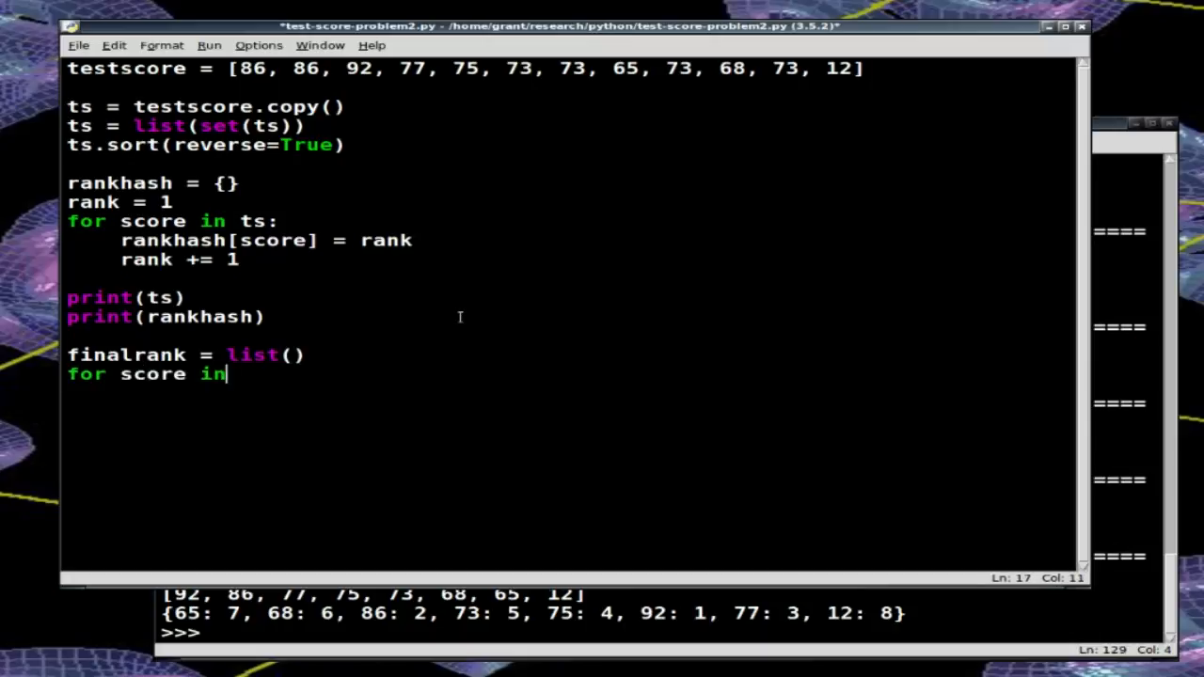
pyautogui.write('testscore:')
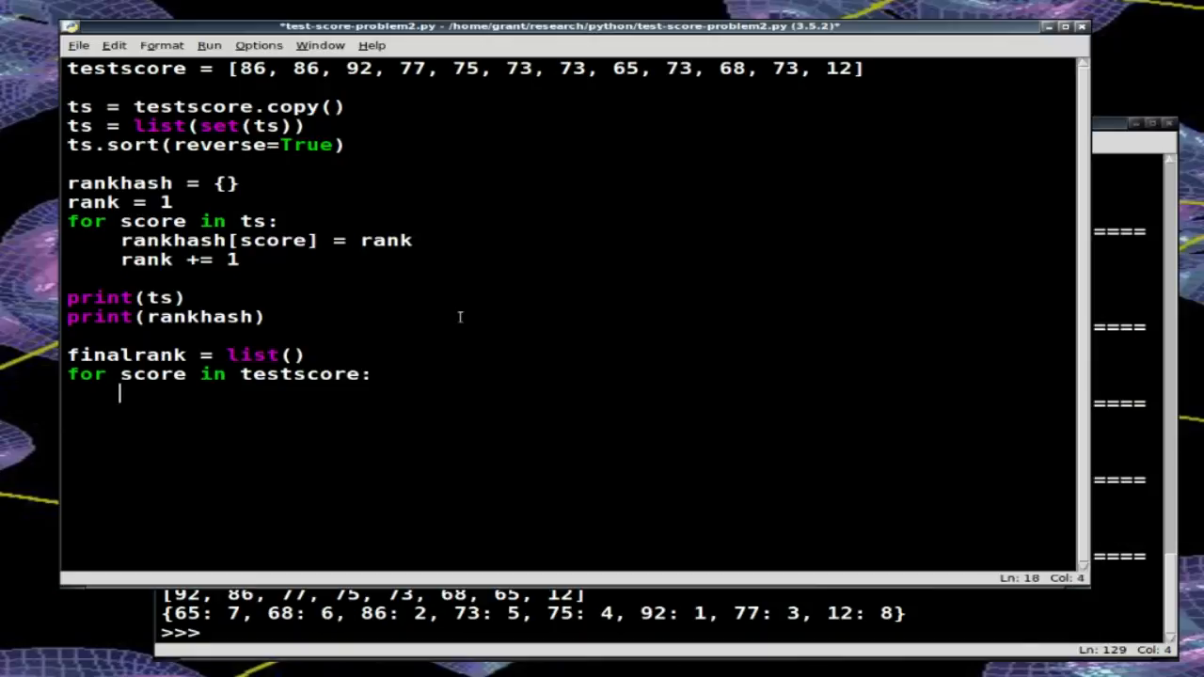
pyautogui.write('finalran')
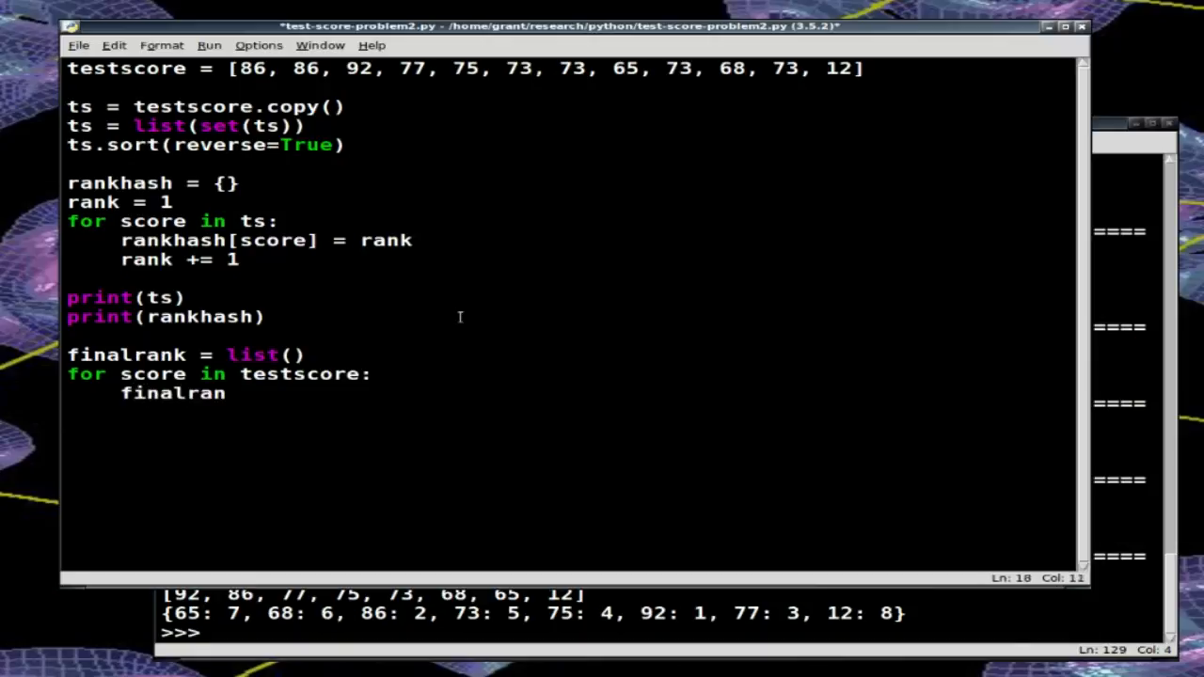
pyautogui.write('k.appen')
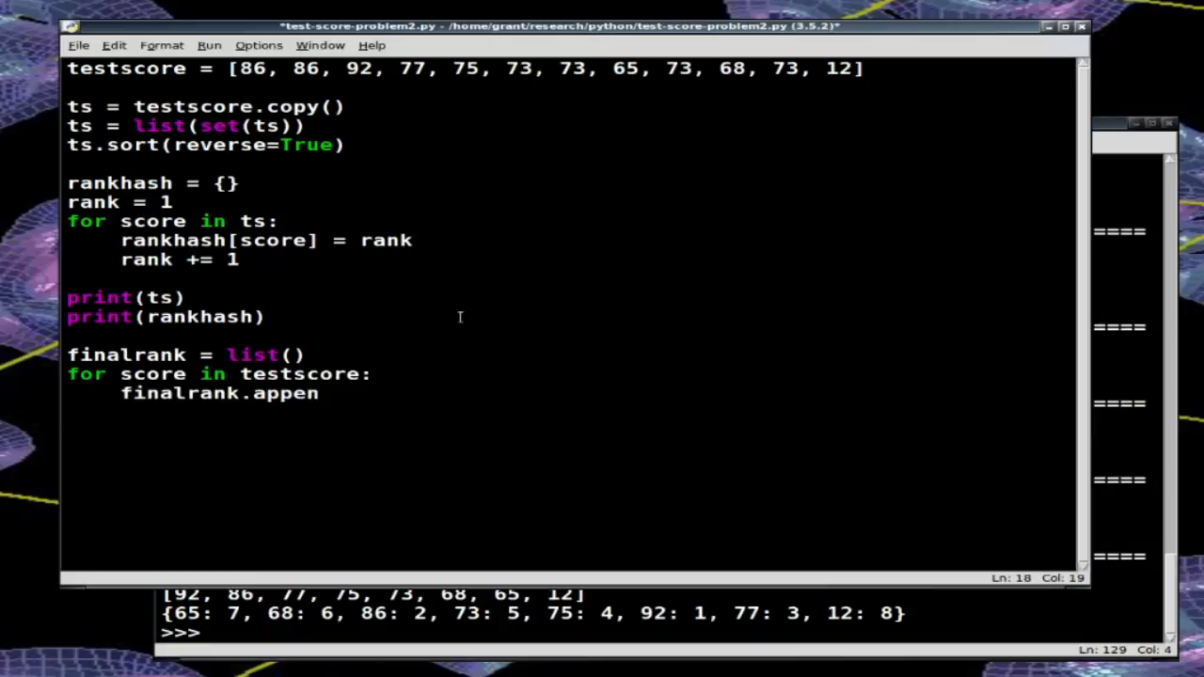
pyautogui.write('d(')
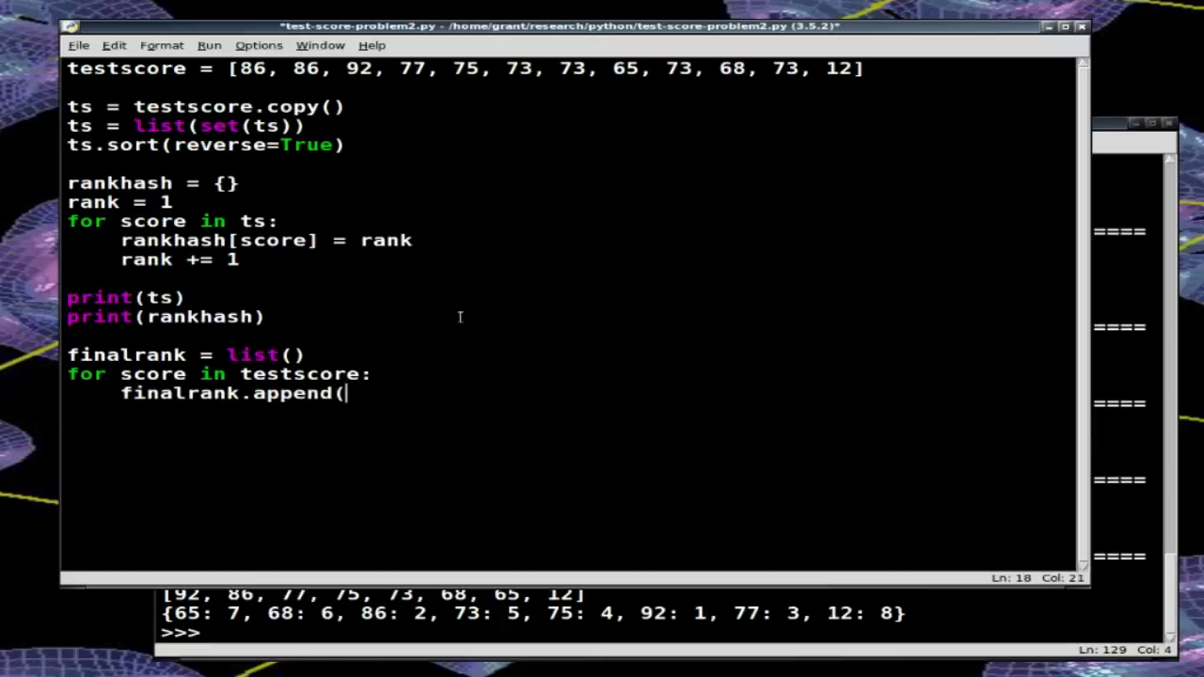
pyautogui.write('r')
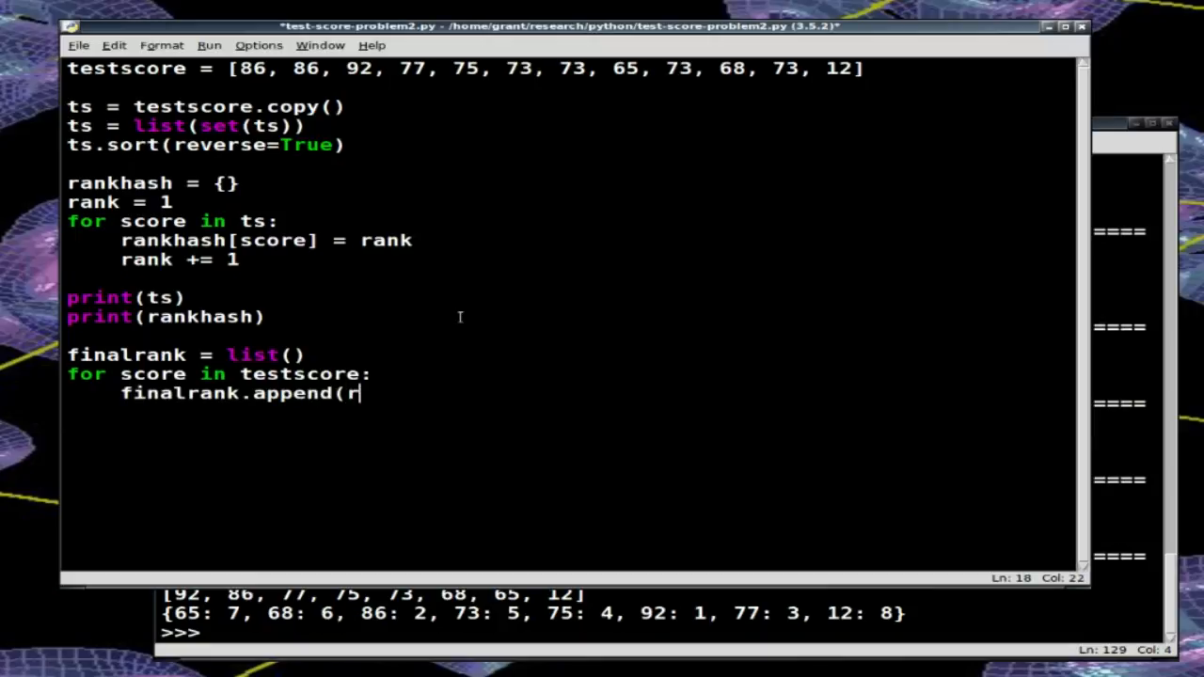
pyautogui.write('ankha')
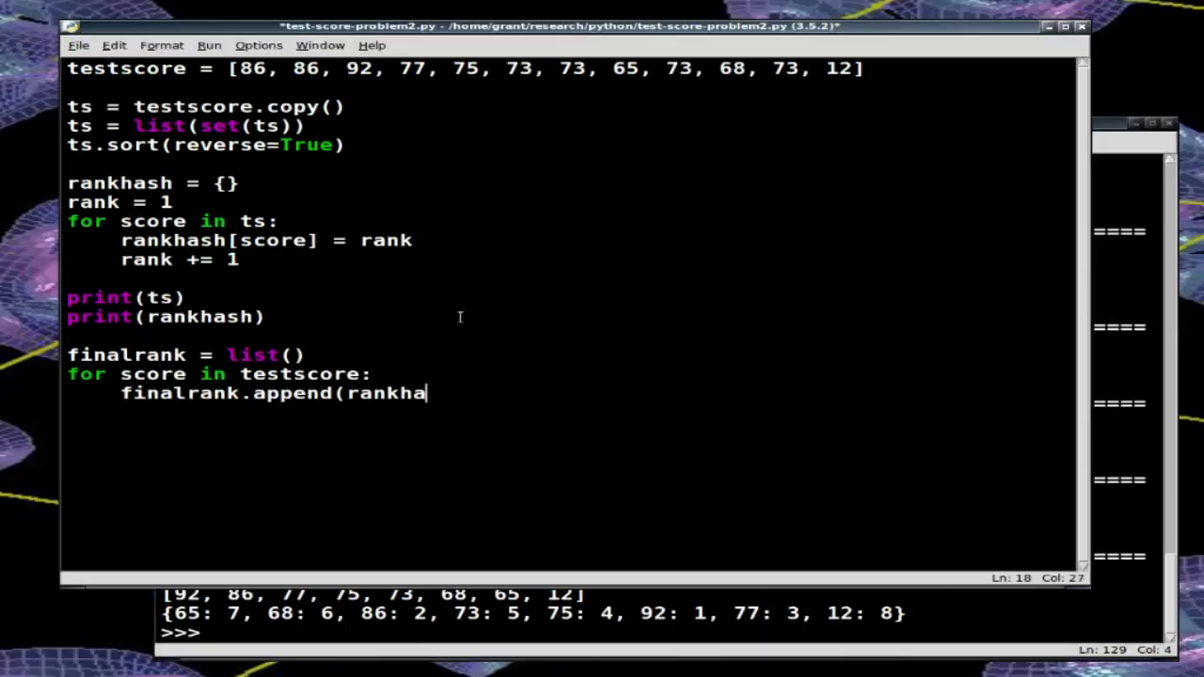
pyautogui.write('sh[score]')
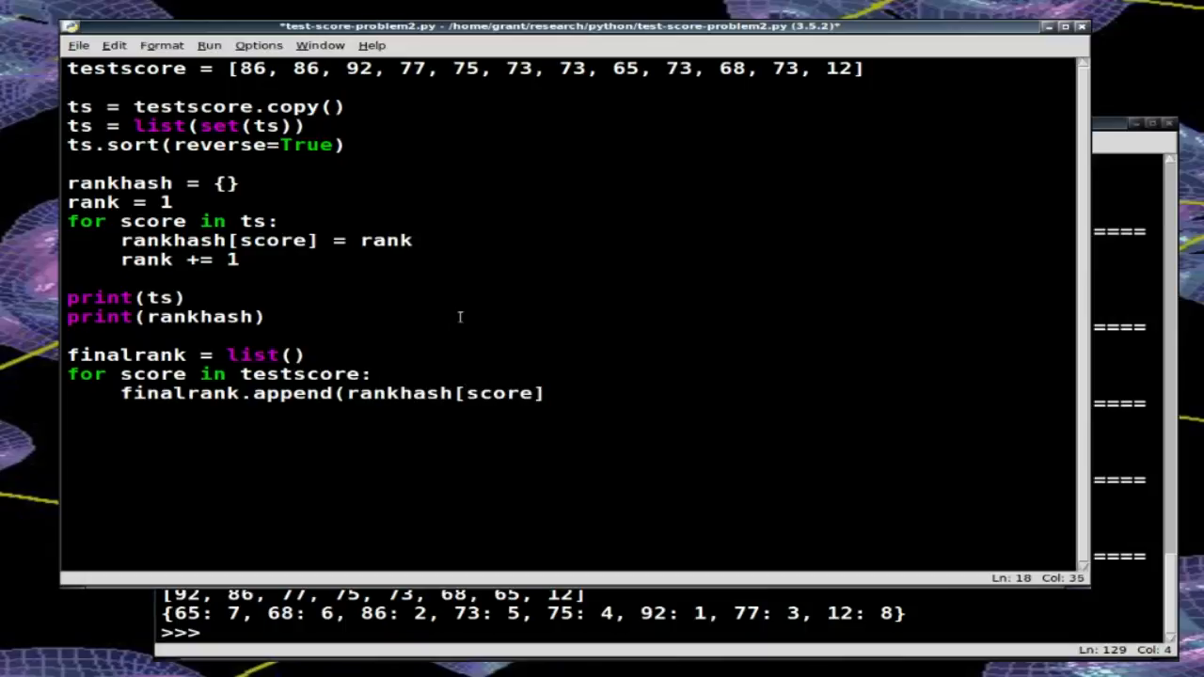
pyautogui.write(')')
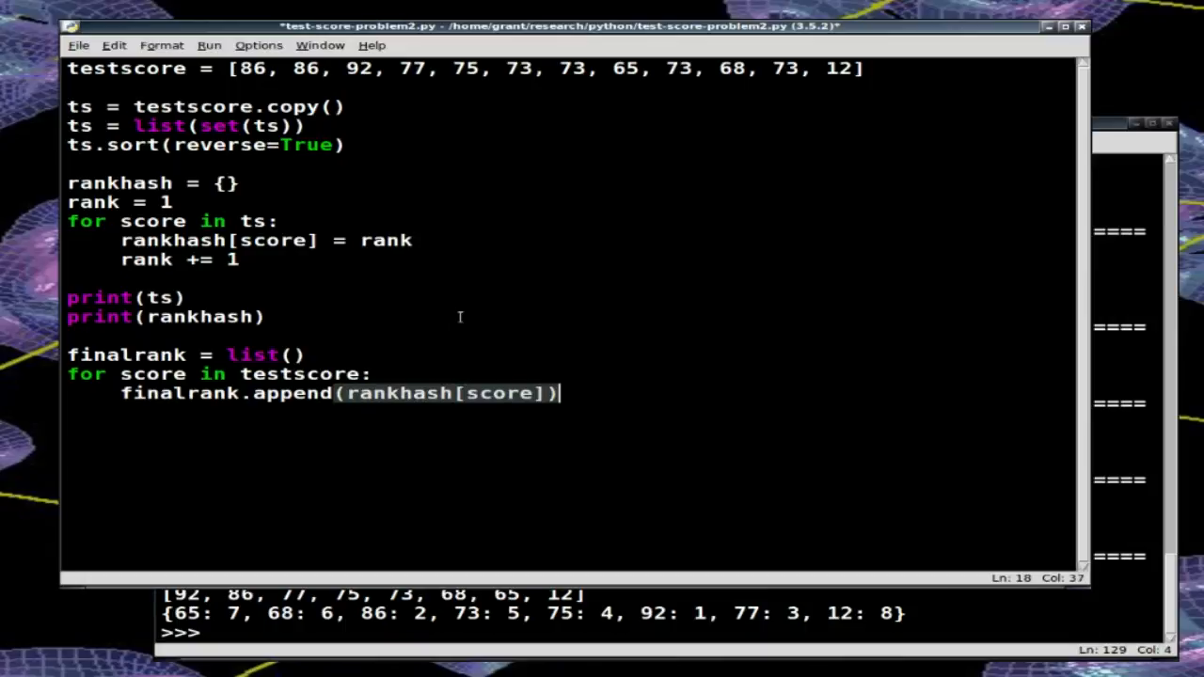
pyautogui.press('ctrl+s')
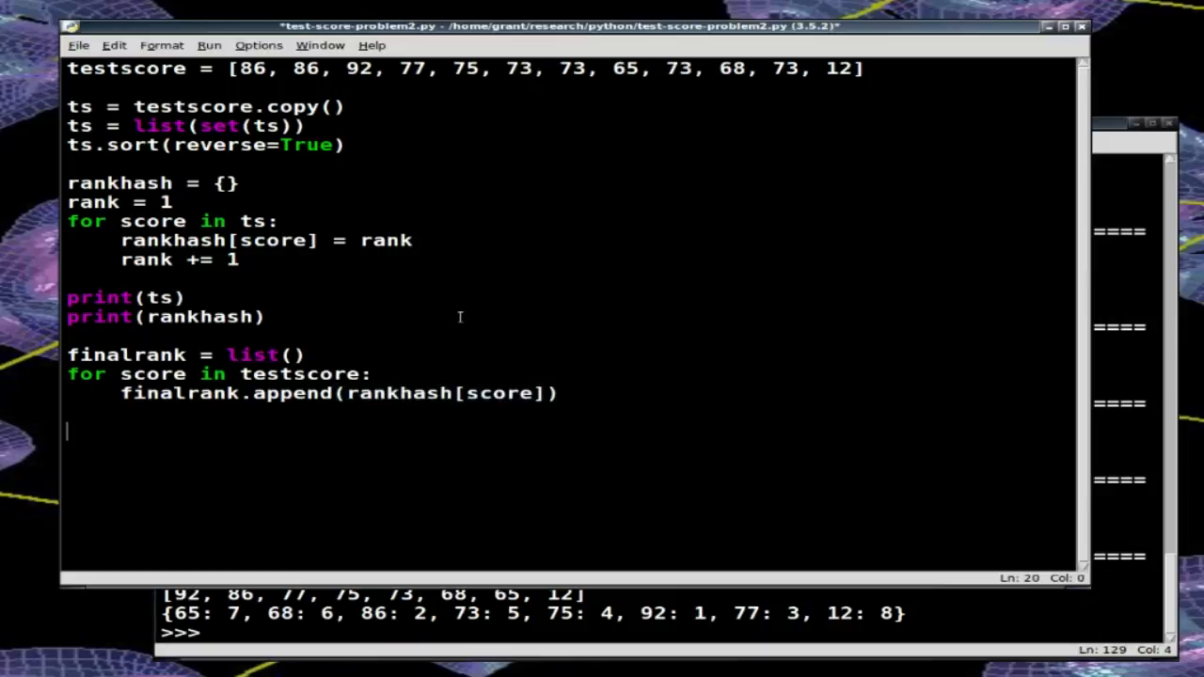
# Step: Add print(testscore) and print(finalrank) lines so the scores and ranks are displayed
pyautogui.write('print')
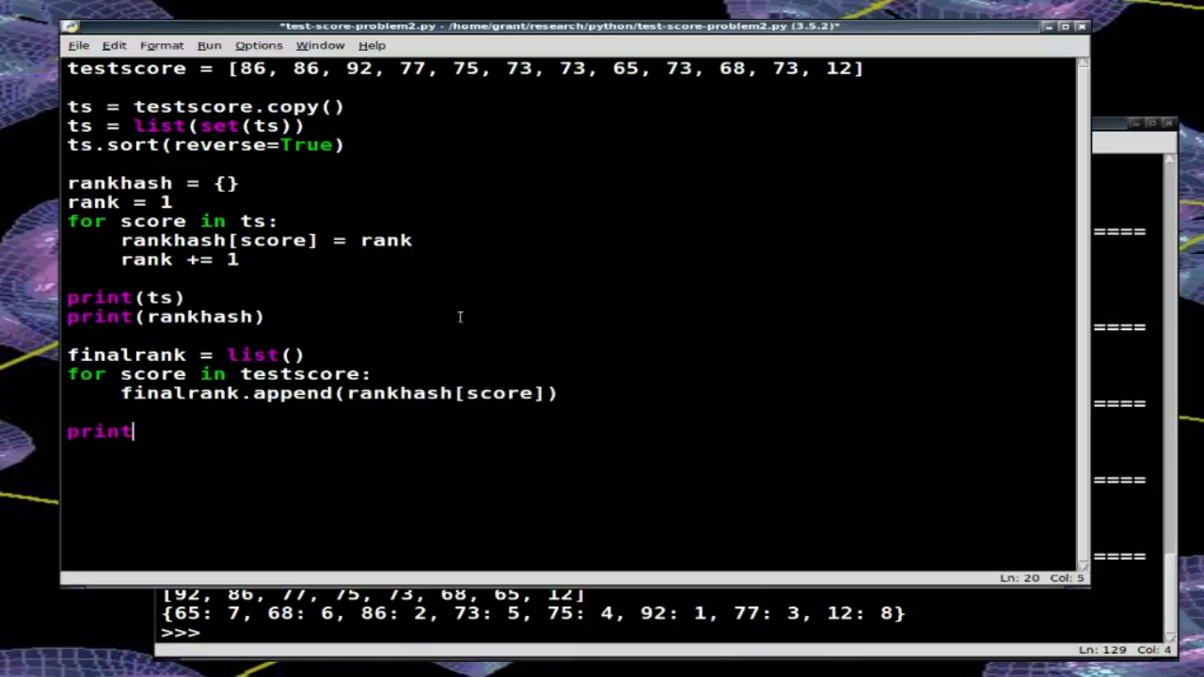
pyautogui.write('(testscore')
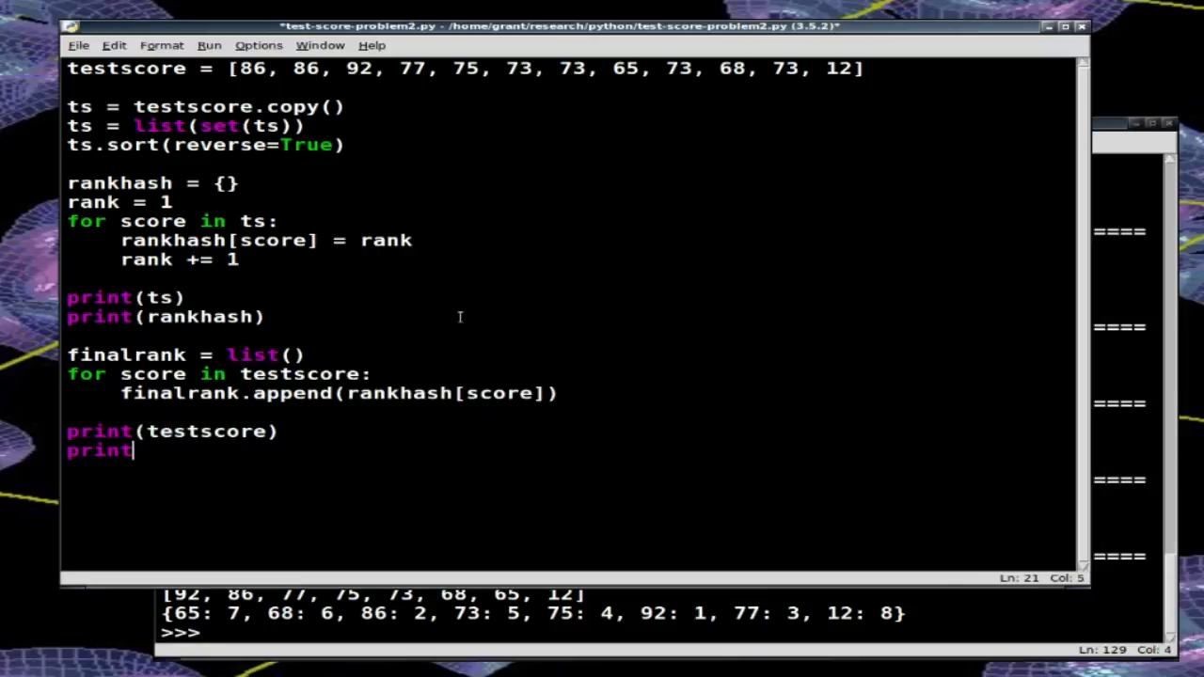
pyautogui.write('(finalrand')
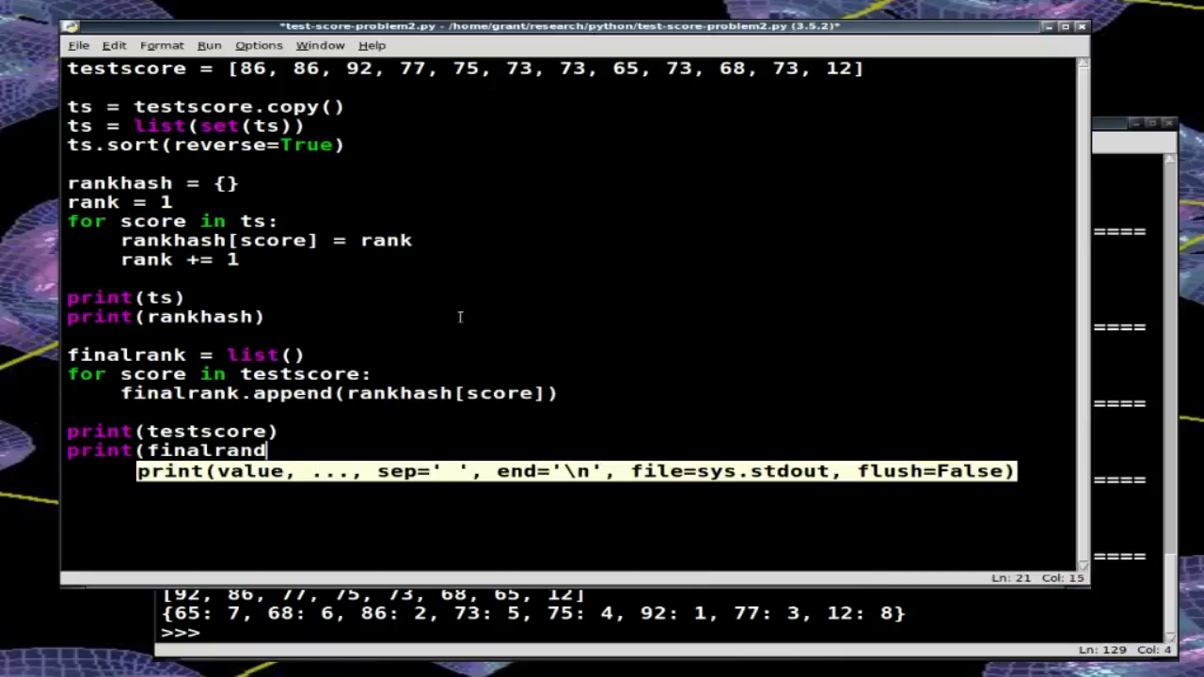
pyautogui.write('k)')
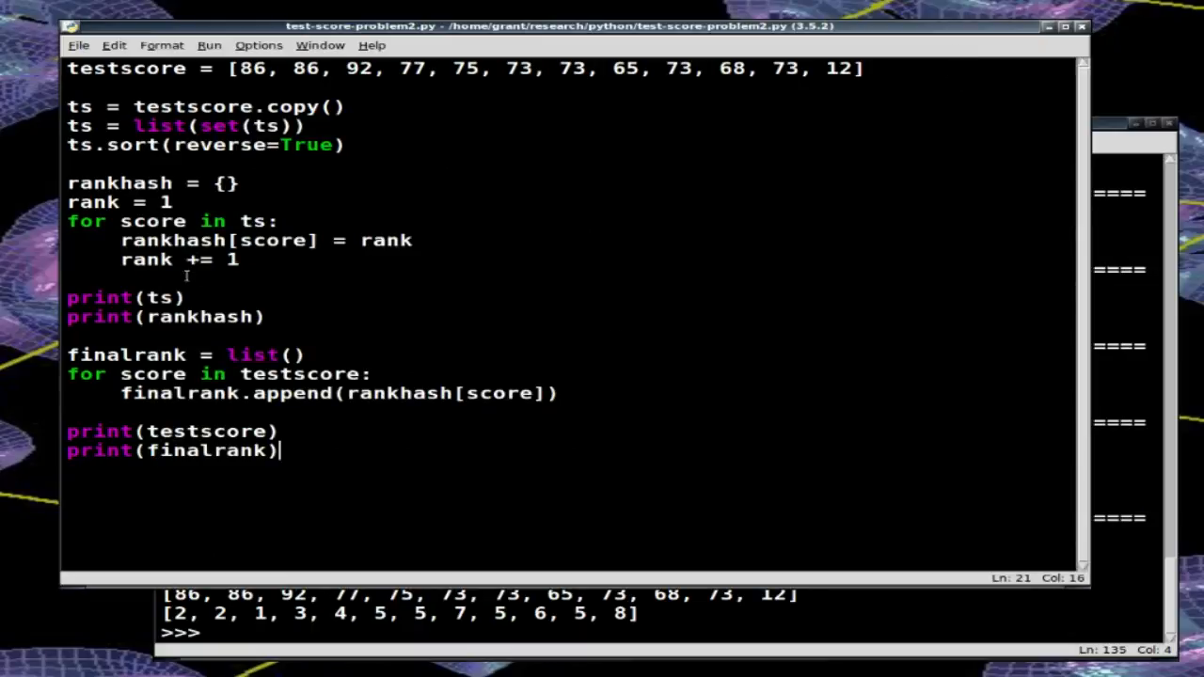
# Step: Delete the debugging print(ts) and print(rankhash) lines from the script
pyautogui.moveTo(68, 297); pyautogui.dragTo(266, 316)
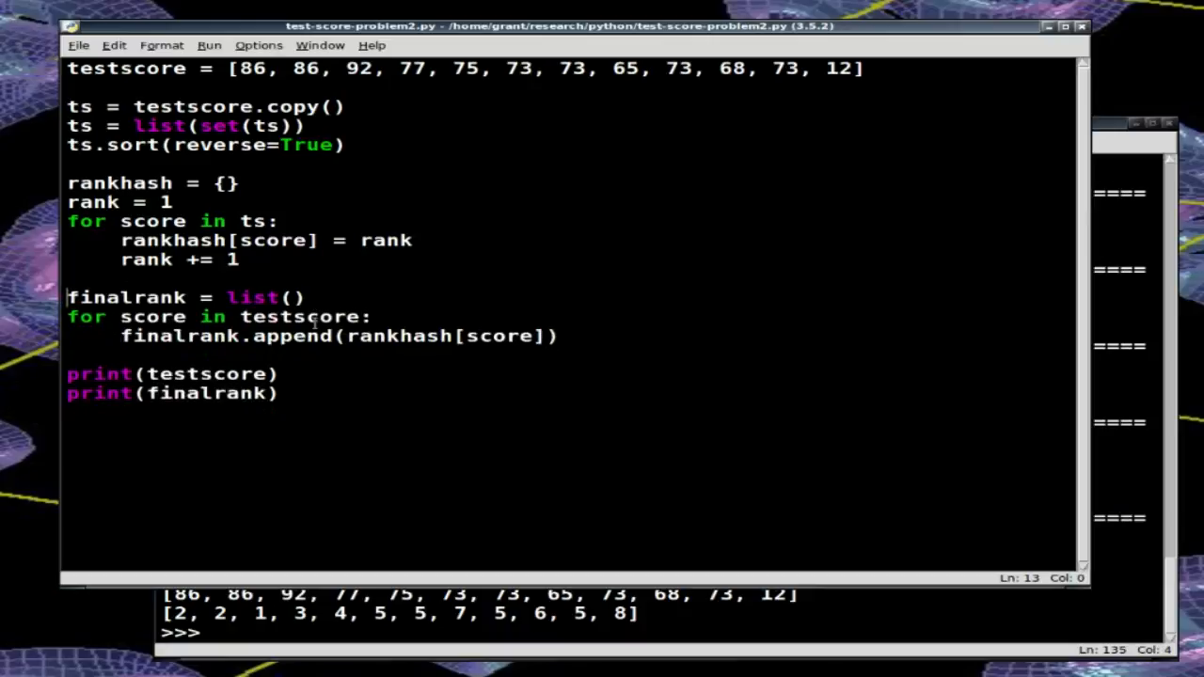
pyautogui.moveTo(209, 4)
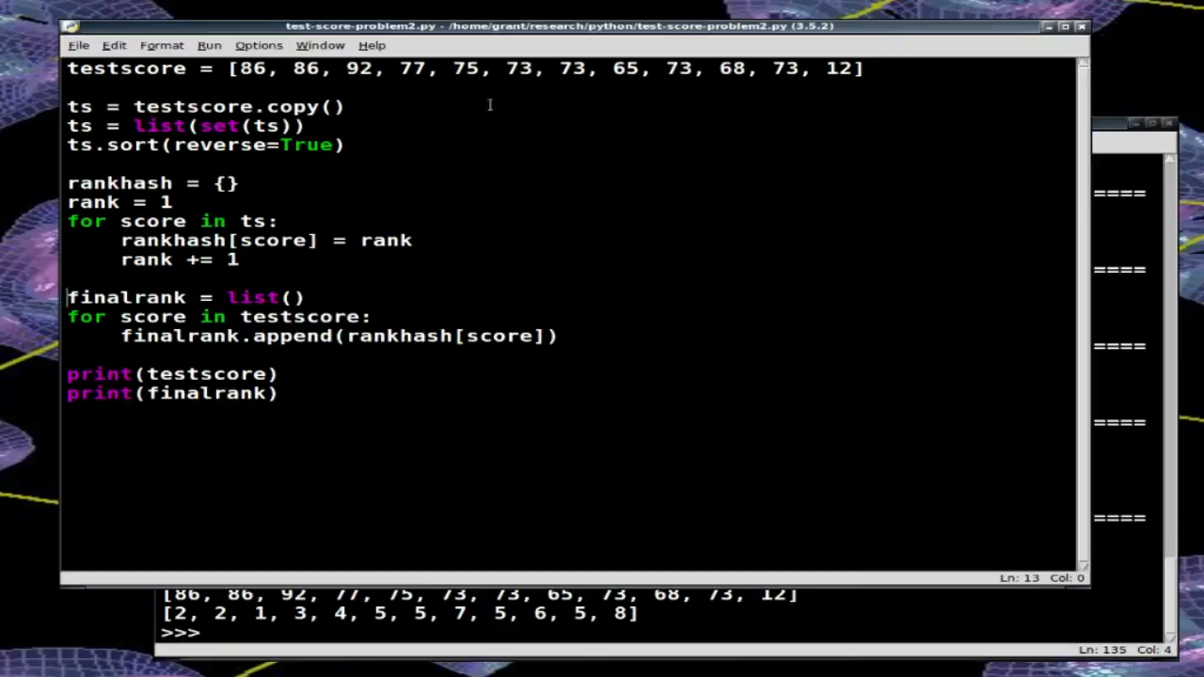
pyautogui.moveTo(374, 131)
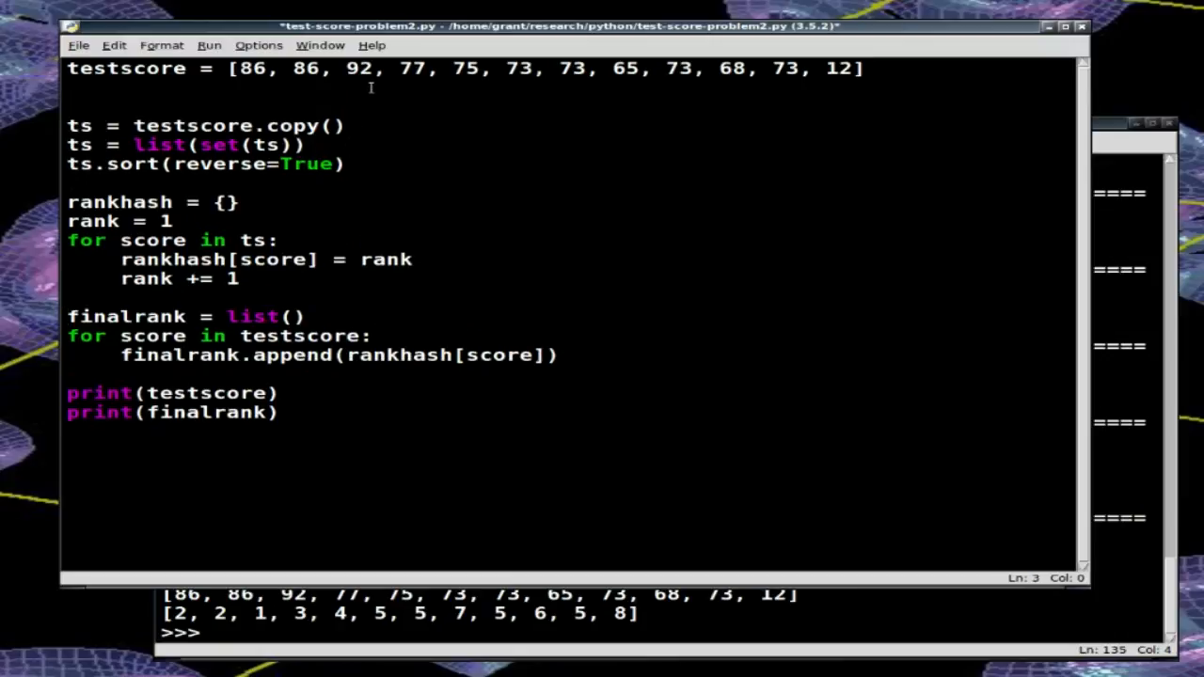
# Step: Comment the copy of the ordered test scores and the list of the unique test scores
pyautogui.write('#')
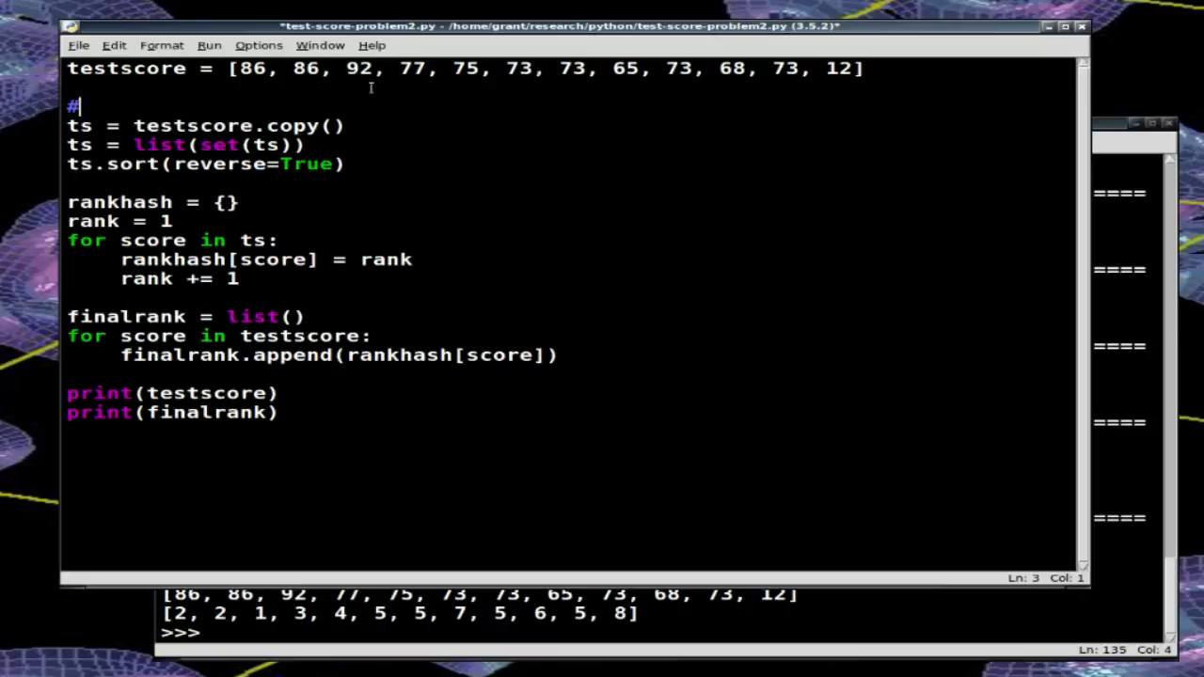
pyautogui.write('copy of our')
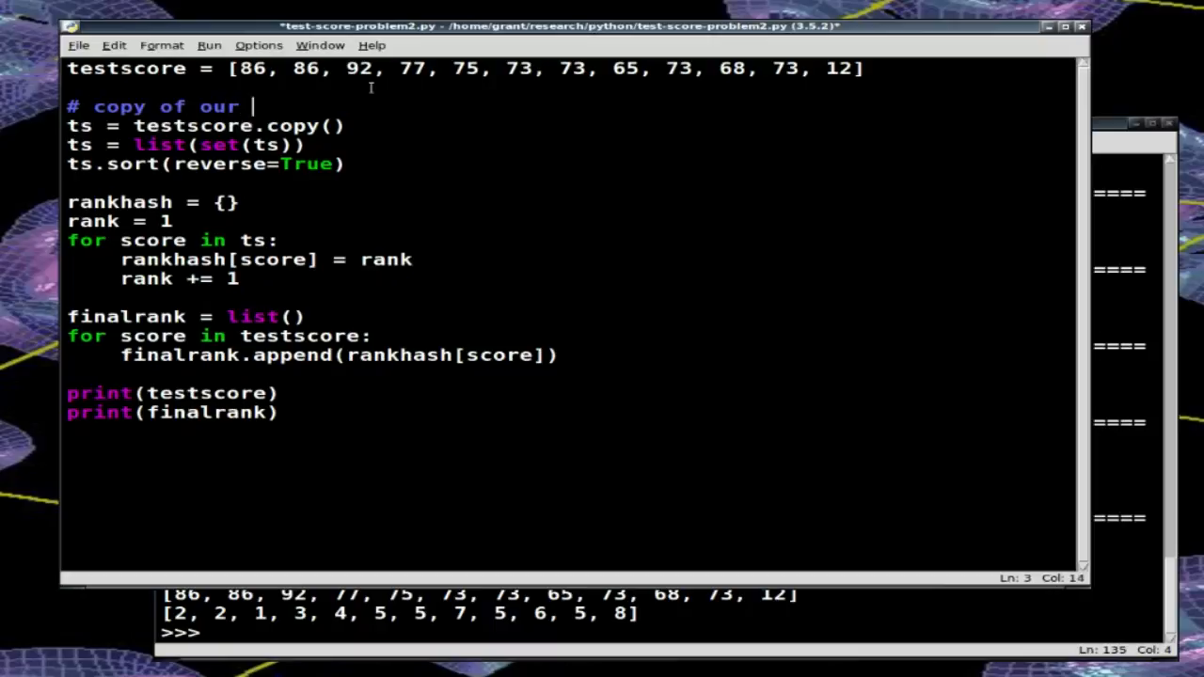
pyautogui.write('ordered test scor')
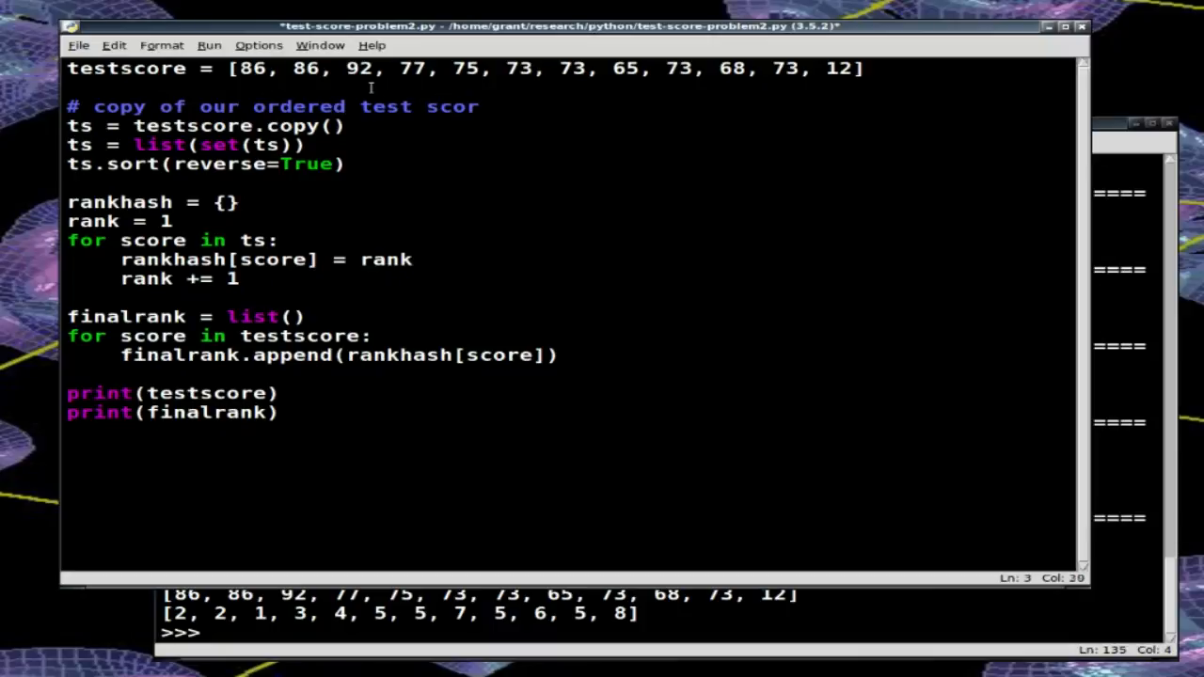
pyautogui.write('es')
pyautogui.write('#')
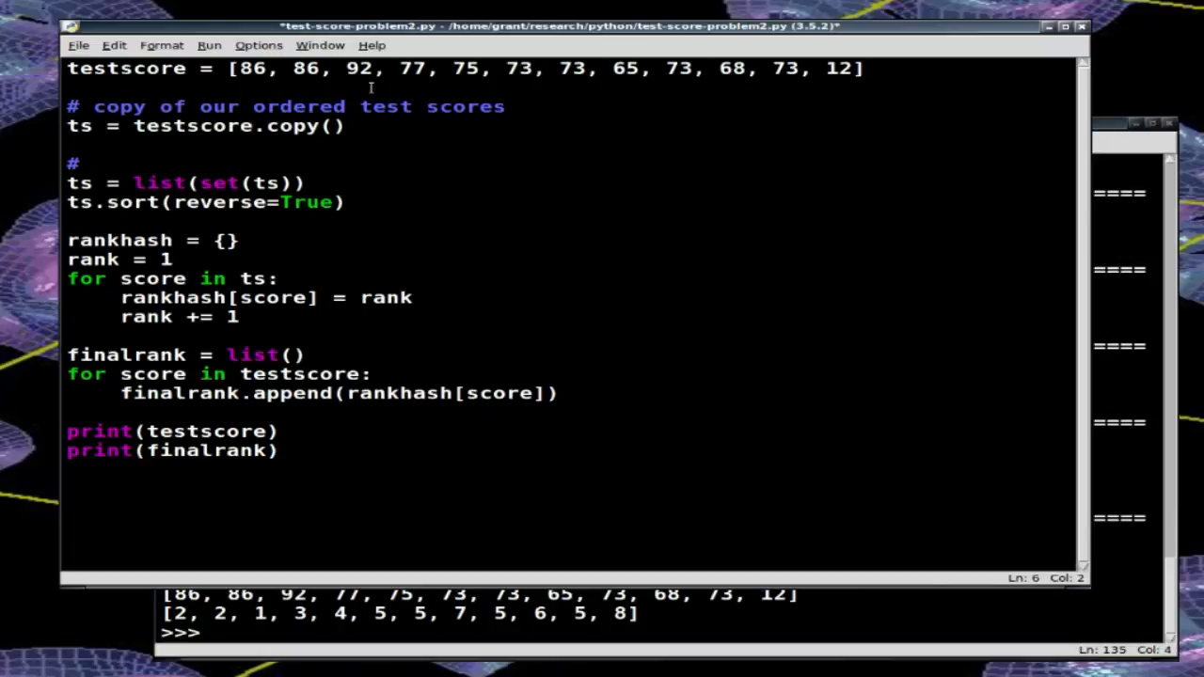
pyautogui.write('list of')
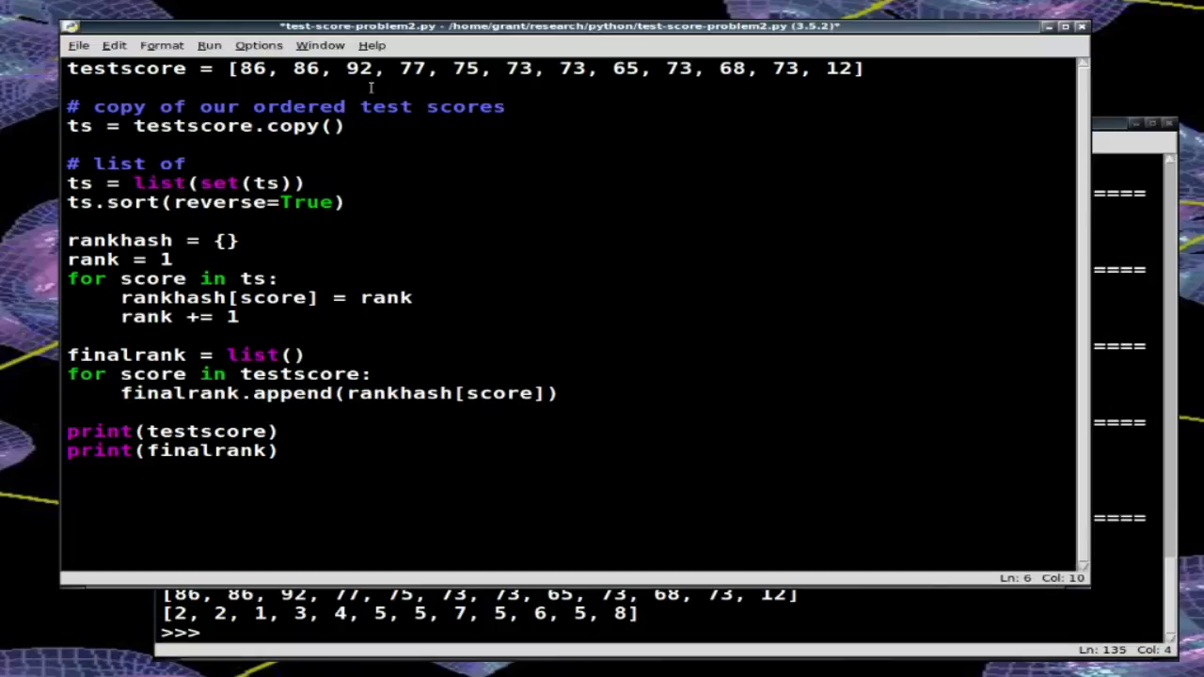
pyautogui.write('the unique test scores')
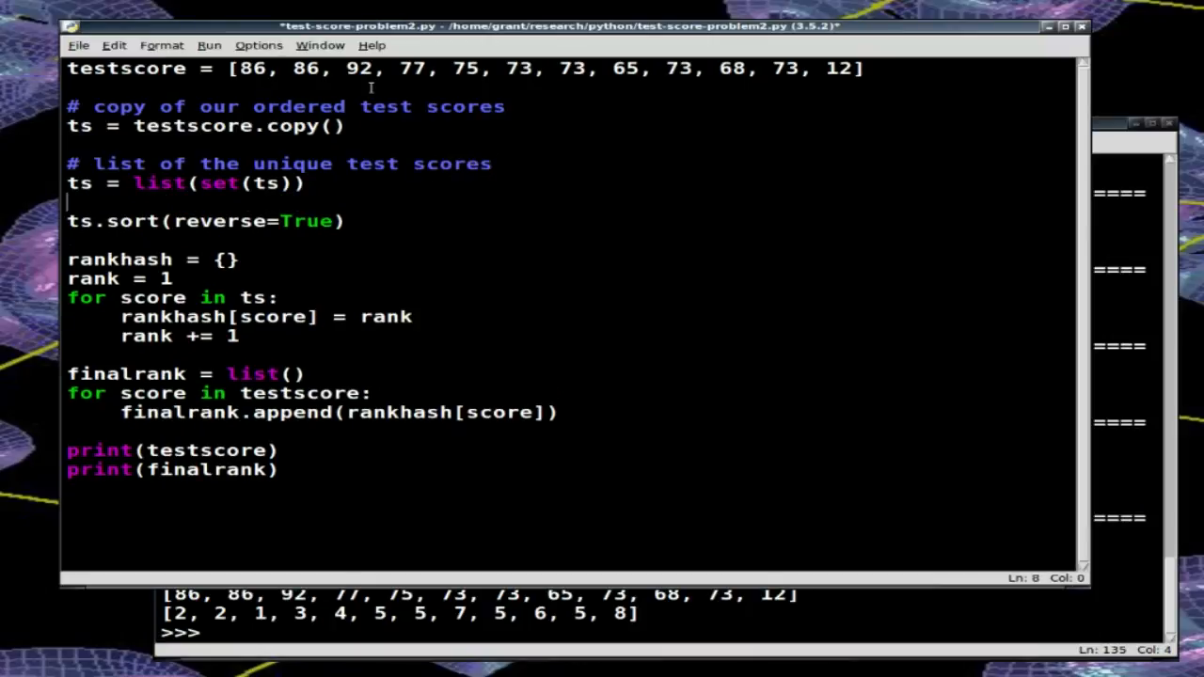
# Step: Comment '# sort the unique scores from largest to smallest' above ts.sort
pyautogui.write('#')
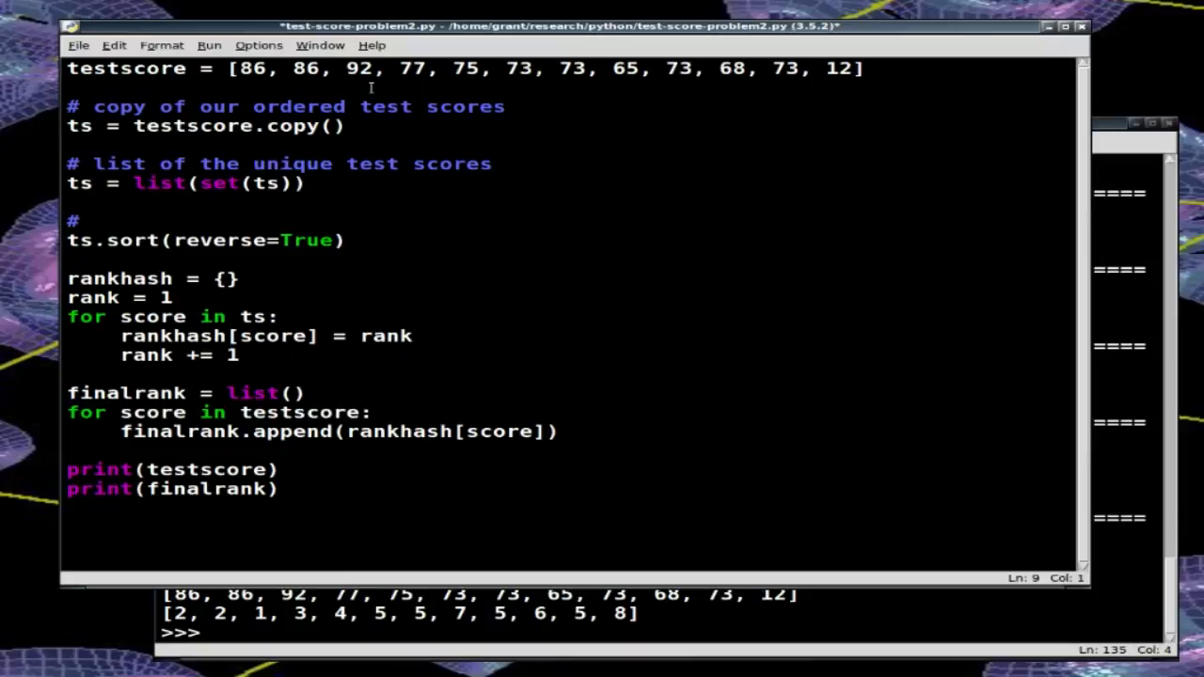
pyautogui.write('so')
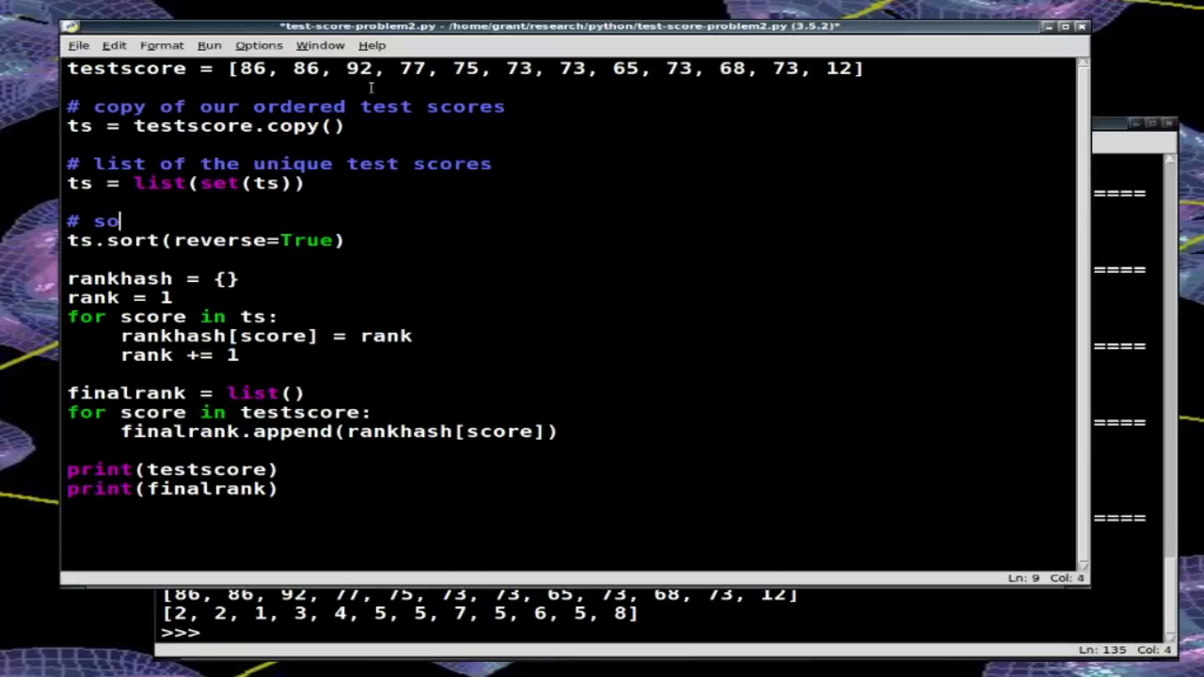
pyautogui.write('rt the unique scores from lar')
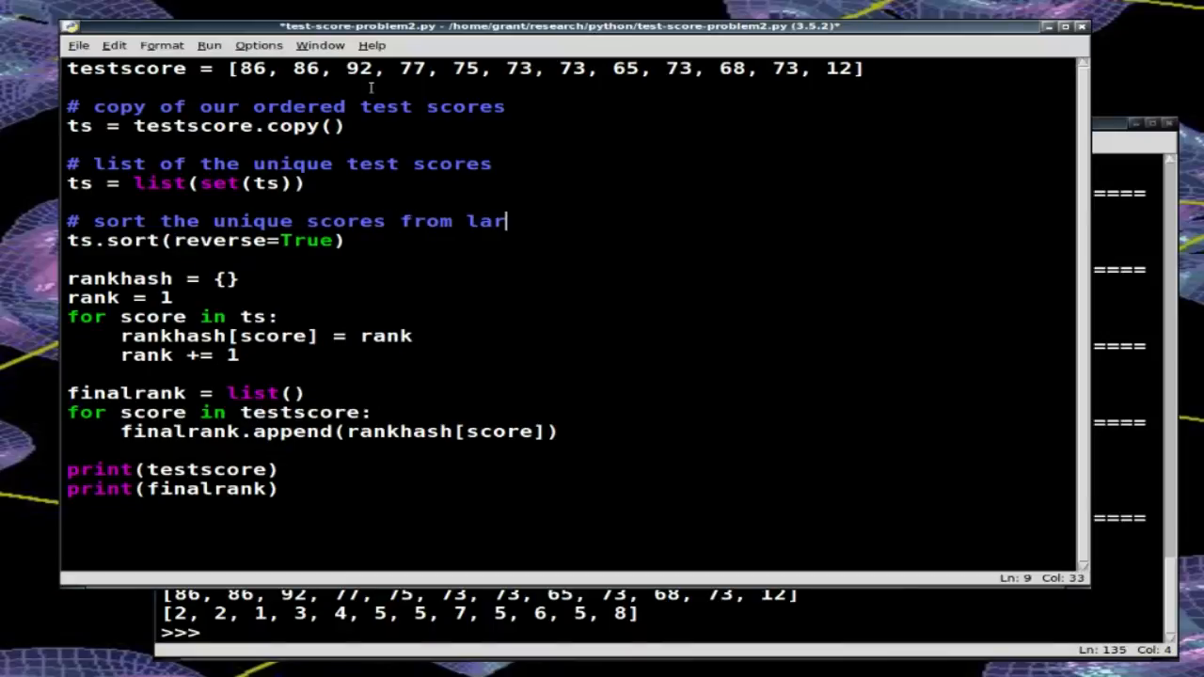
pyautogui.write('gest to sa')
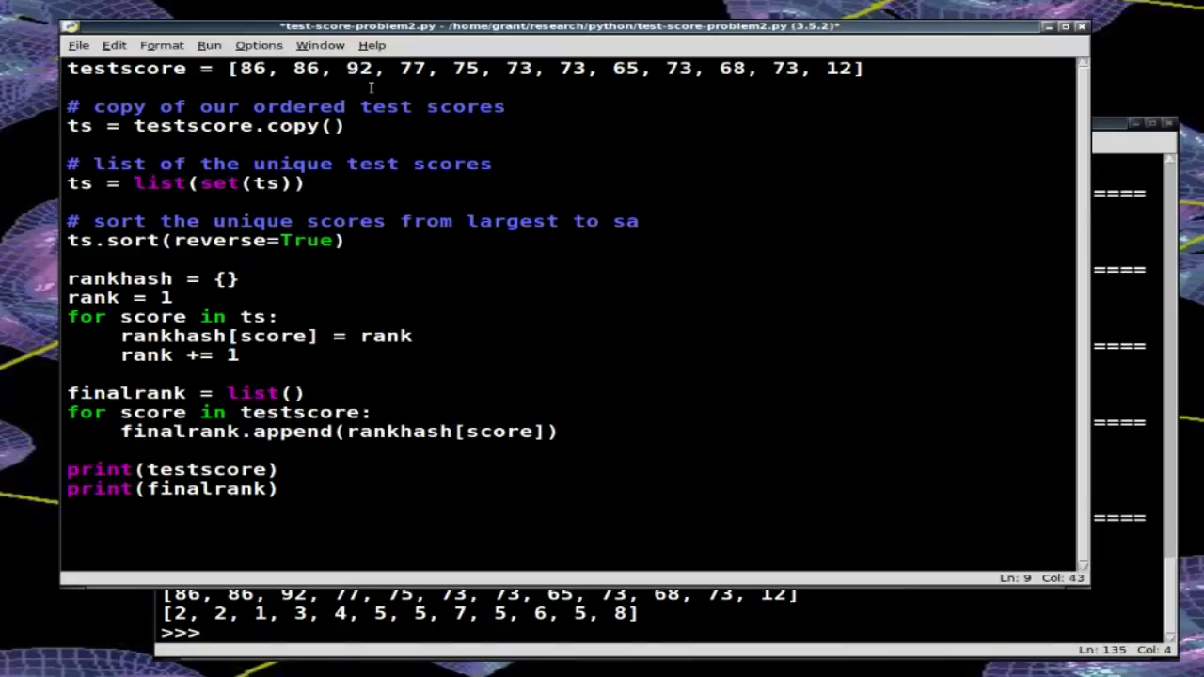
pyautogui.write('mallest')
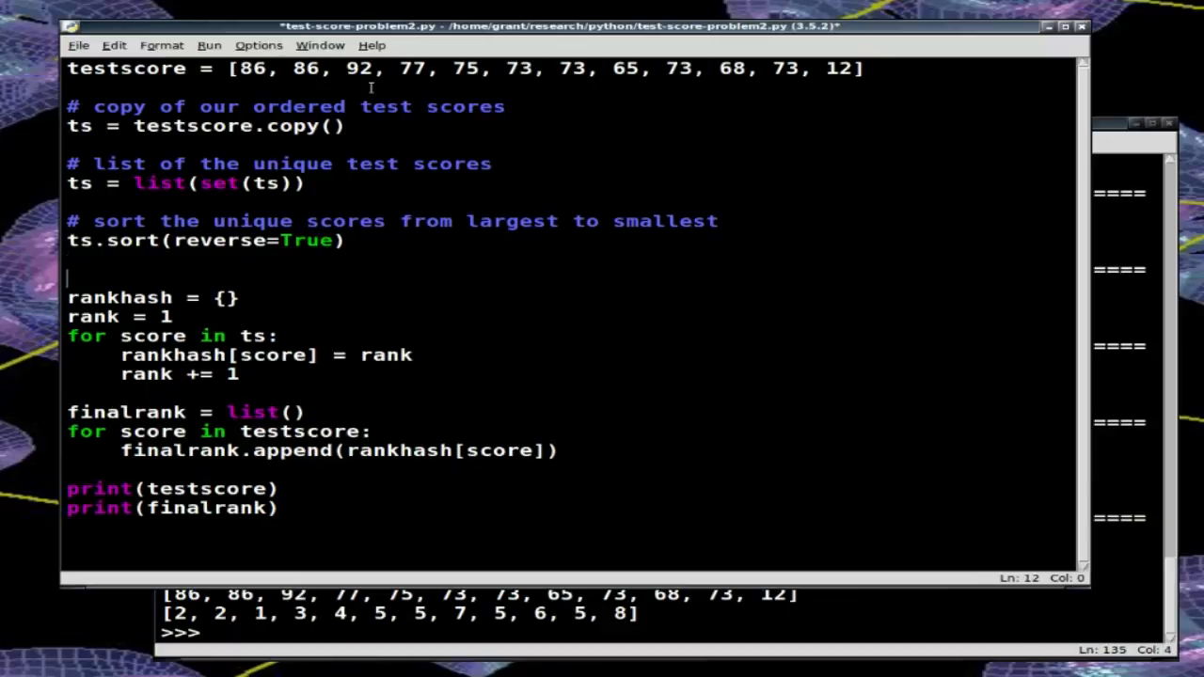
# Step: Comment '# form a dictionary between scores and ranks' above rankhash
pyautogui.write('# form a dic')
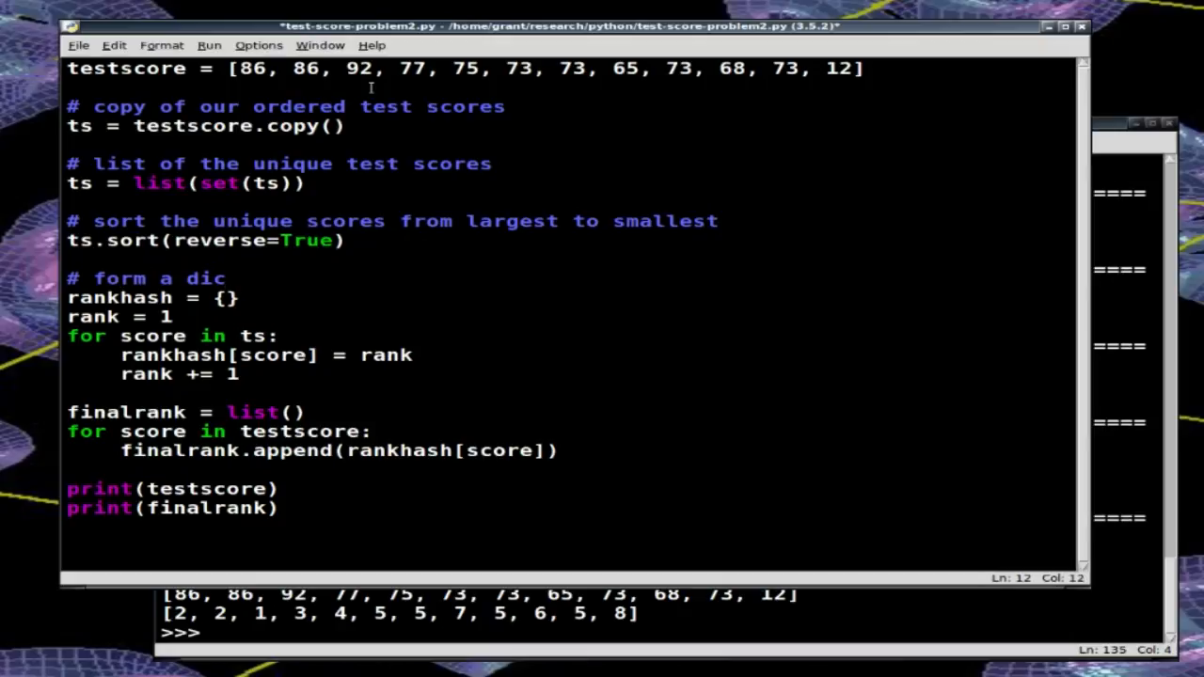
pyautogui.write('tionary between')
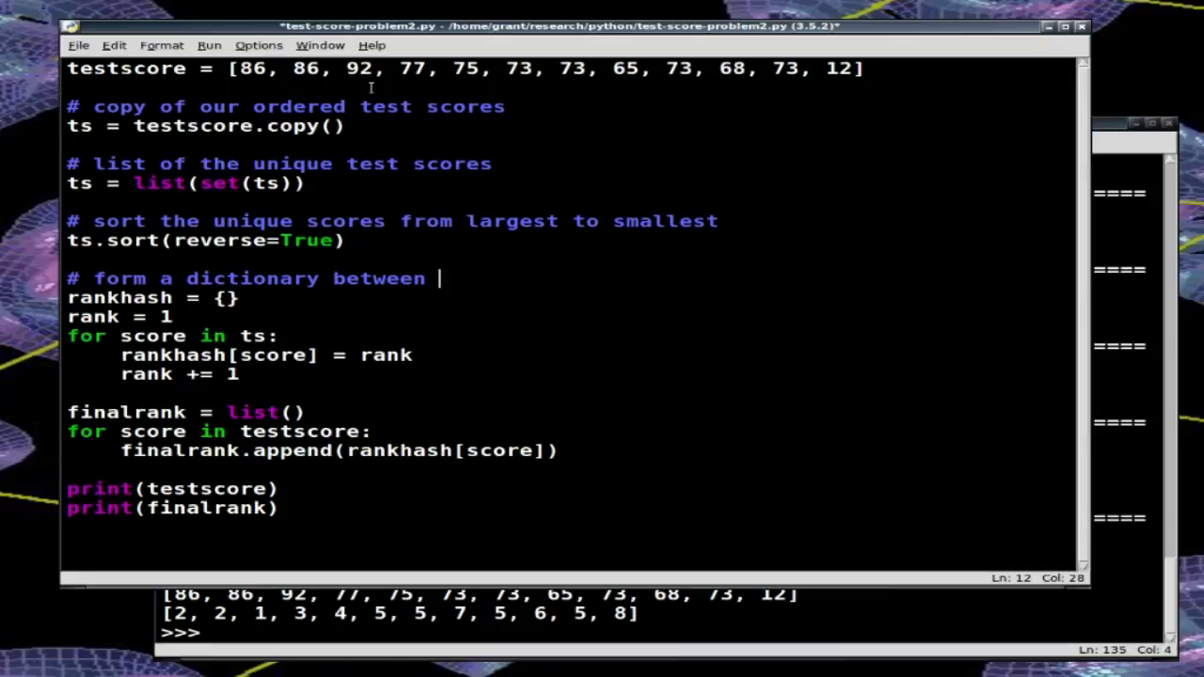
pyautogui.write('scores and')
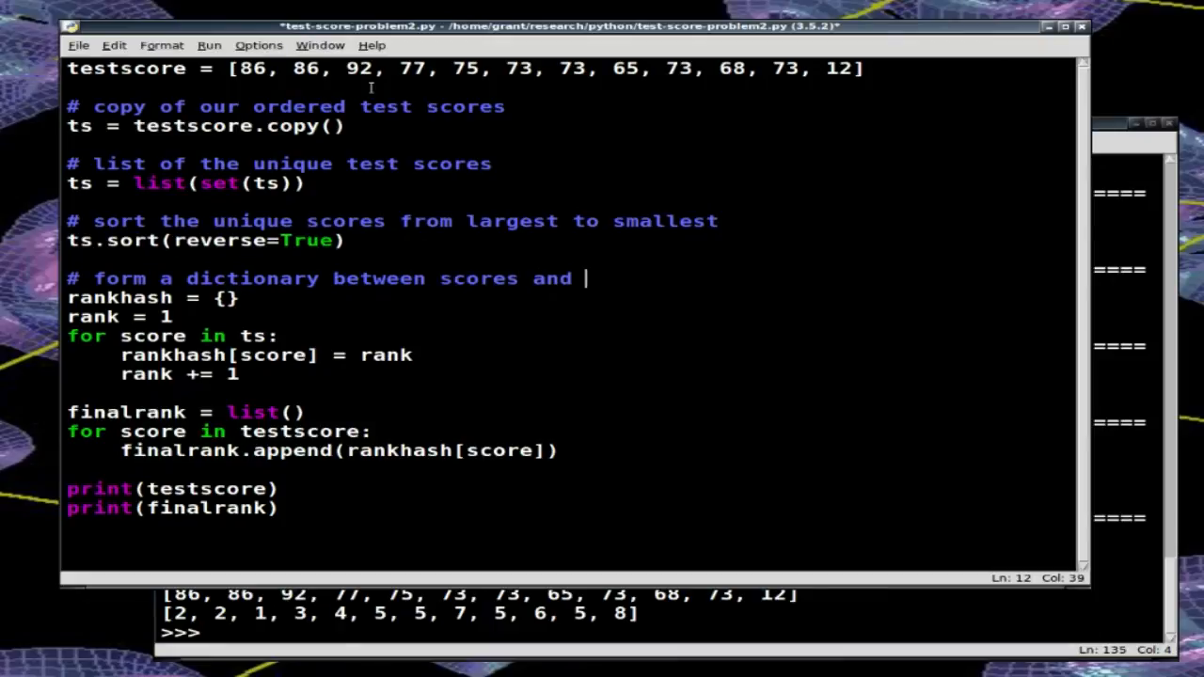
pyautogui.write('ranks')
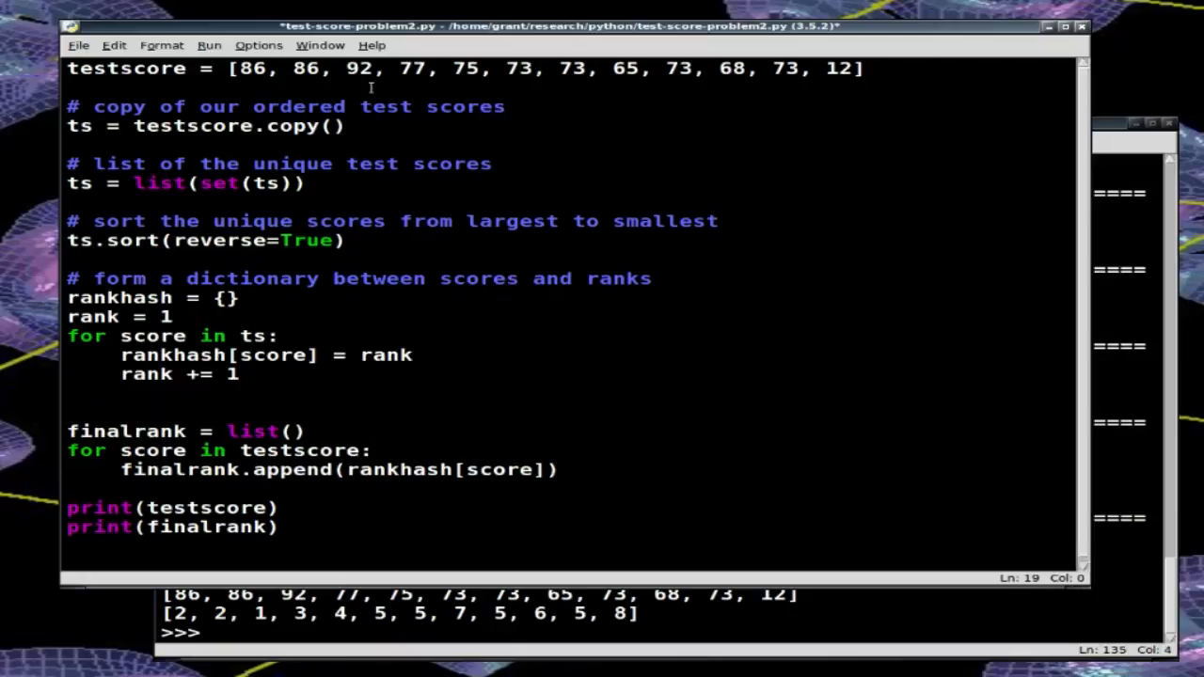
# Step: Comment '# new ranking list corresponding to orignal test scores' above finalrank, with a blank line after
pyautogui.write('#')
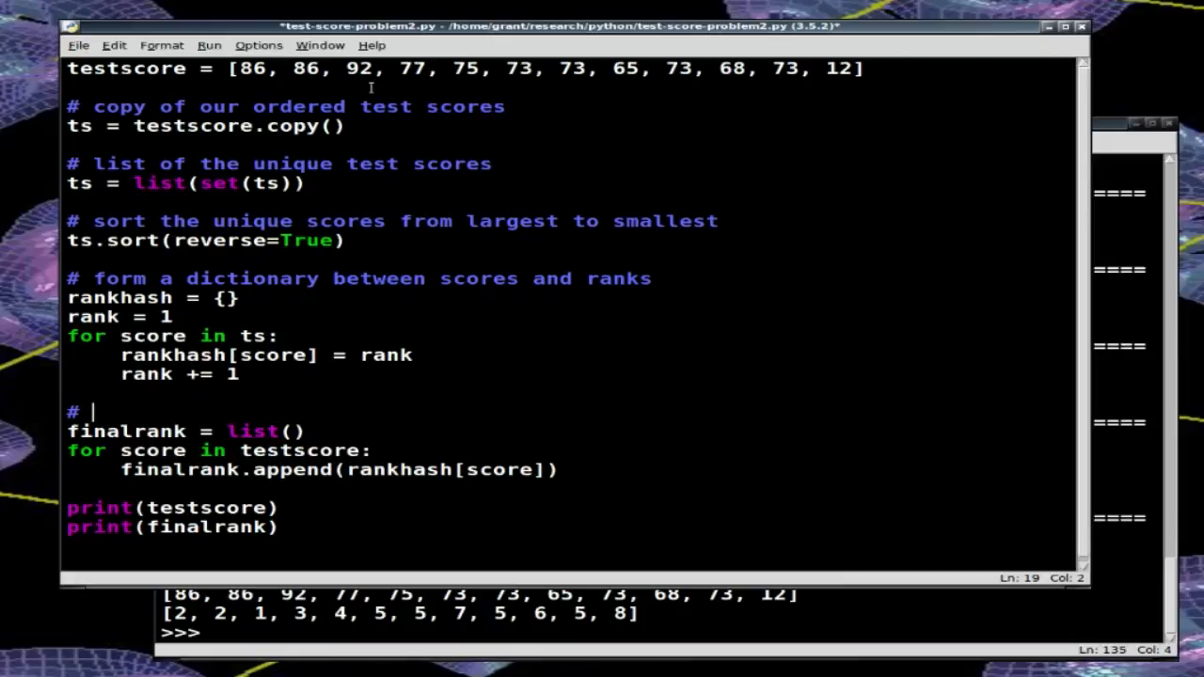
pyautogui.write('new ranking')
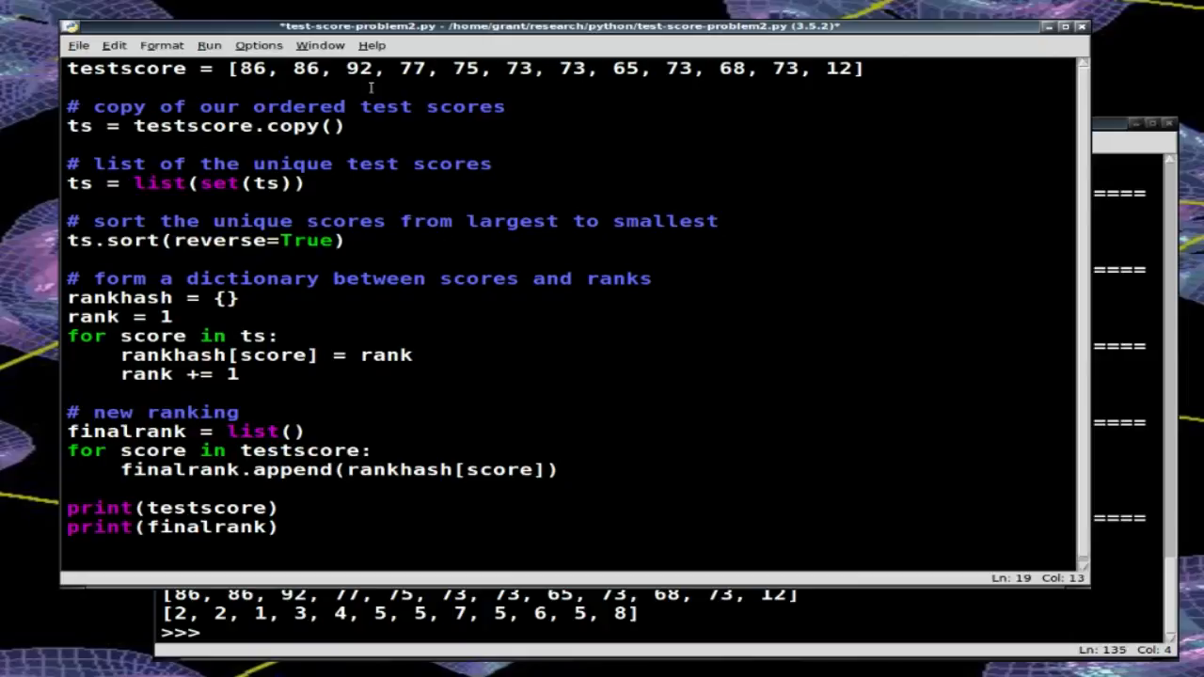
pyautogui.write('list corr')
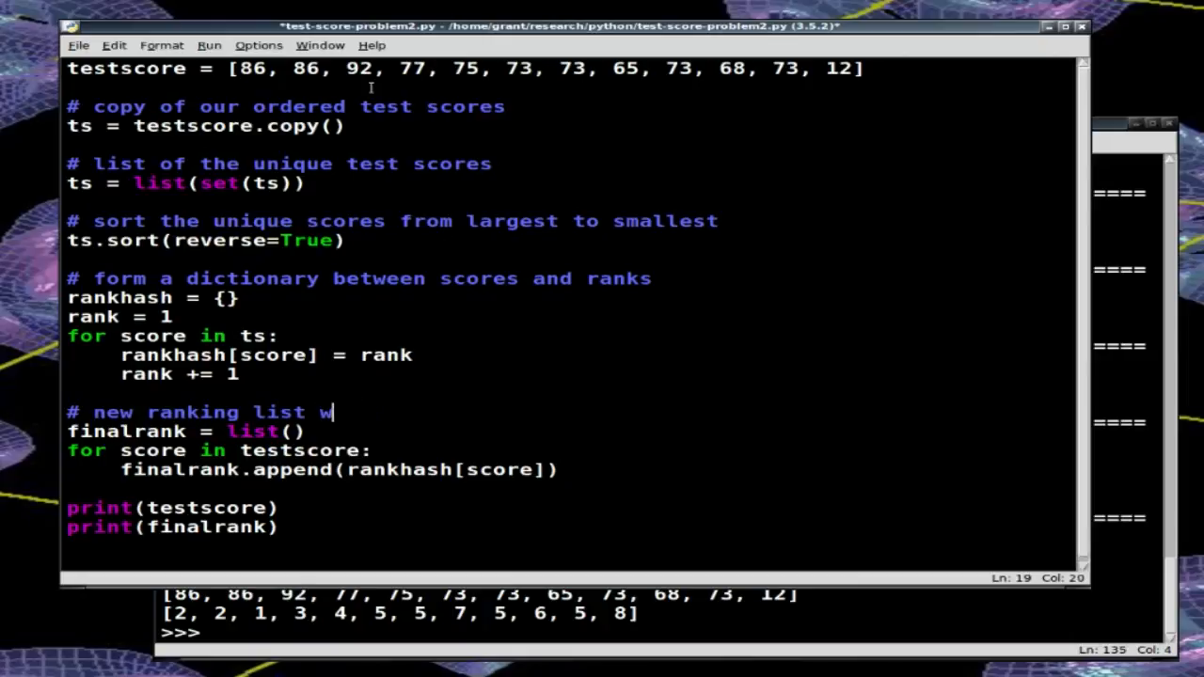
pyautogui.write('ith rank')
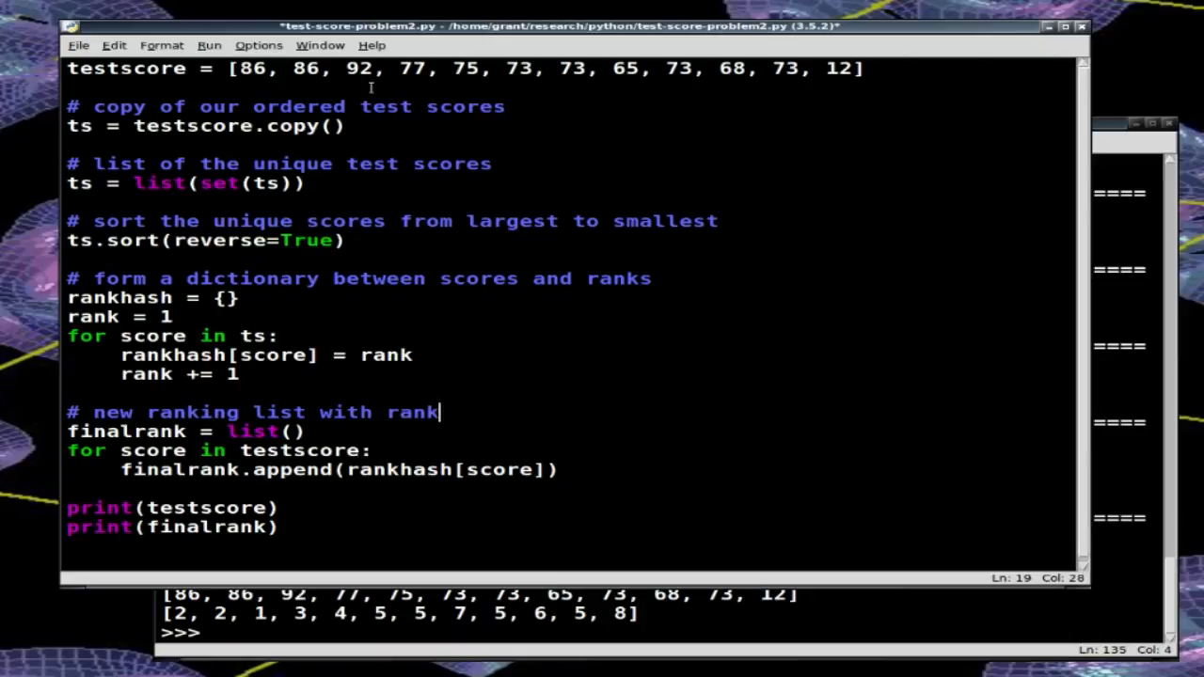
pyautogui.write('scoree')
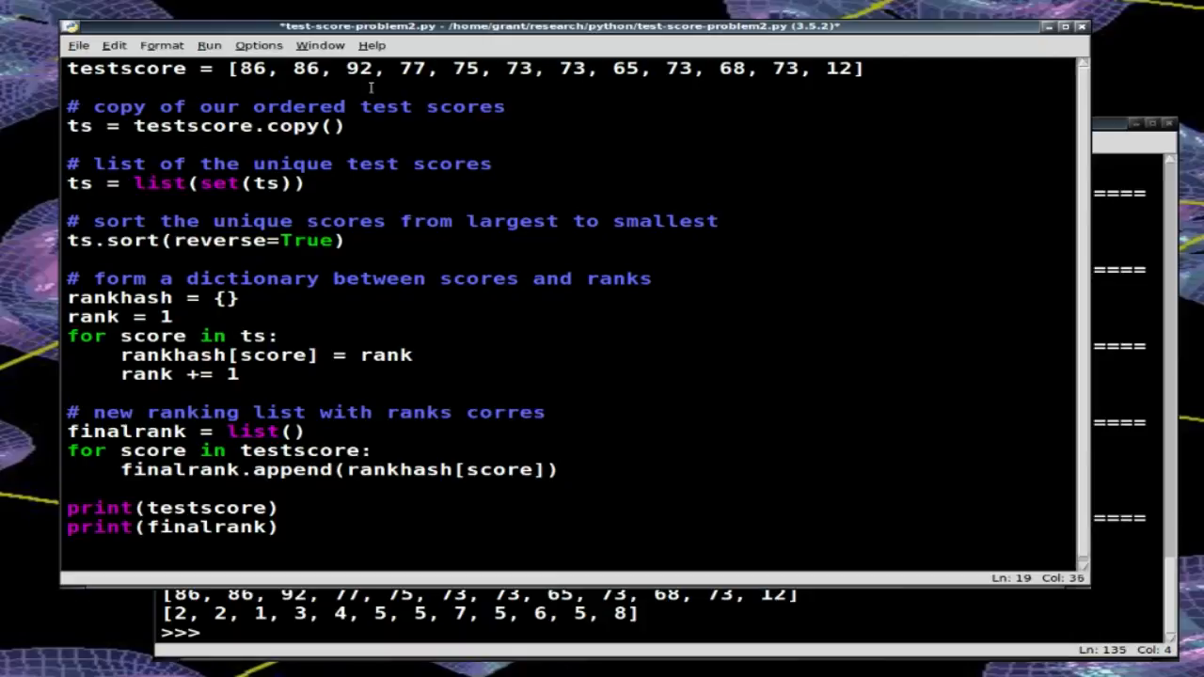
pyautogui.write('pondingto the o')
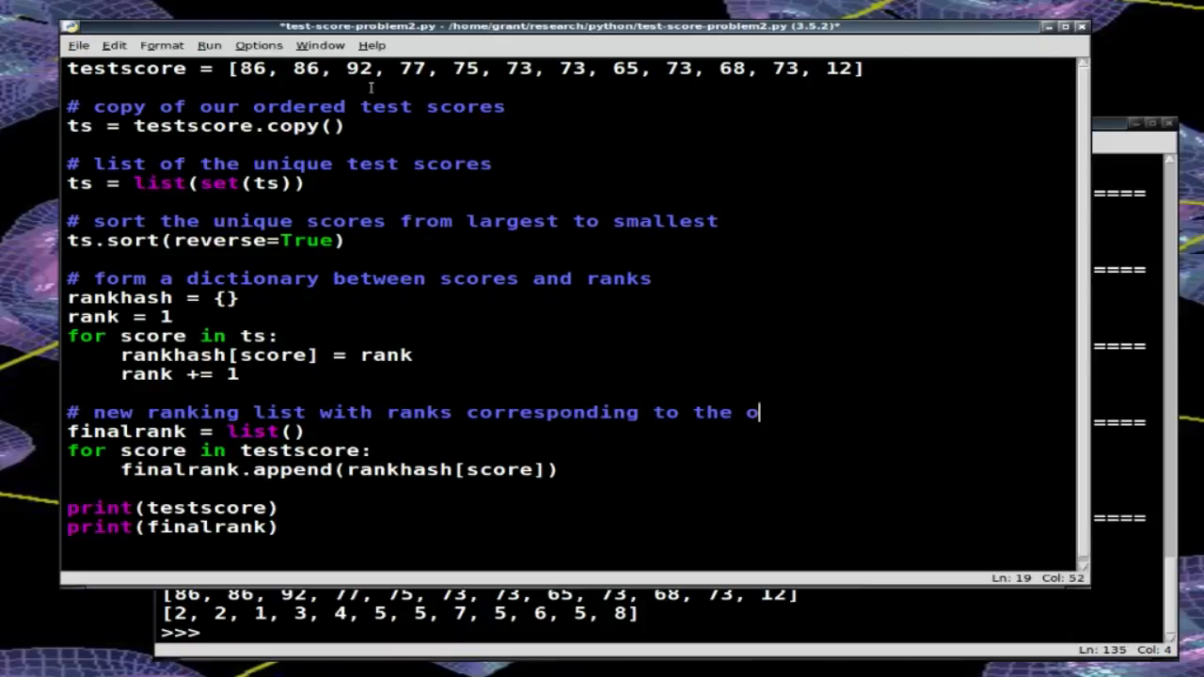
pyautogui.write('r')
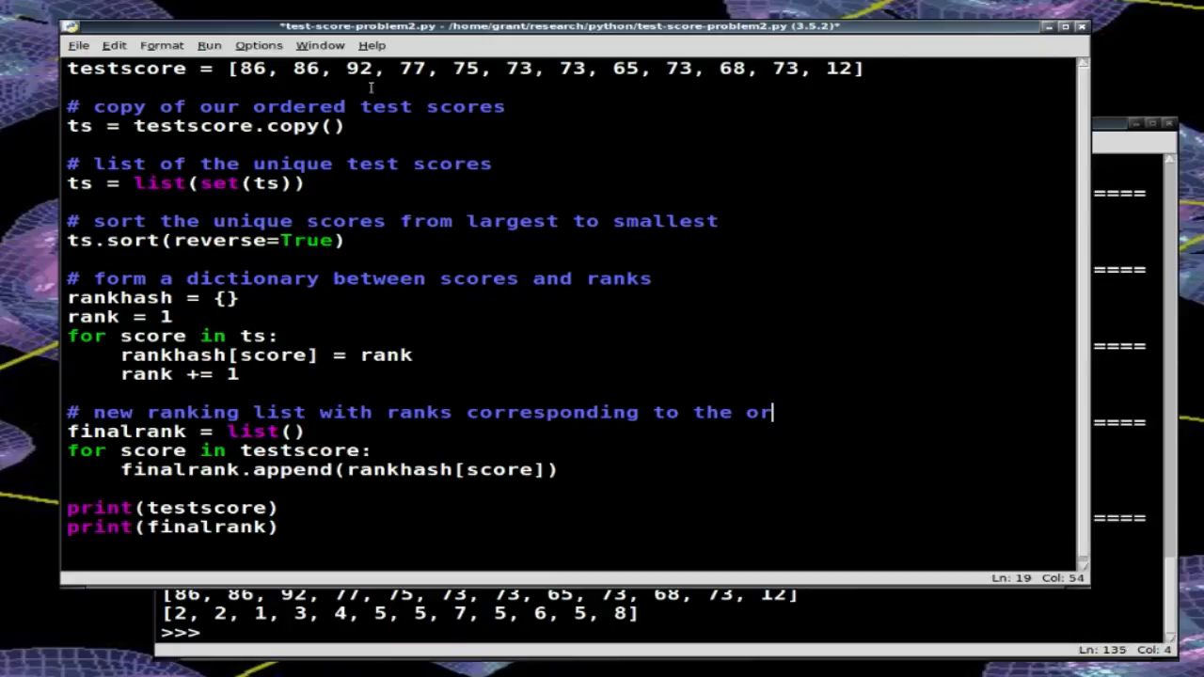
pyautogui.press('BackSpace')
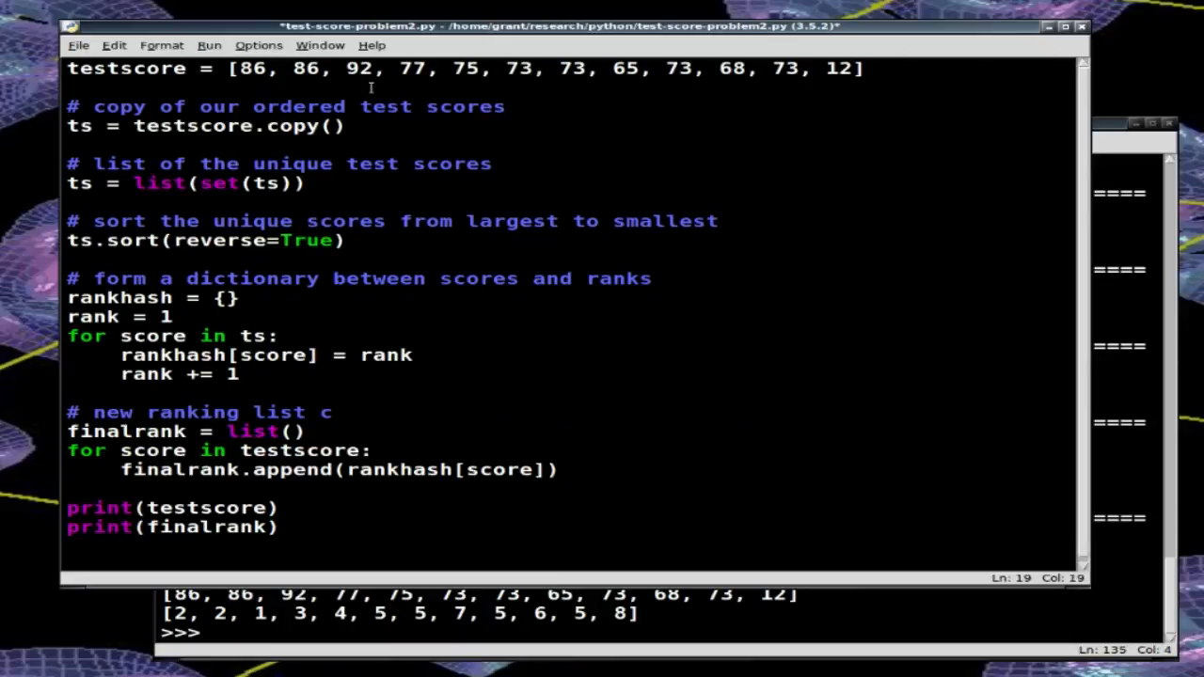
pyautogui.write('orresponding to')
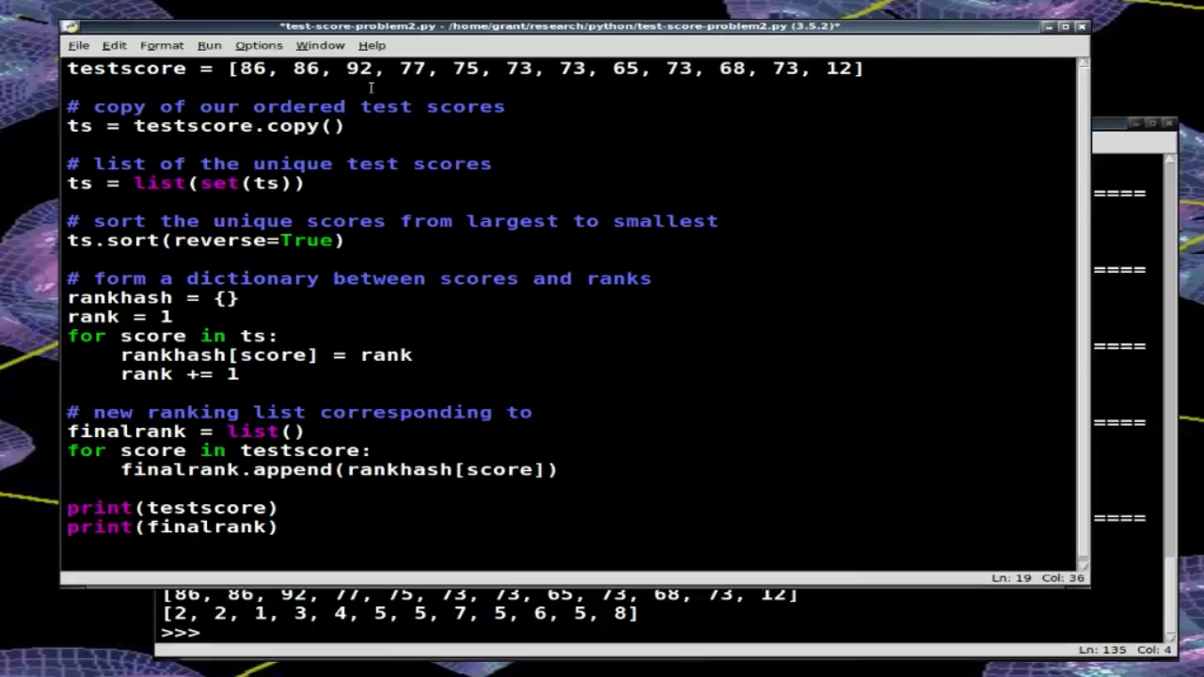
pyautogui.write('orignal test te')
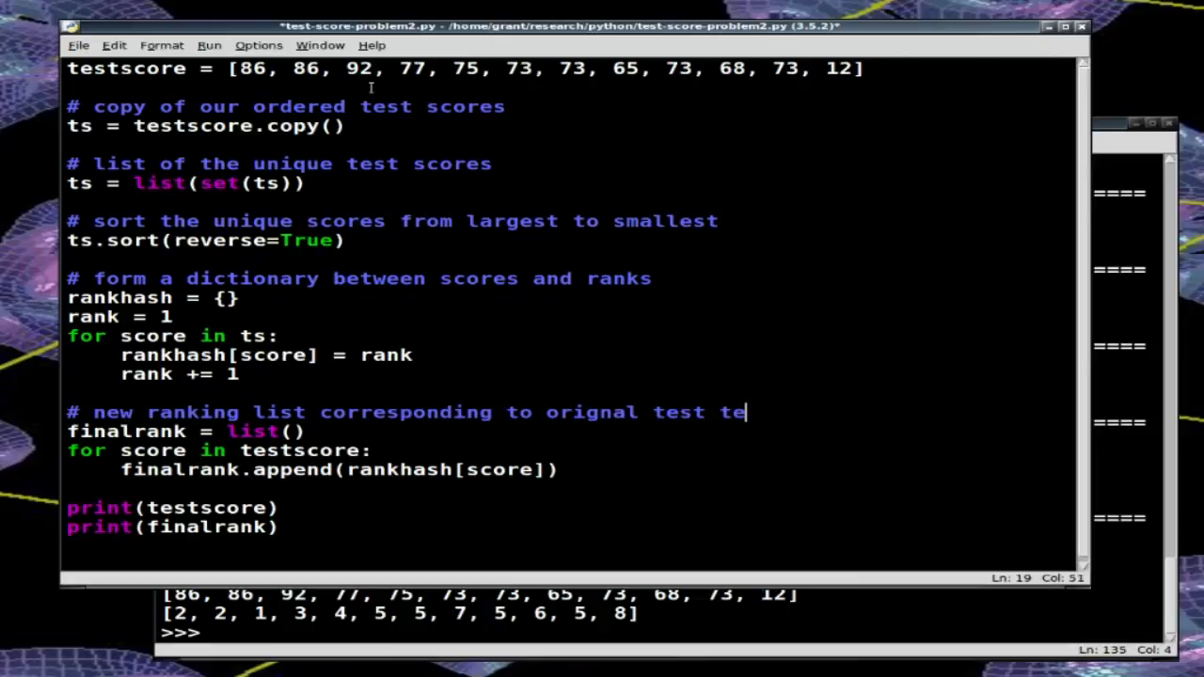
pyautogui.write('ore')
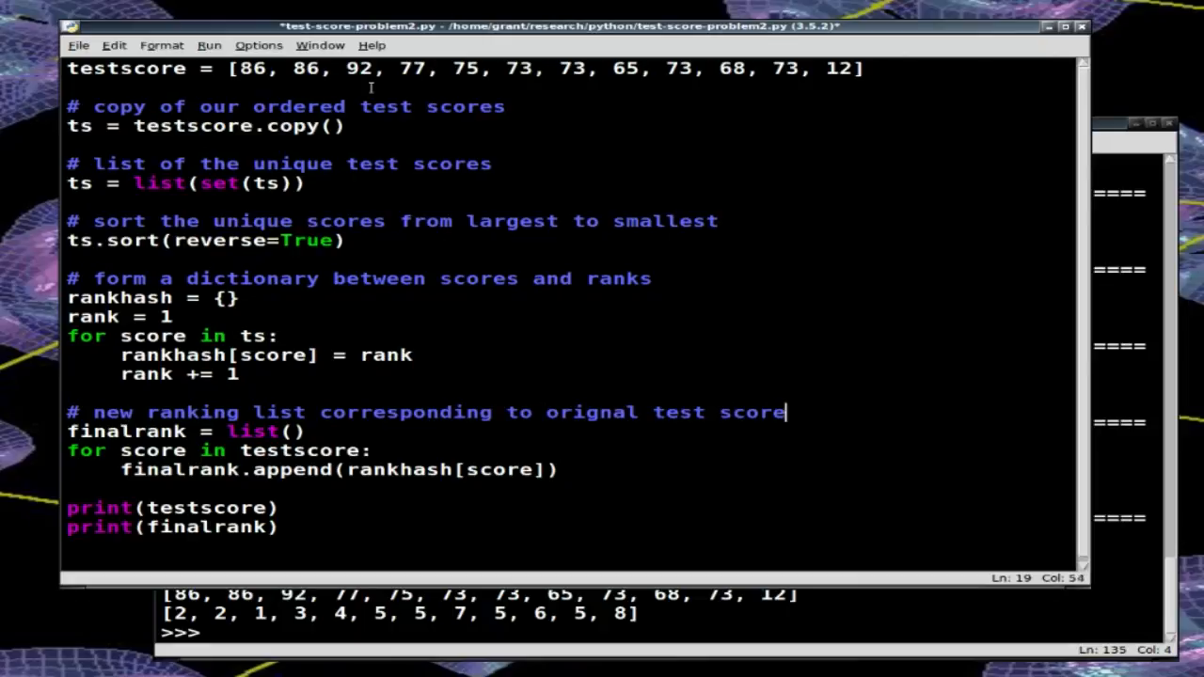
pyautogui.write('s')
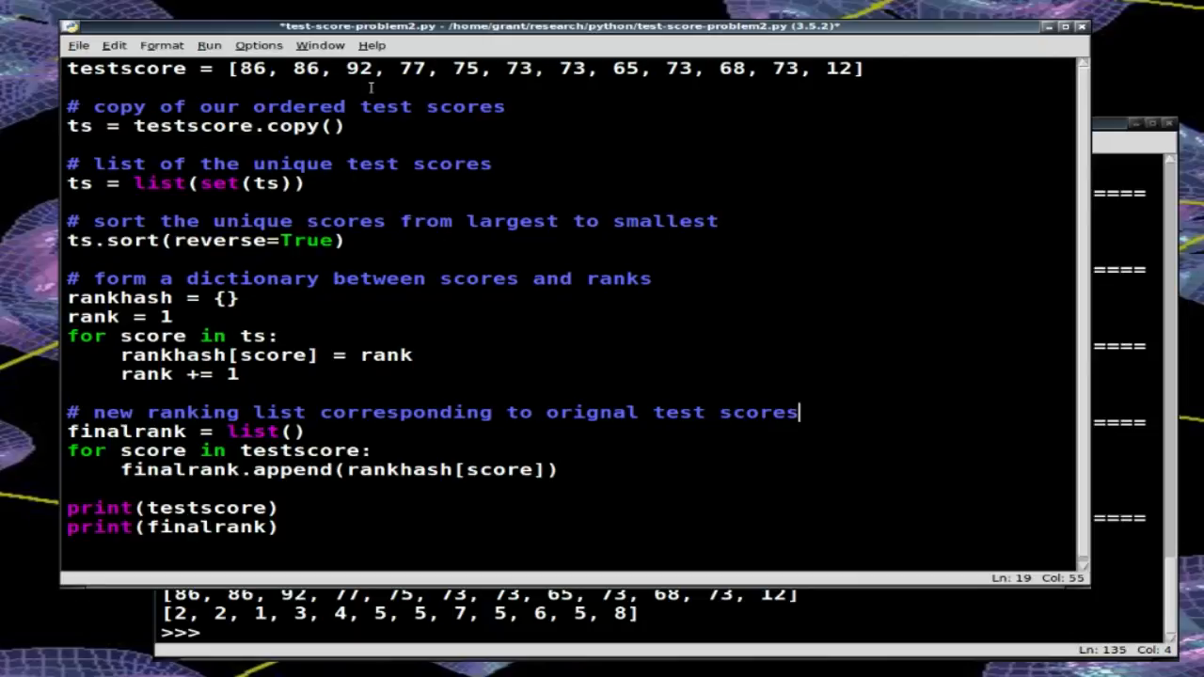
pyautogui.press('Return')
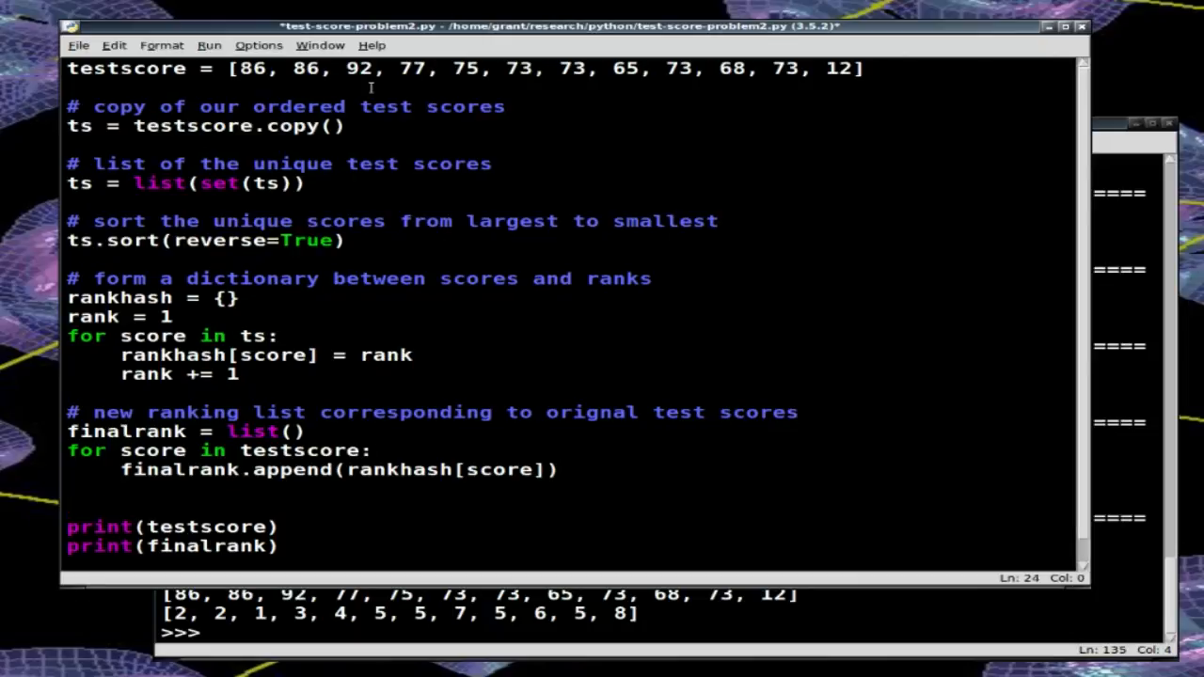
# Step: Comment '# print out results' above the print statements and save the script
pyautogui.write('# print out')
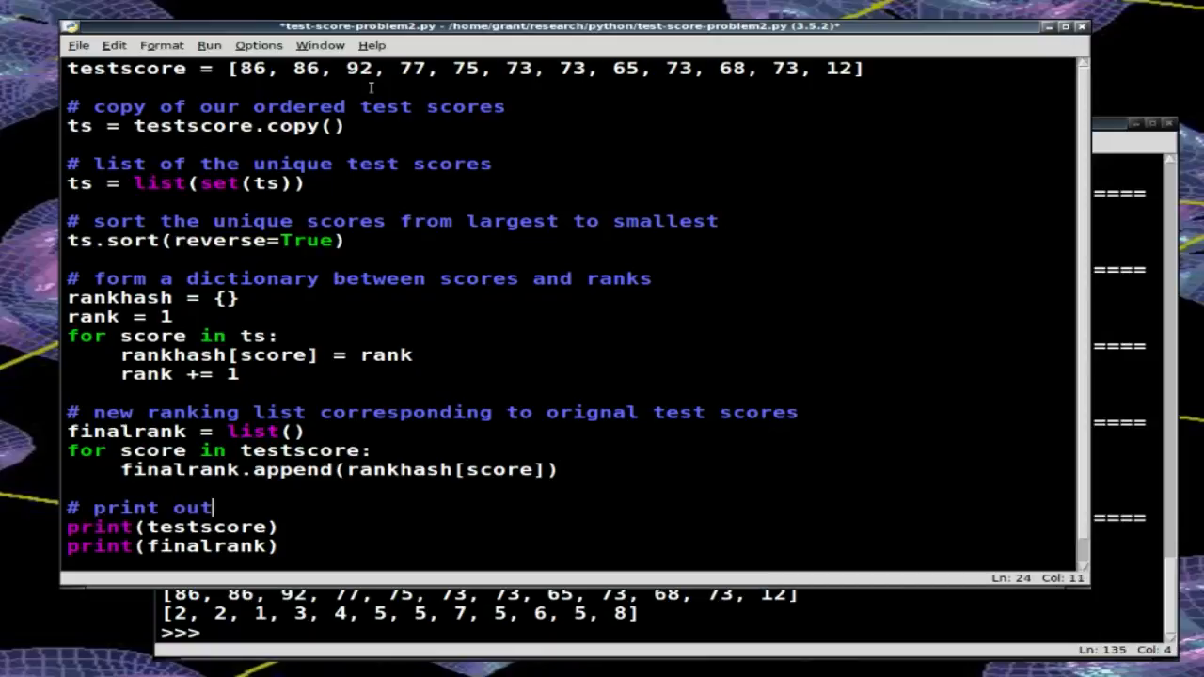
pyautogui.write('reus')
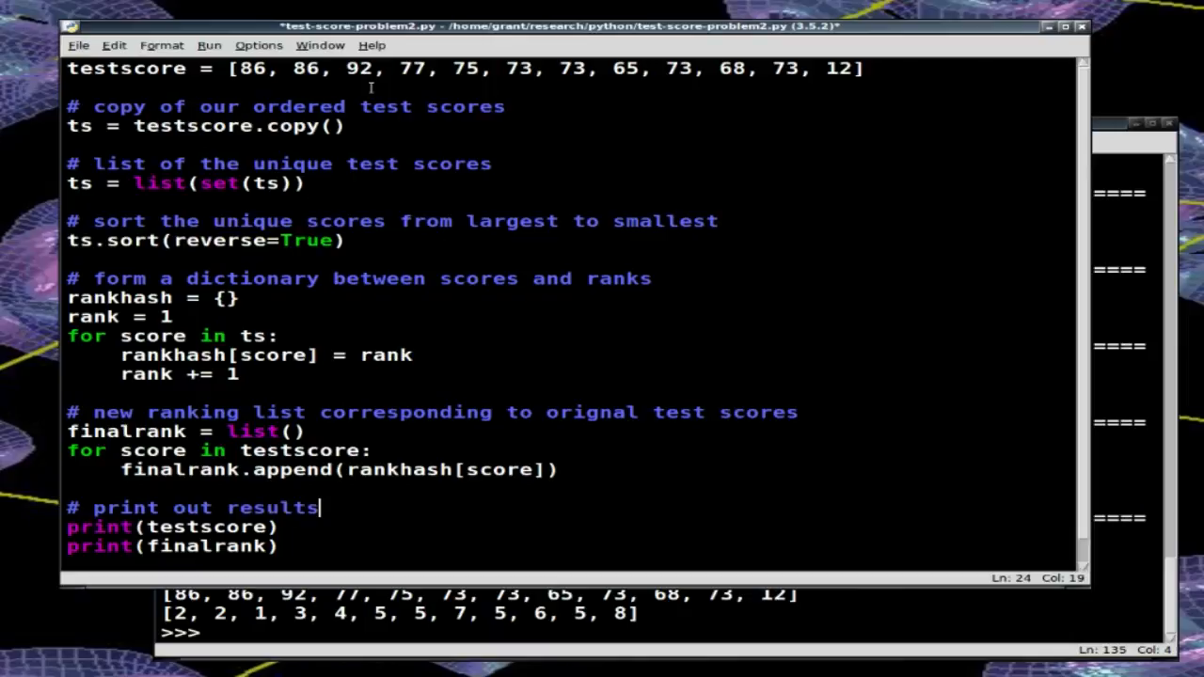
pyautogui.press('ctrl+s')
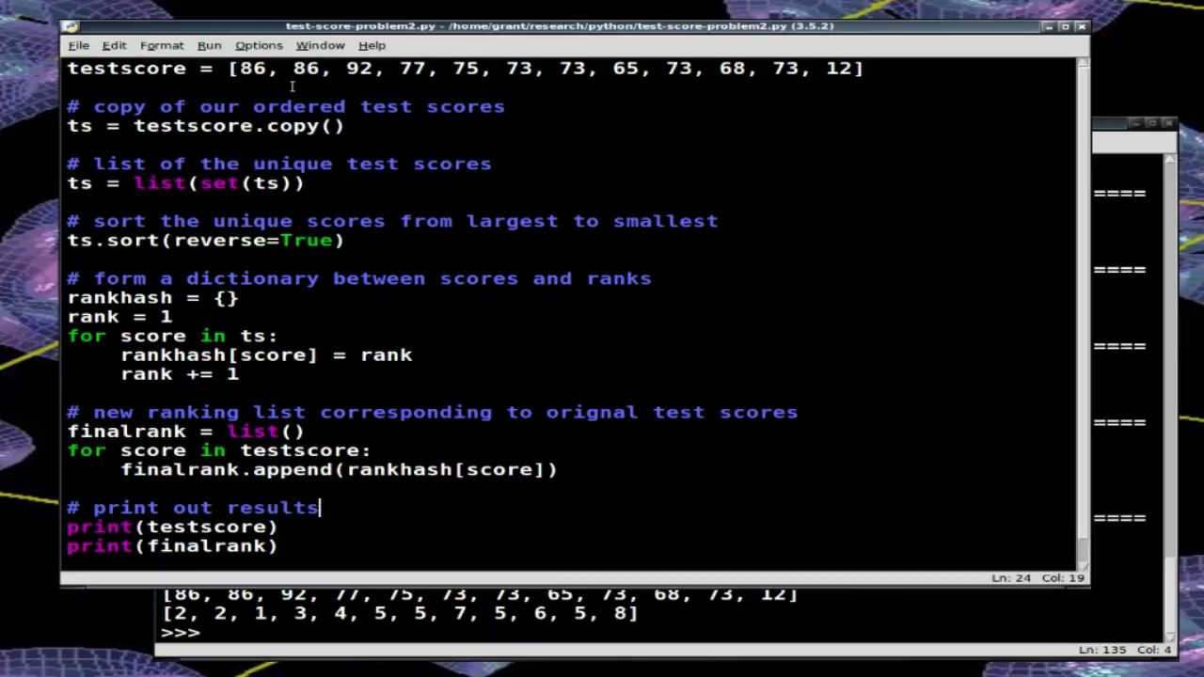
pyautogui.moveTo(414, 145)
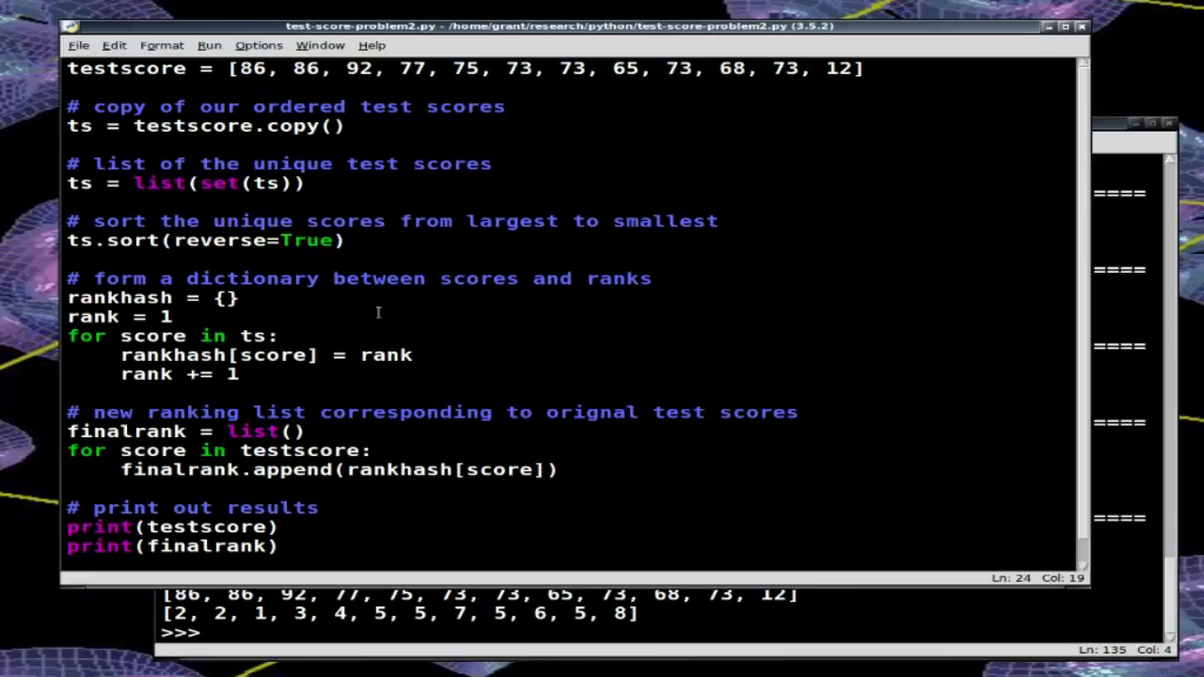
pyautogui.moveTo(380, 384)
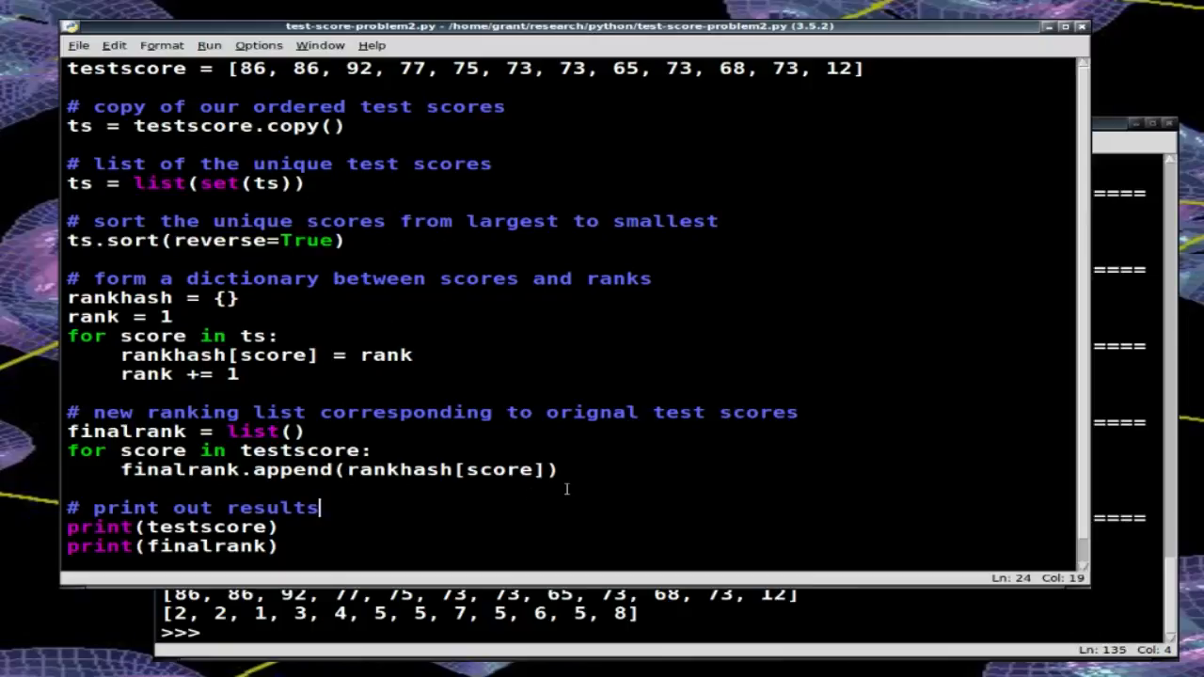
pyautogui.moveTo(619, 474)
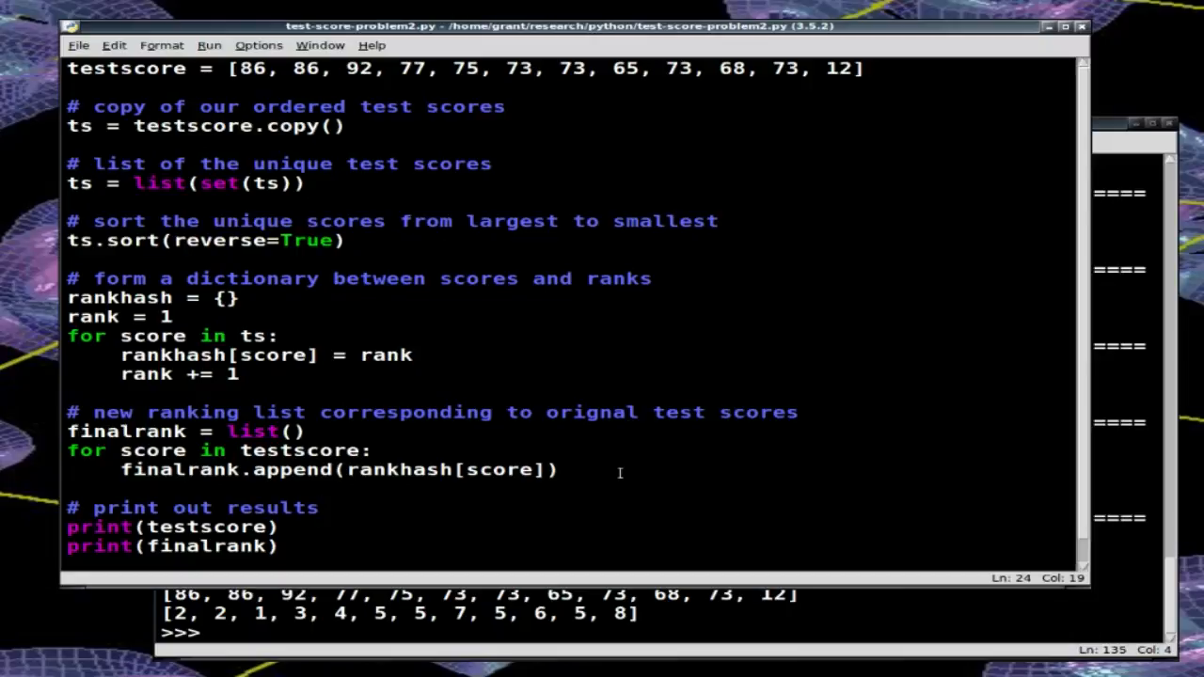
pyautogui.click(320, 508)
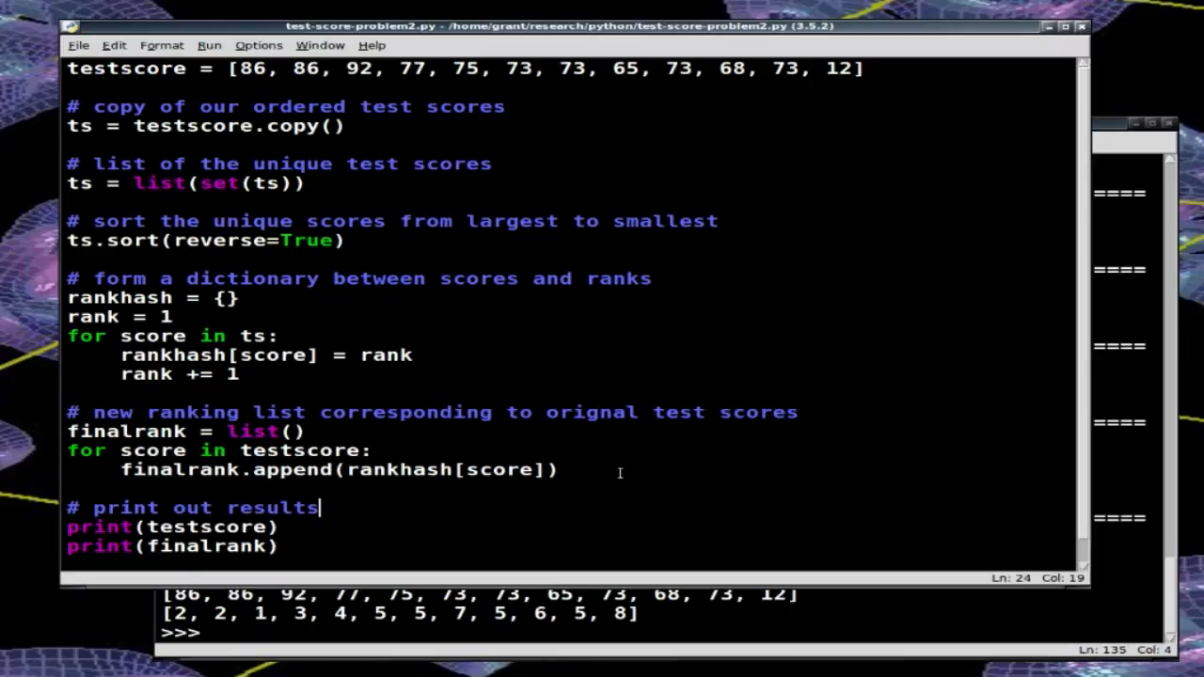
pyautogui.moveTo(624, 467)
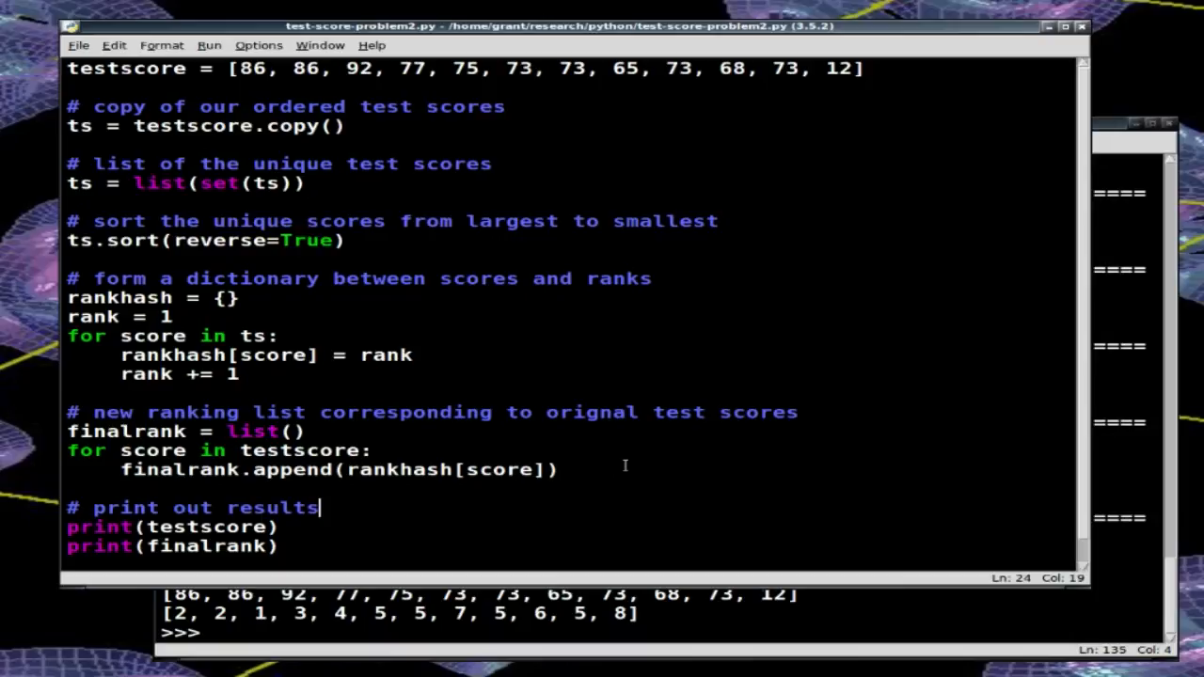